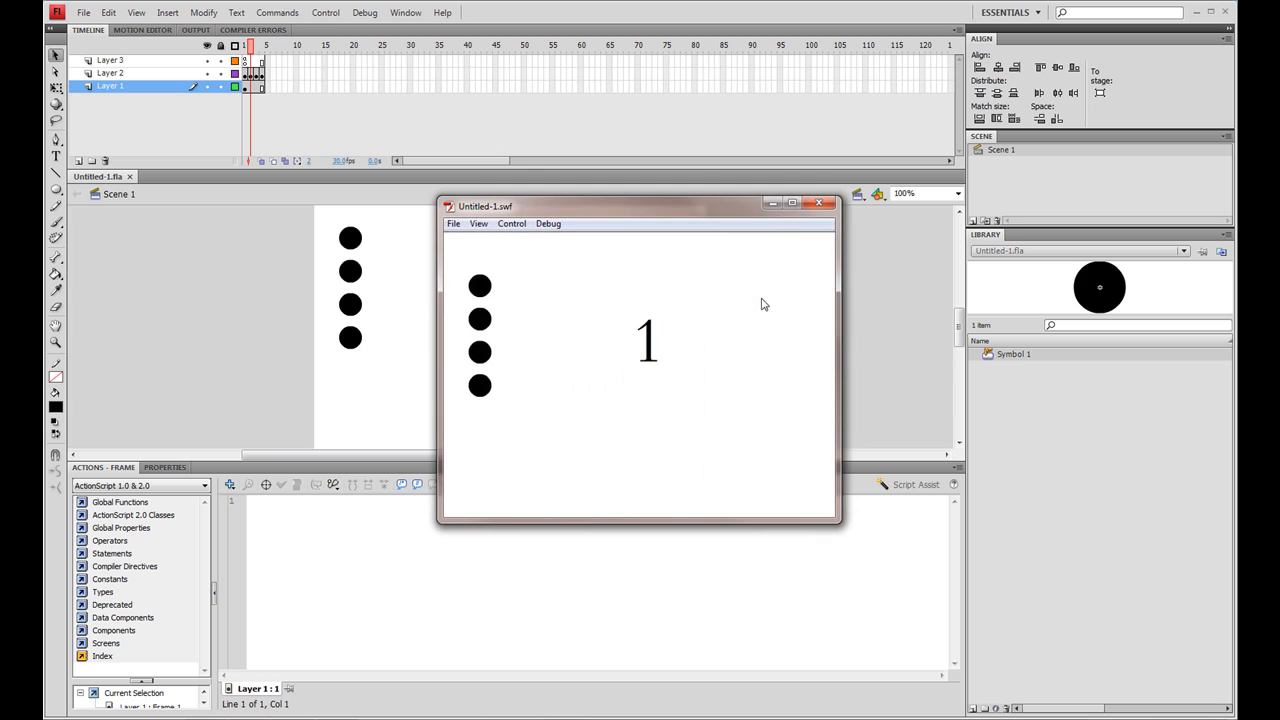
pyautogui.moveTo(616, 302)
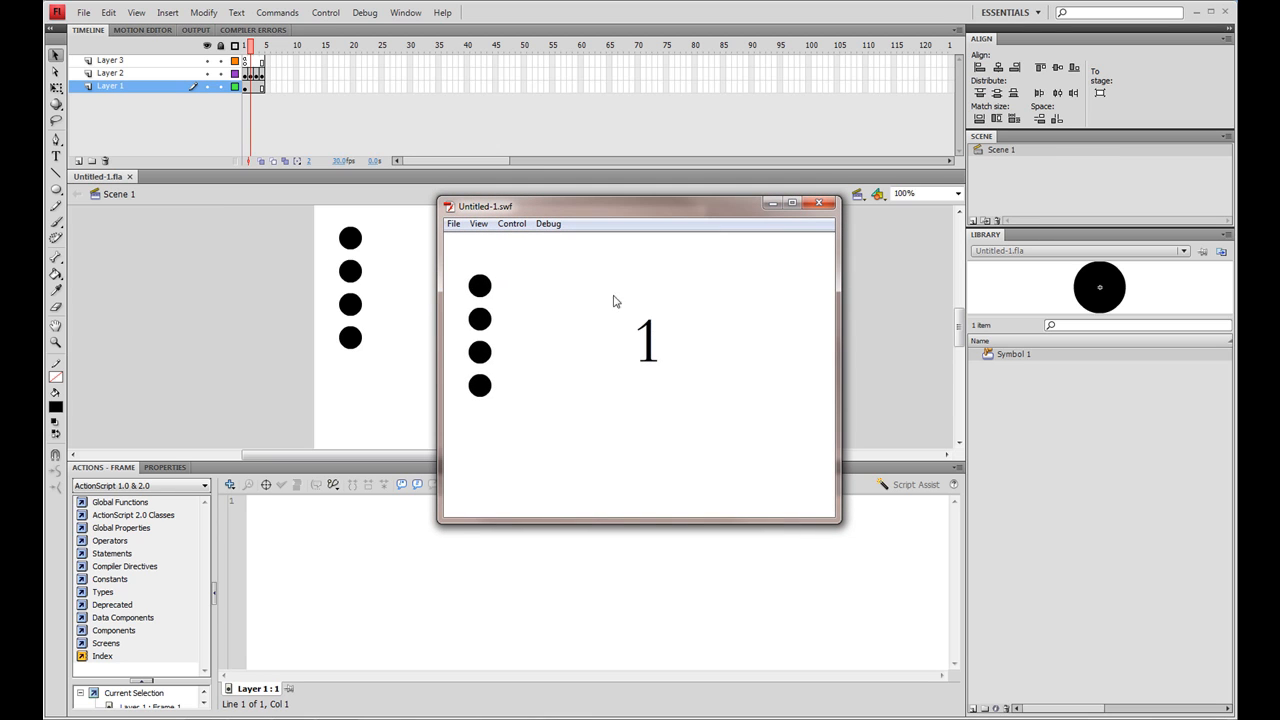
# Step: Check the circle buttons switch the numbered pages, then close the test player
pyautogui.click(480, 318)
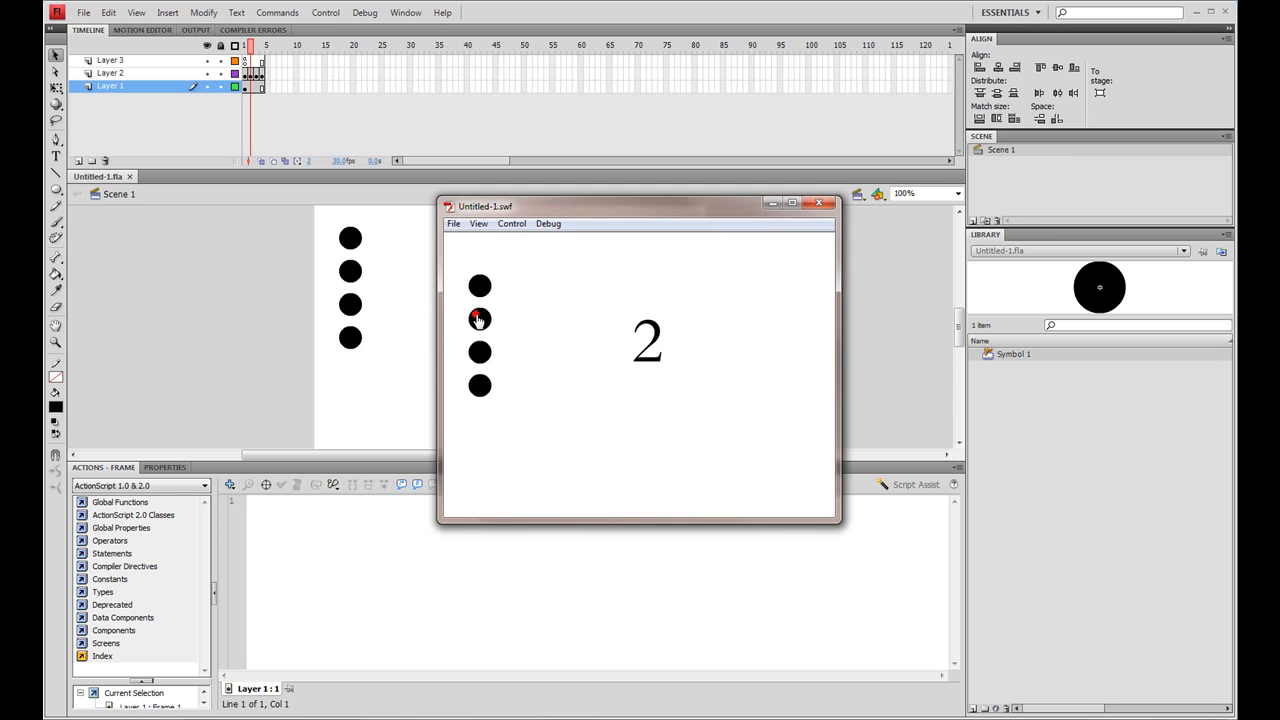
pyautogui.click(480, 318)
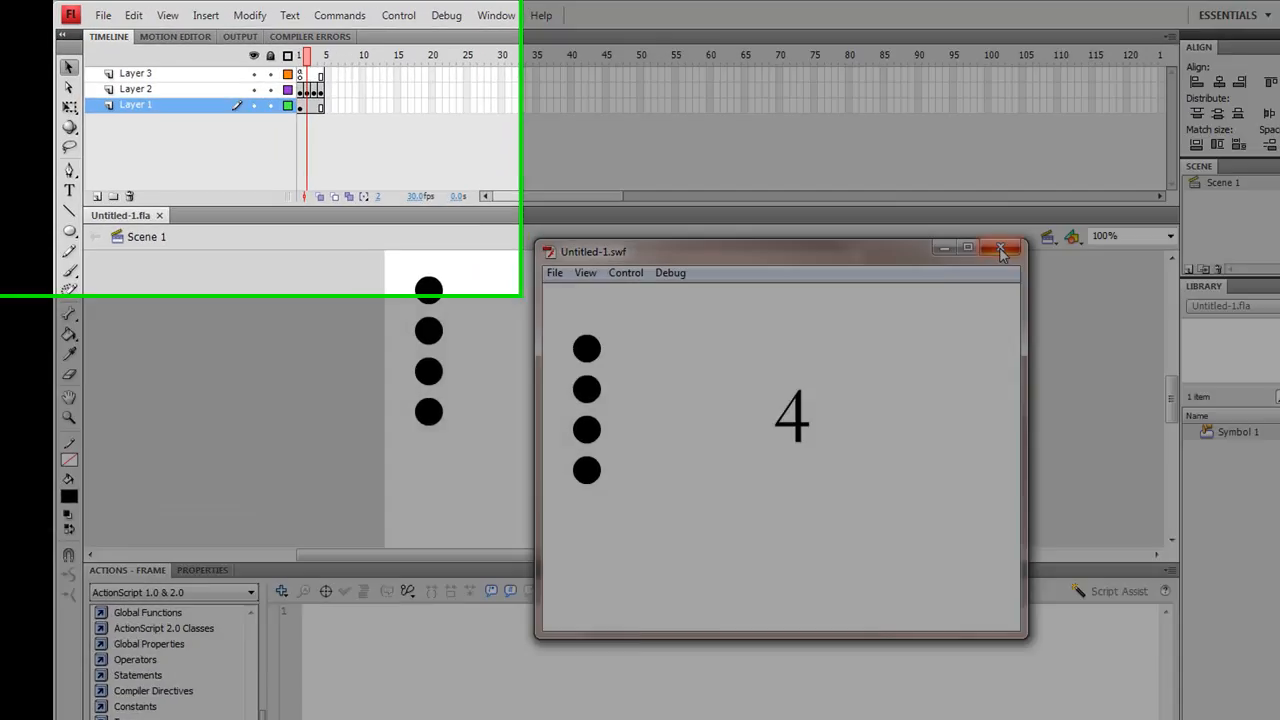
pyautogui.click(1000, 248)
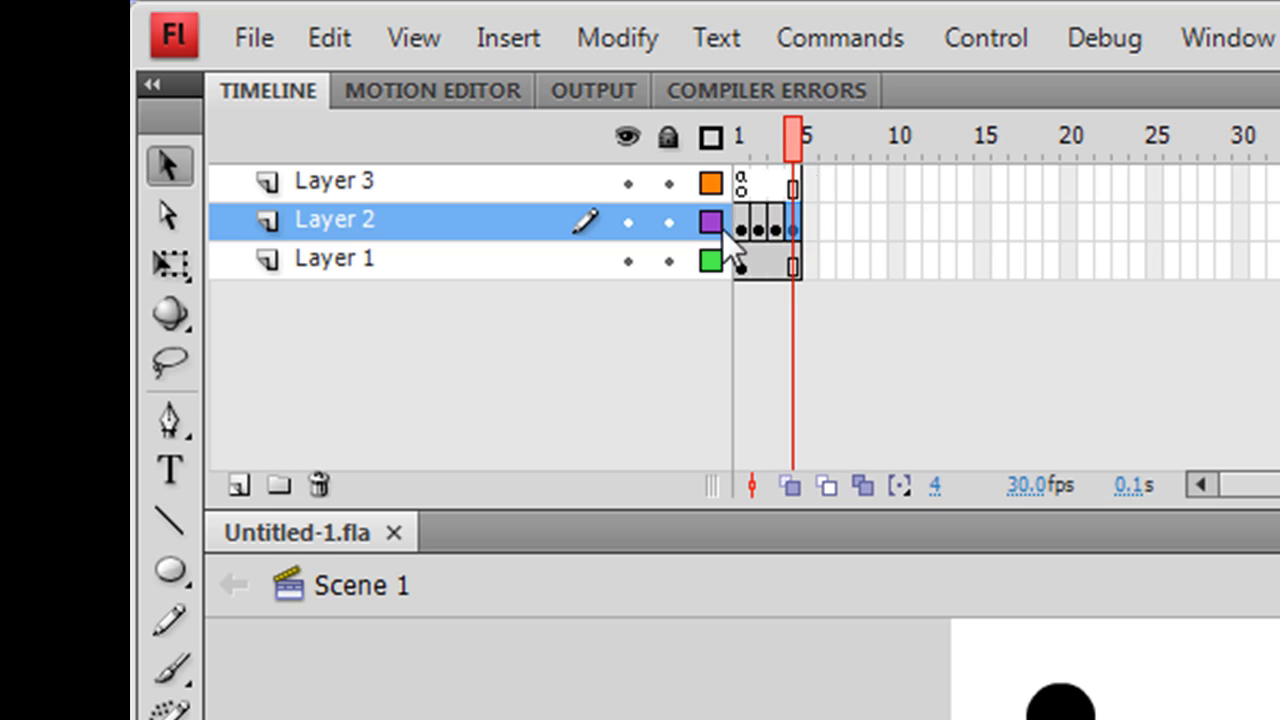
pyautogui.click(738, 136)
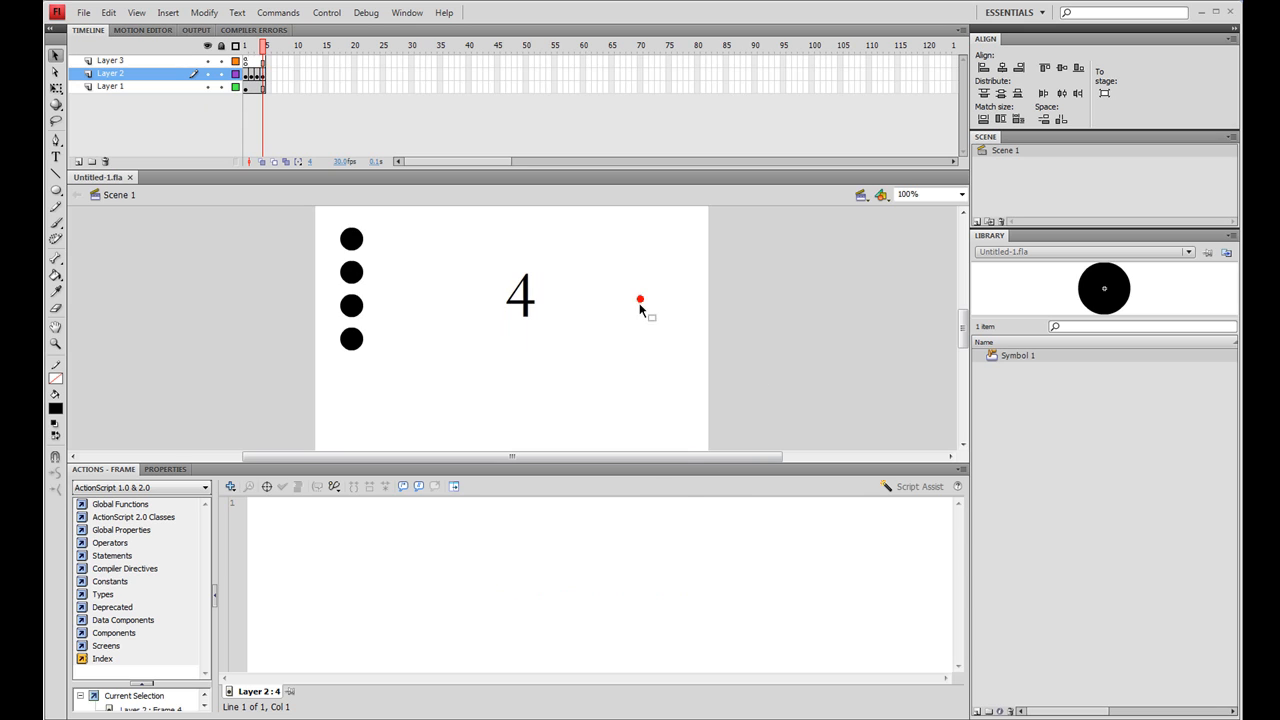
pyautogui.click(164, 468)
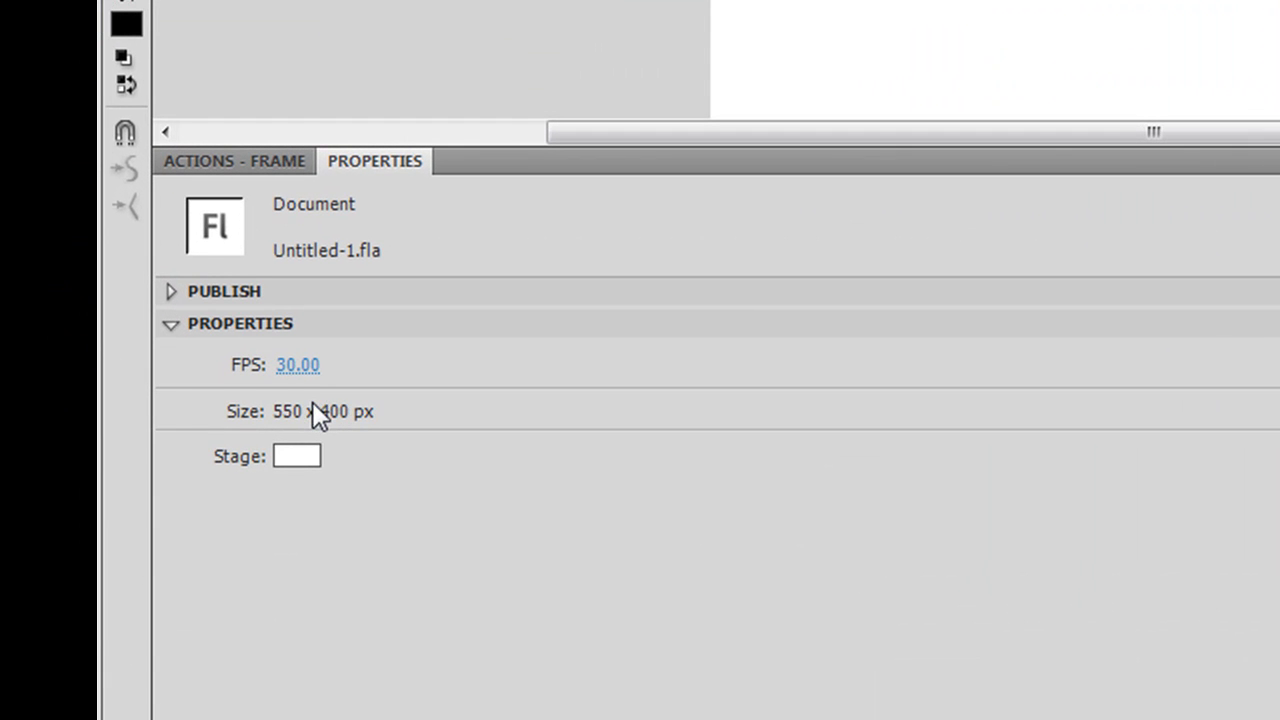
pyautogui.moveTo(336, 424)
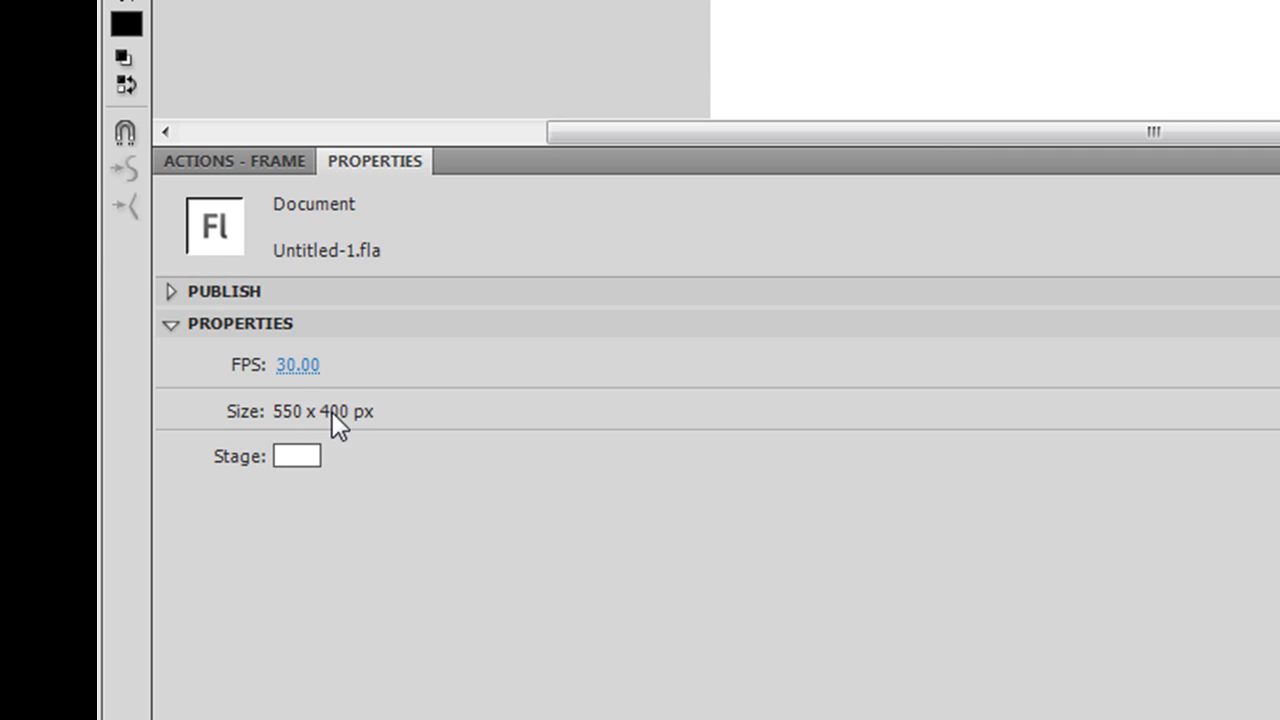
pyautogui.moveTo(652, 256)
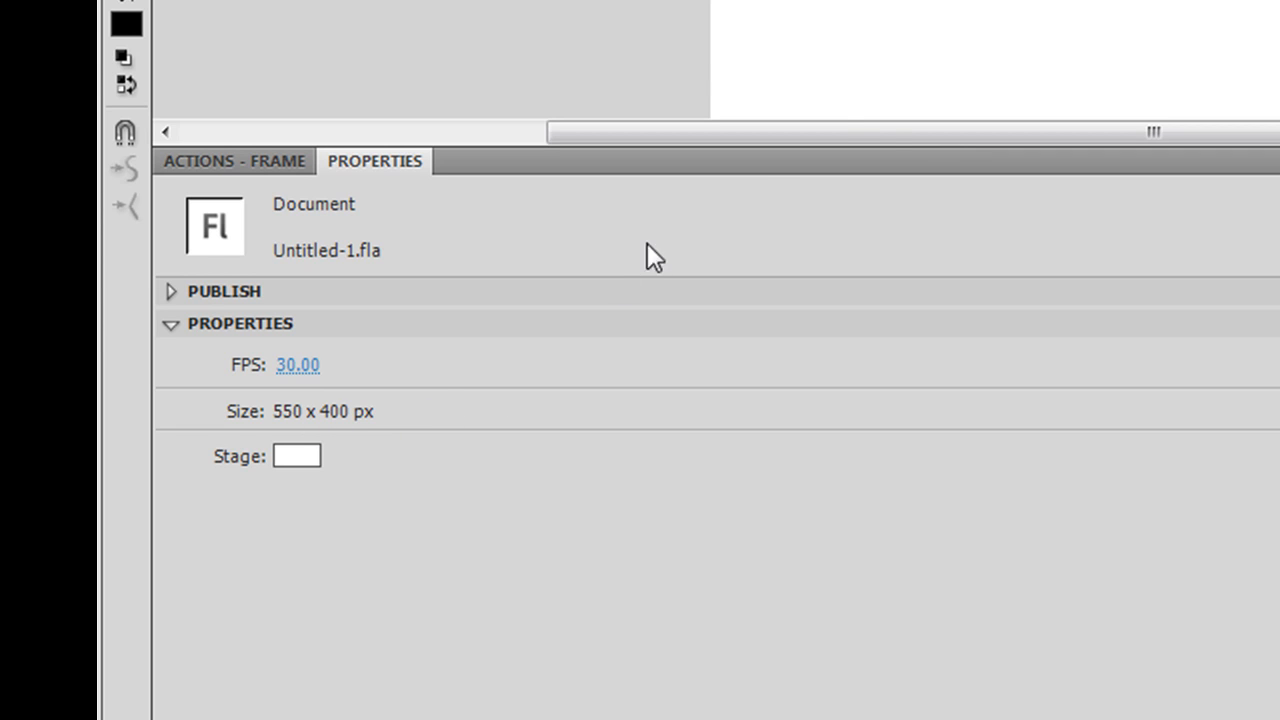
pyautogui.moveTo(936, 68)
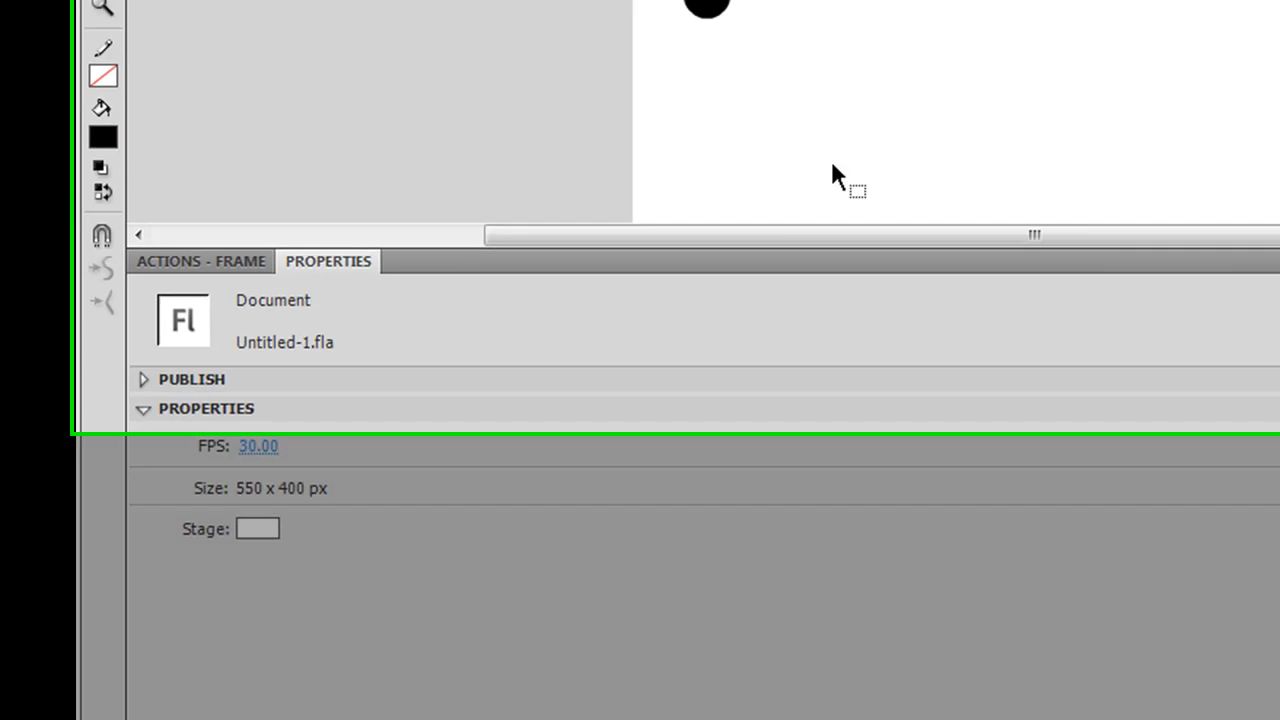
# Step: Create a new Flash File (ActionScript 2.0) document, Untitled-2
pyautogui.click(52, 16)
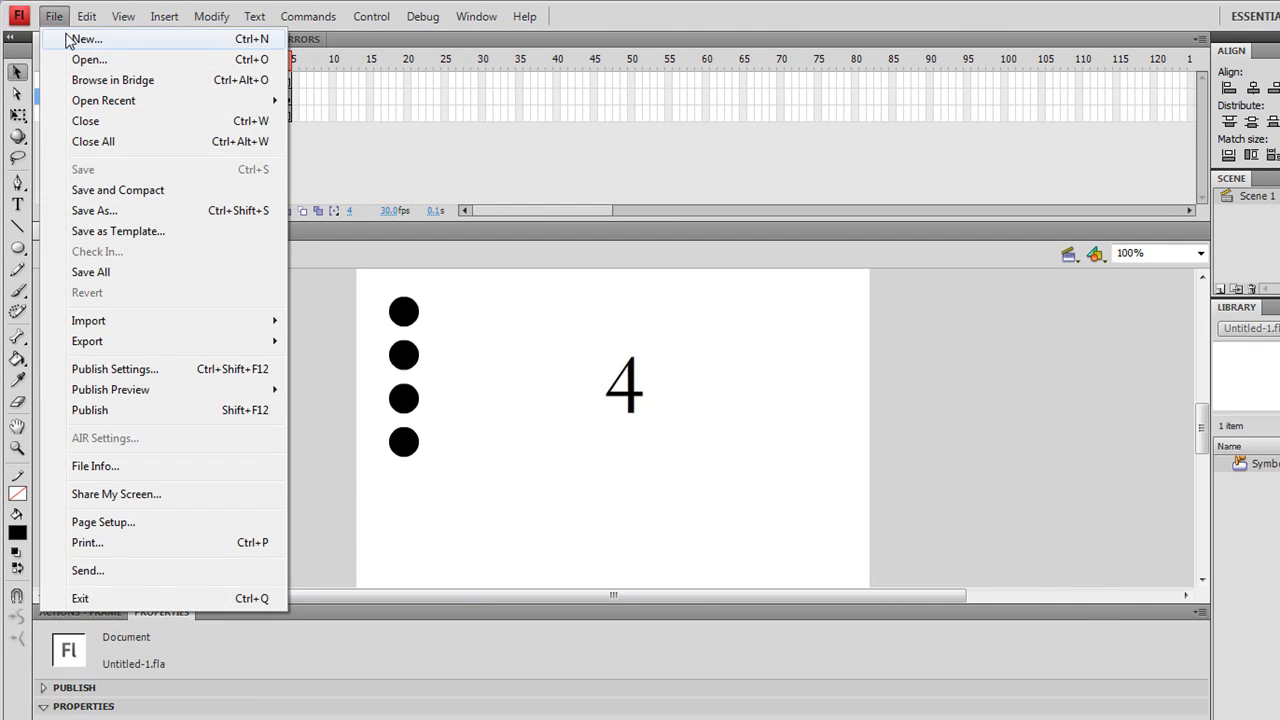
pyautogui.click(86, 38)
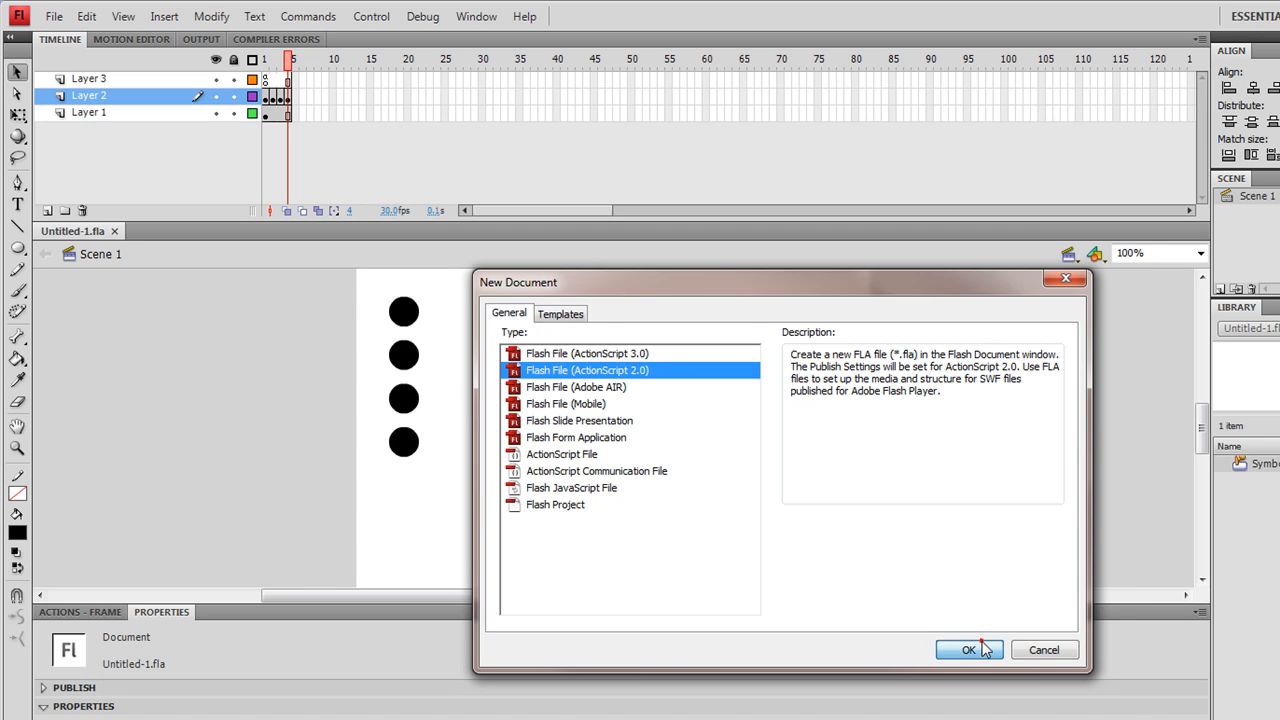
pyautogui.click(968, 648)
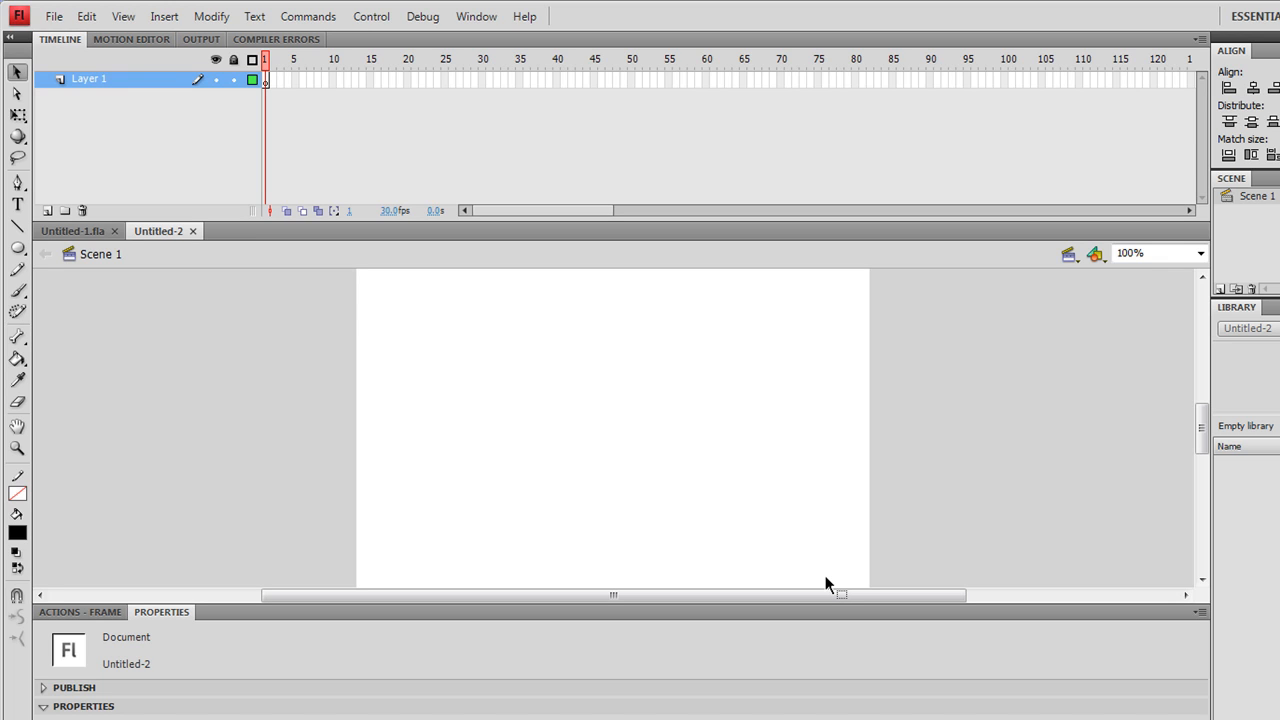
pyautogui.moveTo(192, 152)
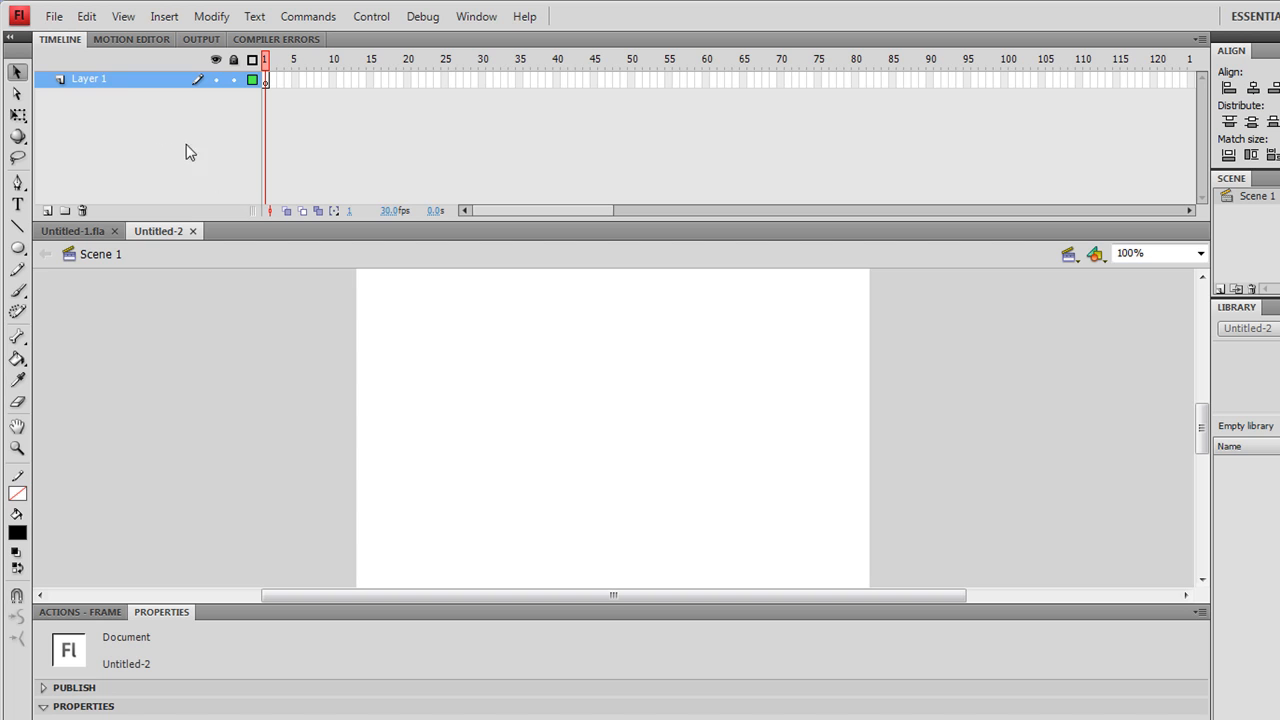
# Step: Rename the new document's Layer 1 to 'buttons'
pyautogui.click(266, 80)
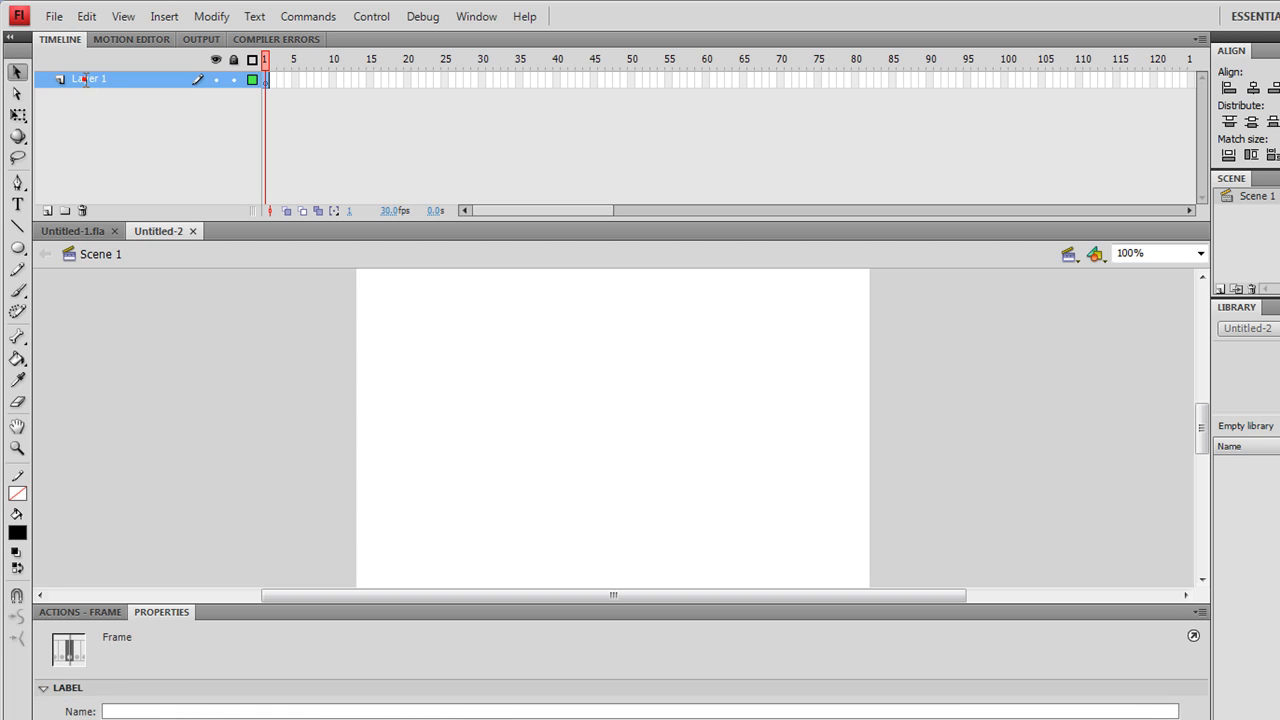
pyautogui.doubleClick(88, 80)
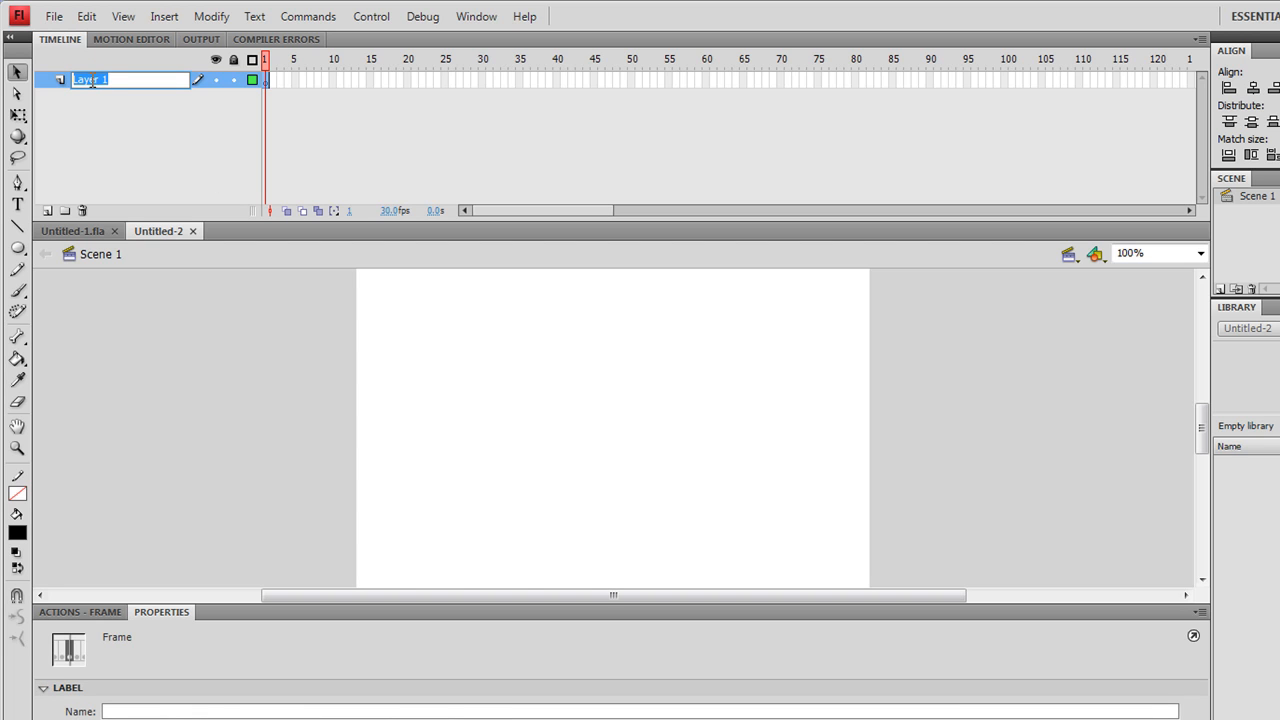
pyautogui.write('butto')
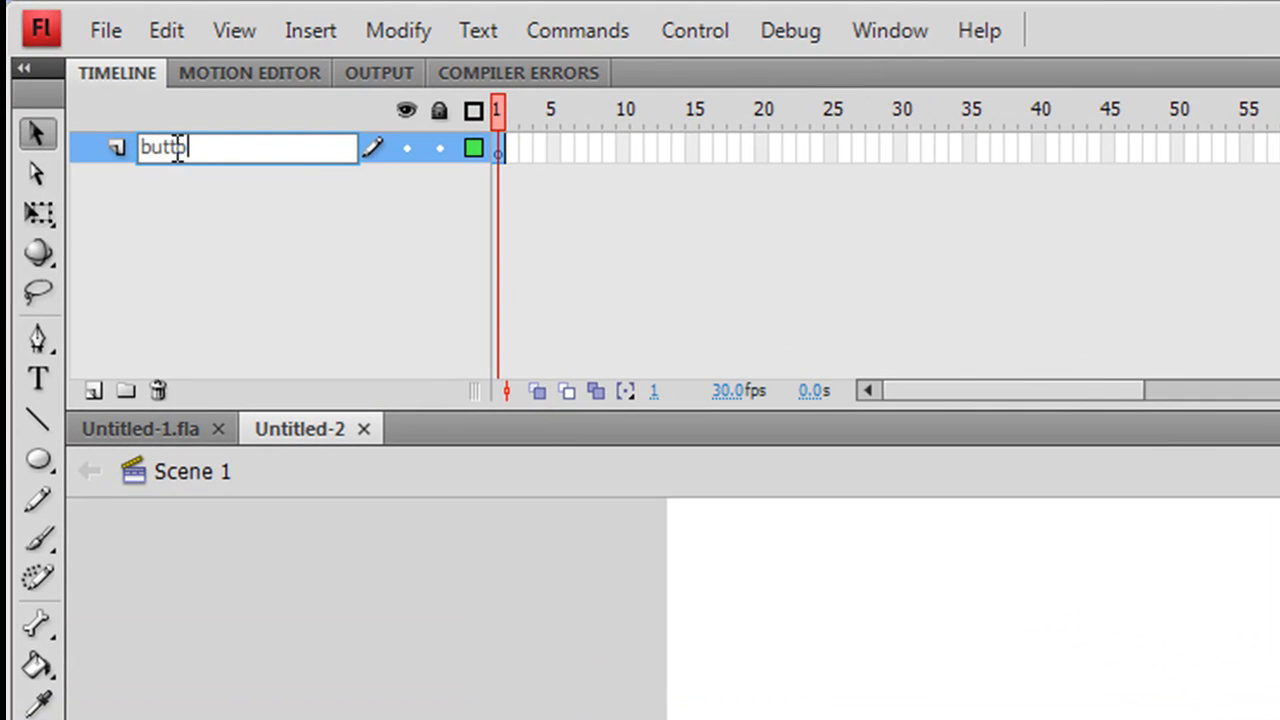
pyautogui.write('ons')
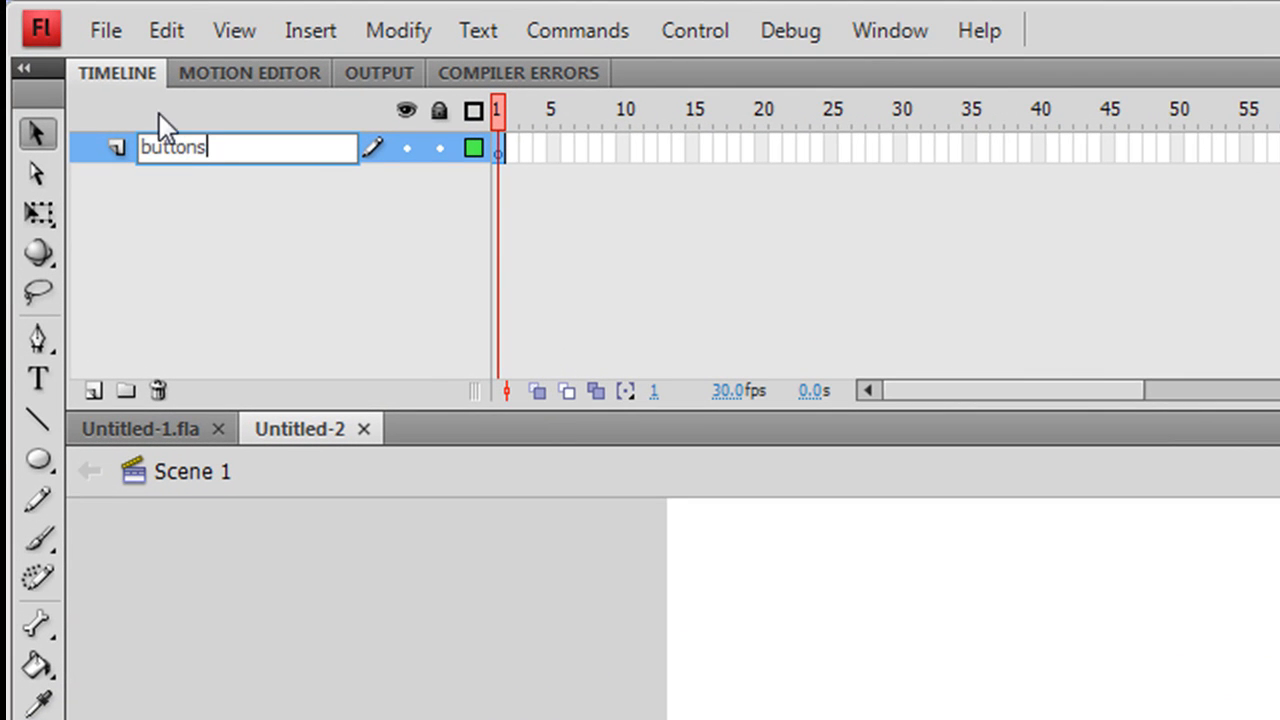
pyautogui.moveTo(38, 458)
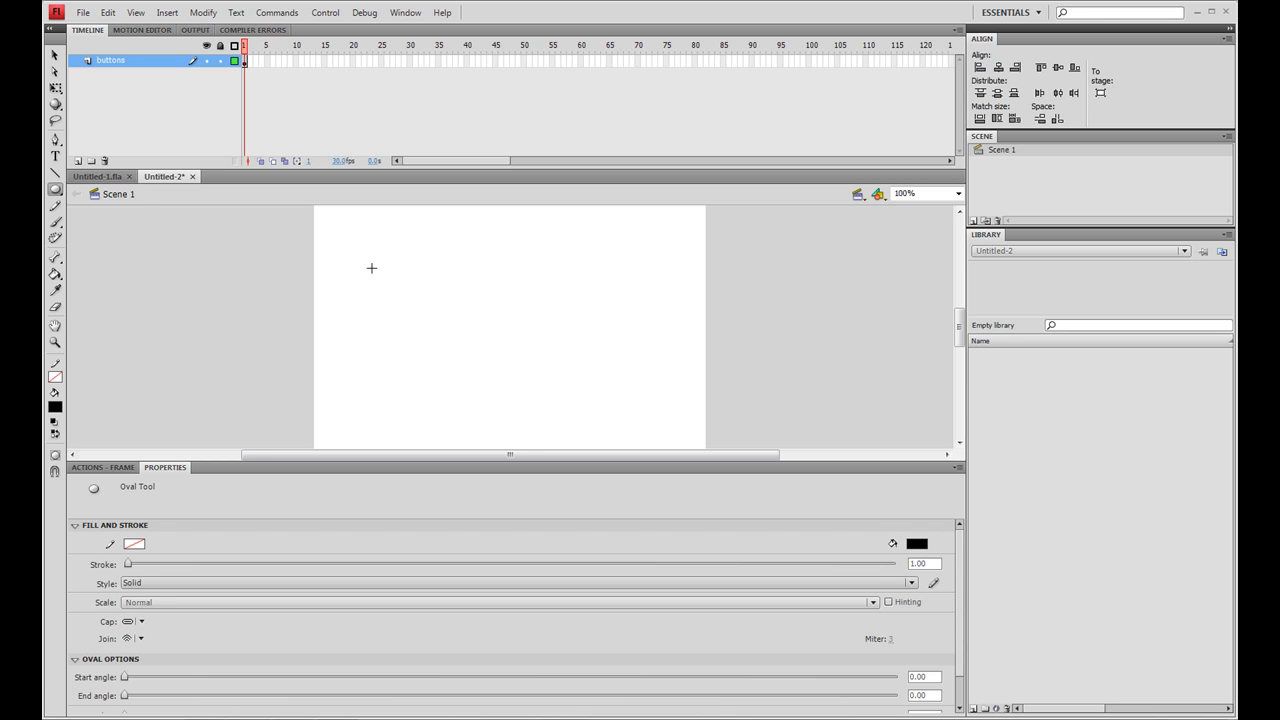
# Step: Draw a small black circle about 51 px wide near the stage's top-left on the buttons layer
pyautogui.moveTo(352, 276); pyautogui.dragTo(390, 312)
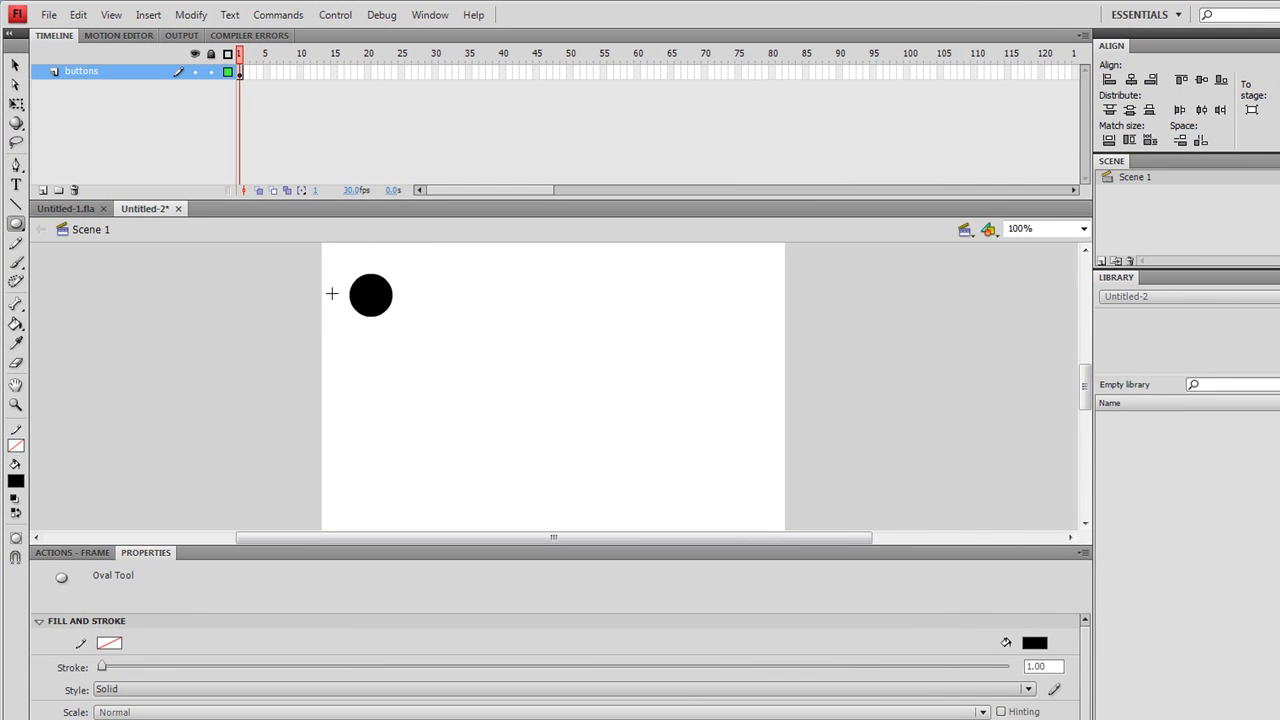
pyautogui.moveTo(68, 96)
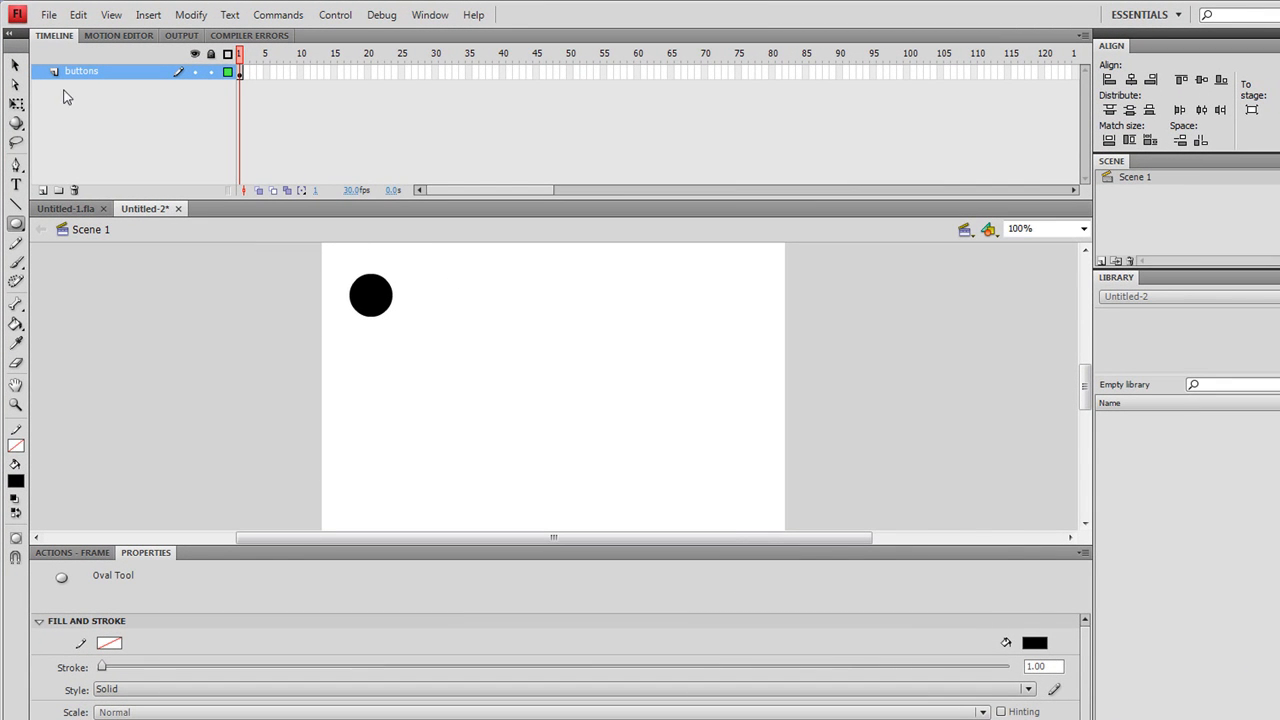
pyautogui.click(16, 64)
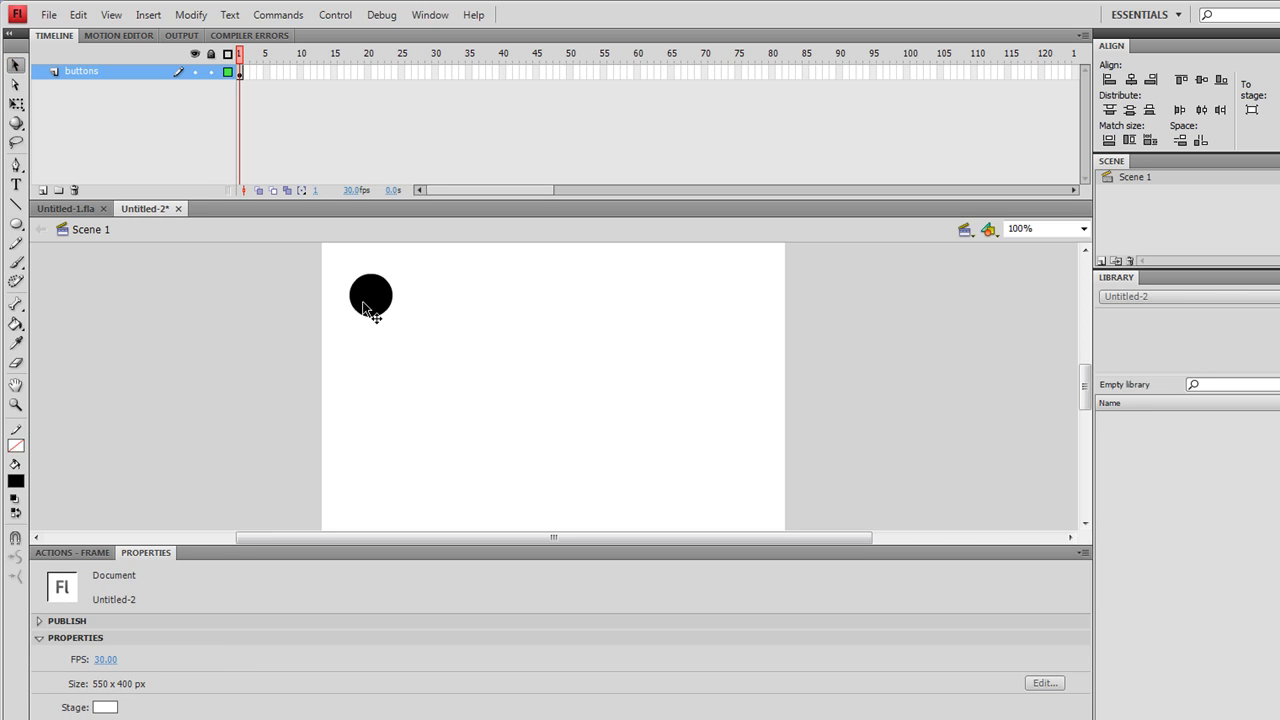
pyautogui.click(372, 296)
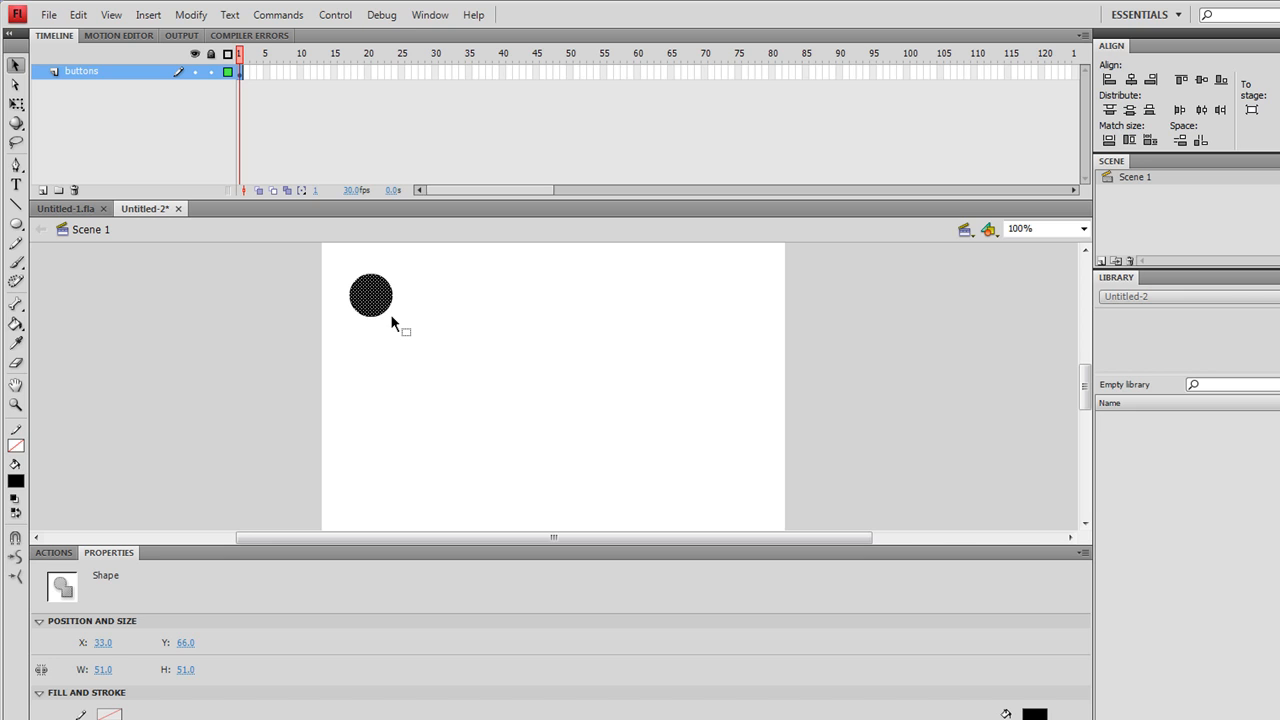
pyautogui.moveTo(320, 262)
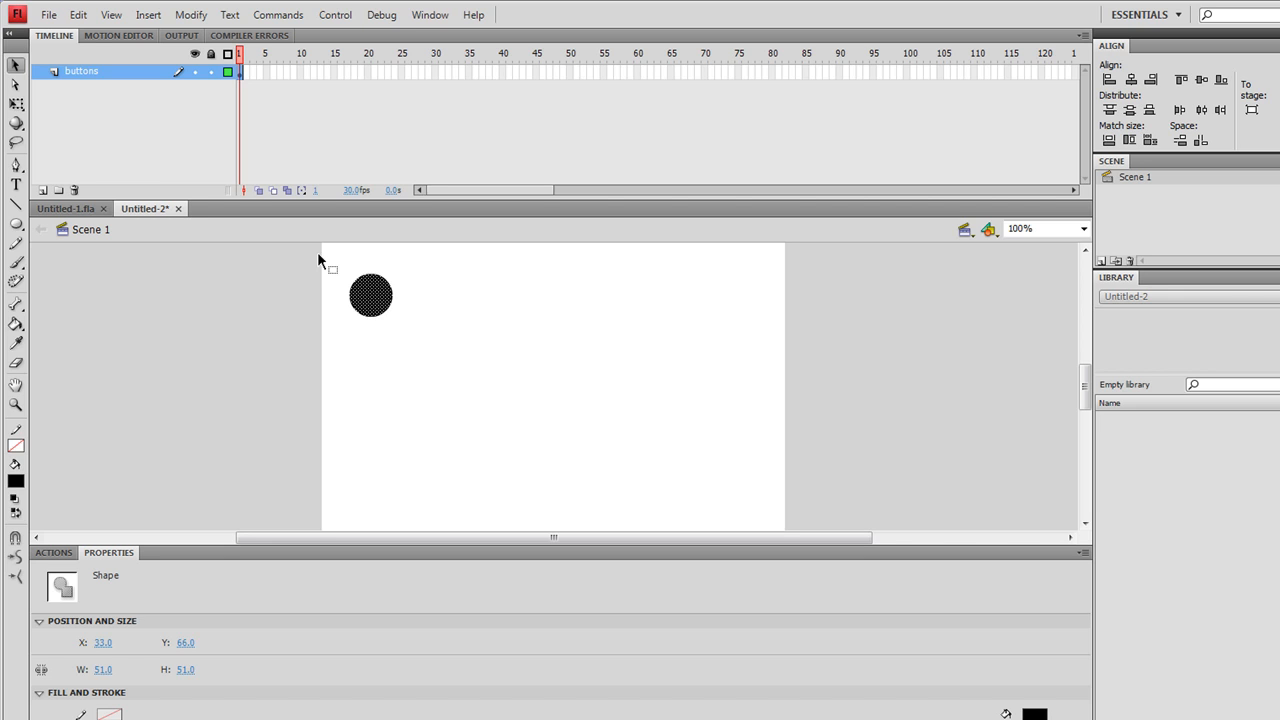
pyautogui.moveTo(322, 258); pyautogui.dragTo(438, 368)
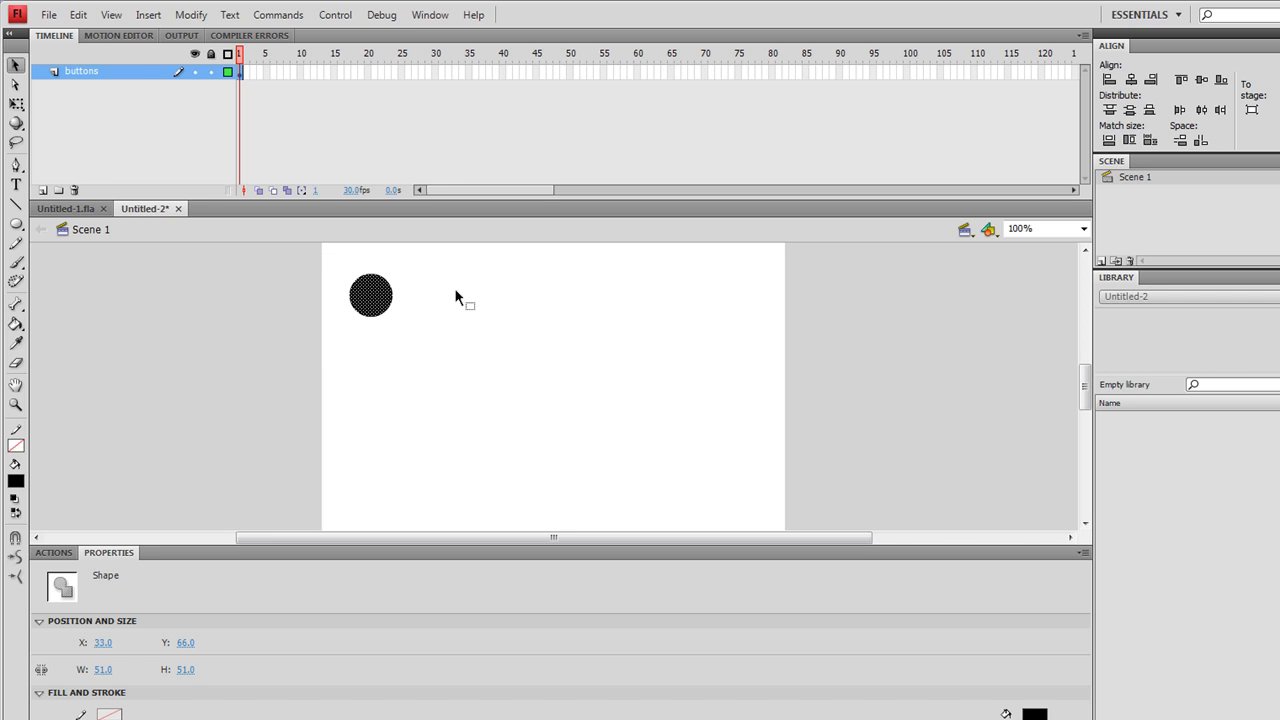
pyautogui.moveTo(378, 308)
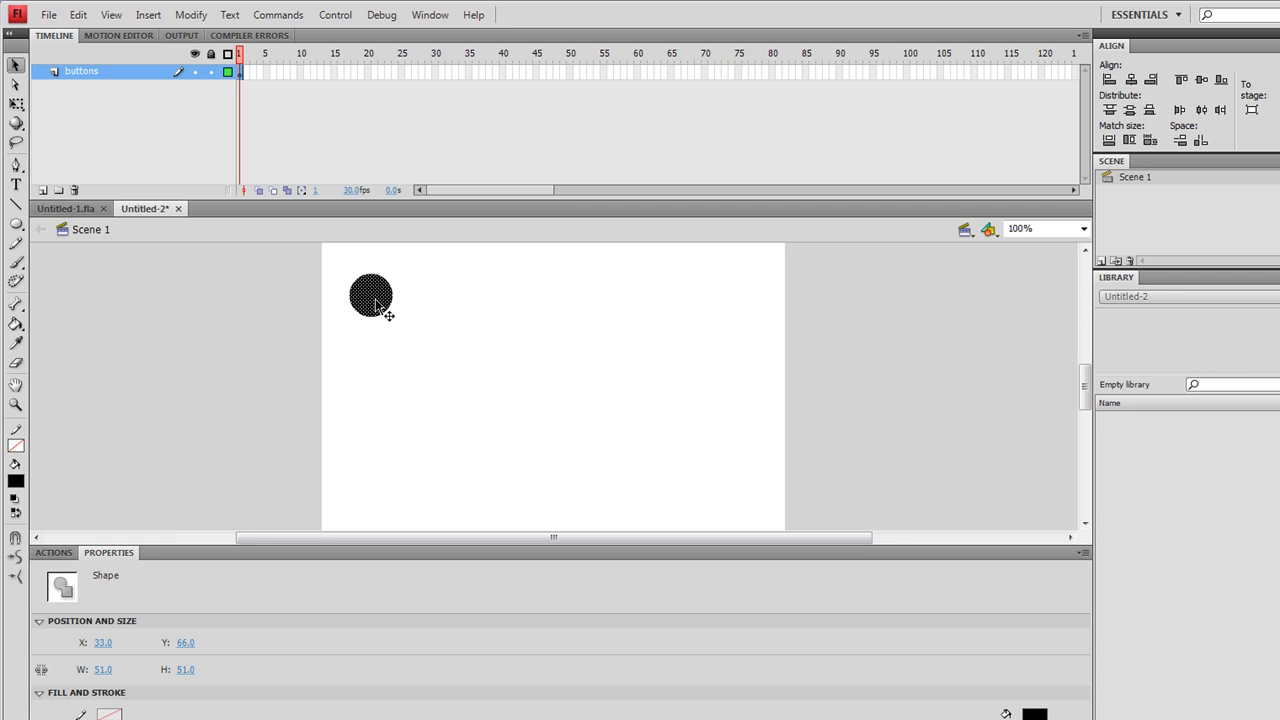
# Step: Convert the black circle into a Button symbol named circle_btn
pyautogui.rightClick(372, 304)
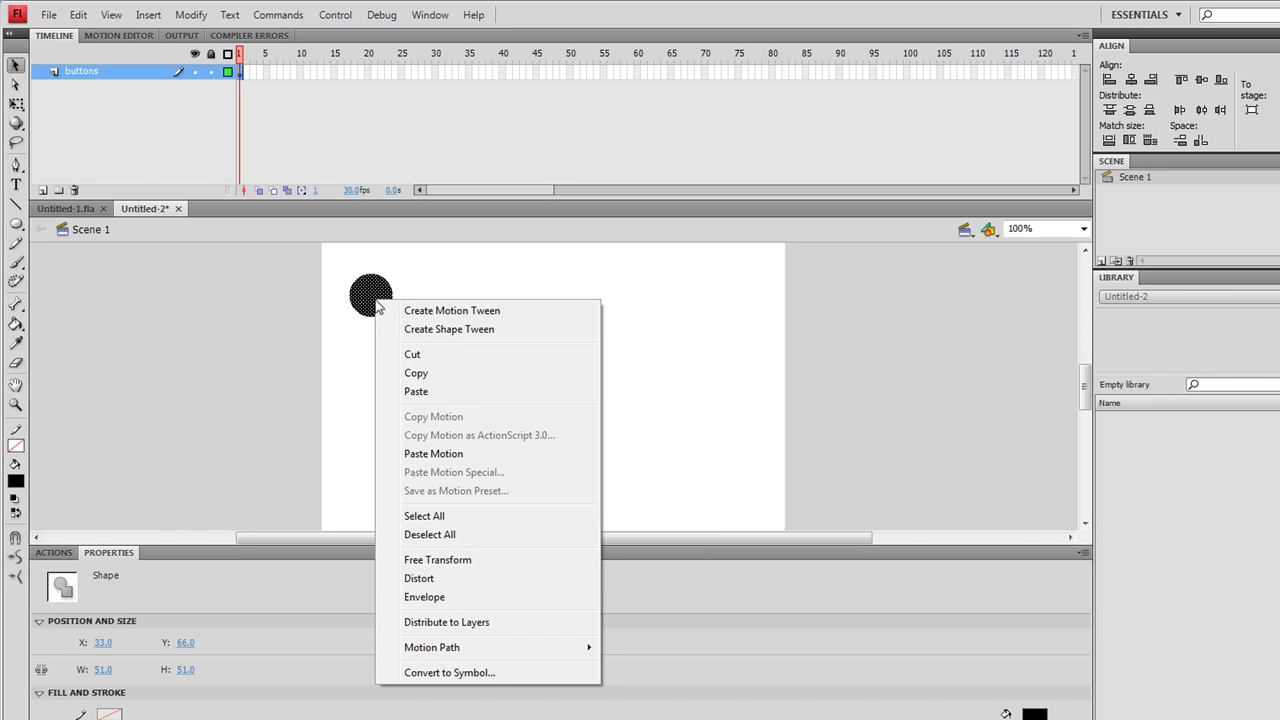
pyautogui.moveTo(460, 670)
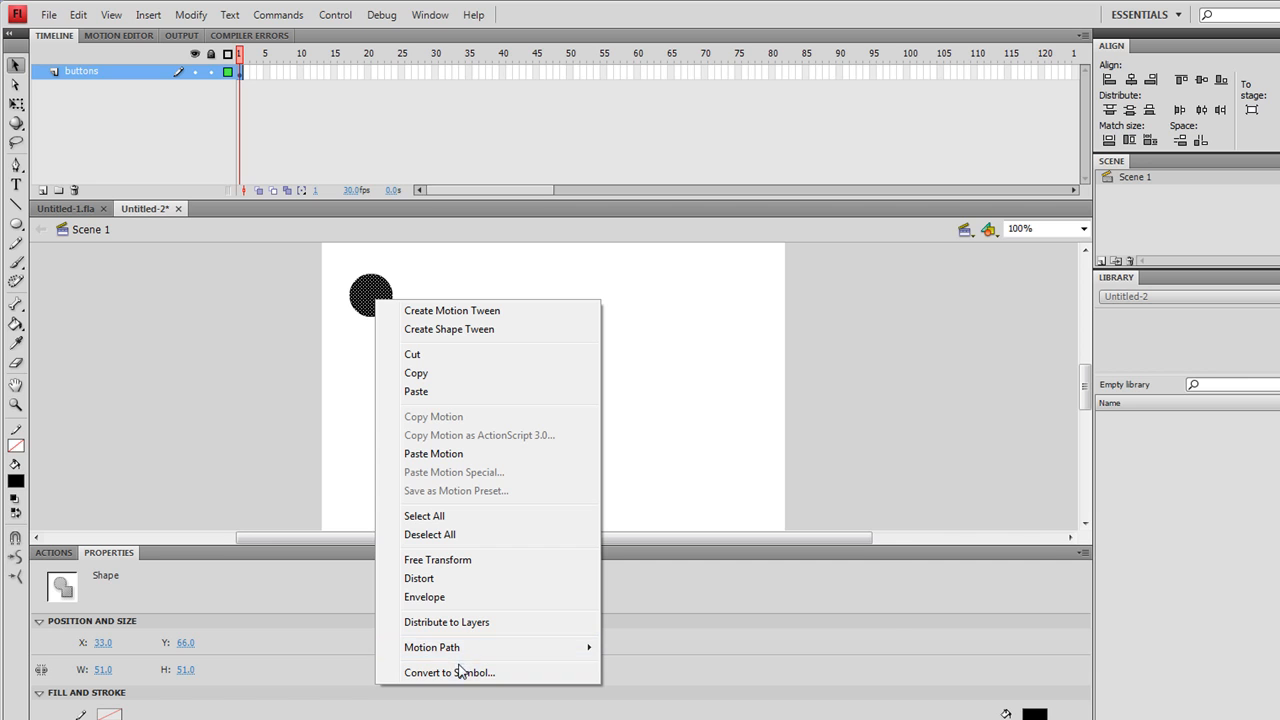
pyautogui.click(448, 672)
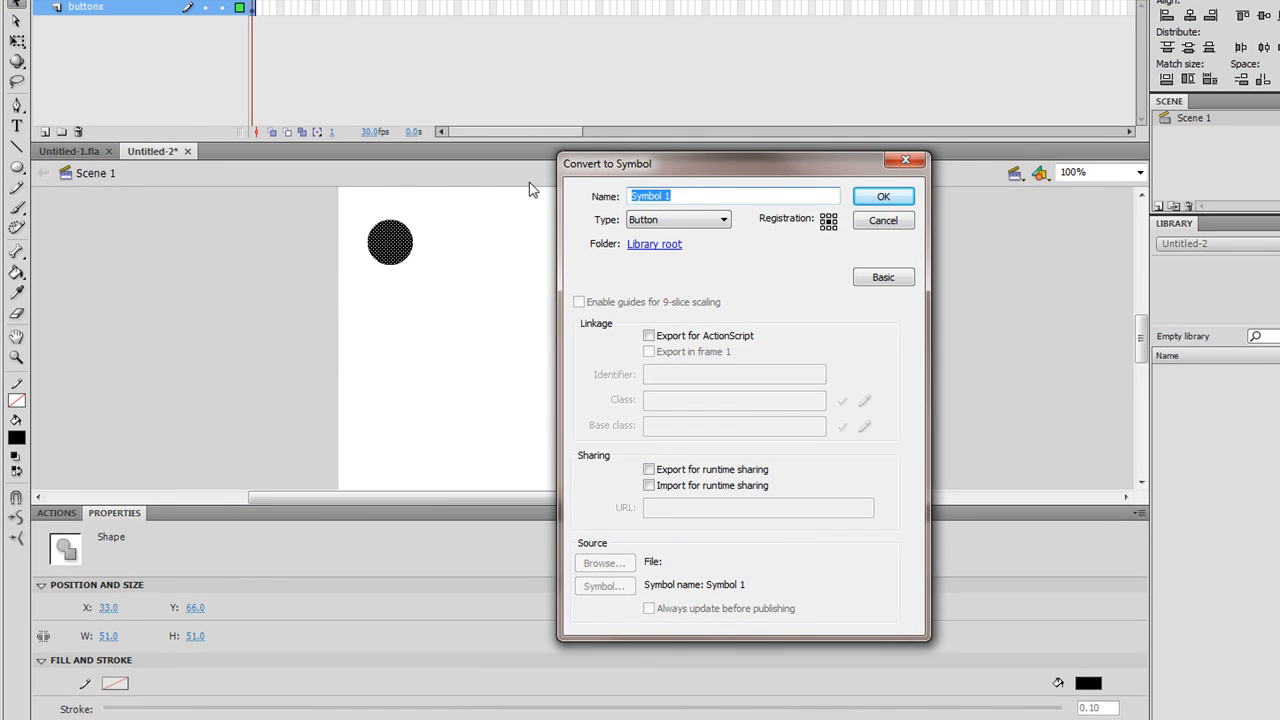
pyautogui.write('circle_')
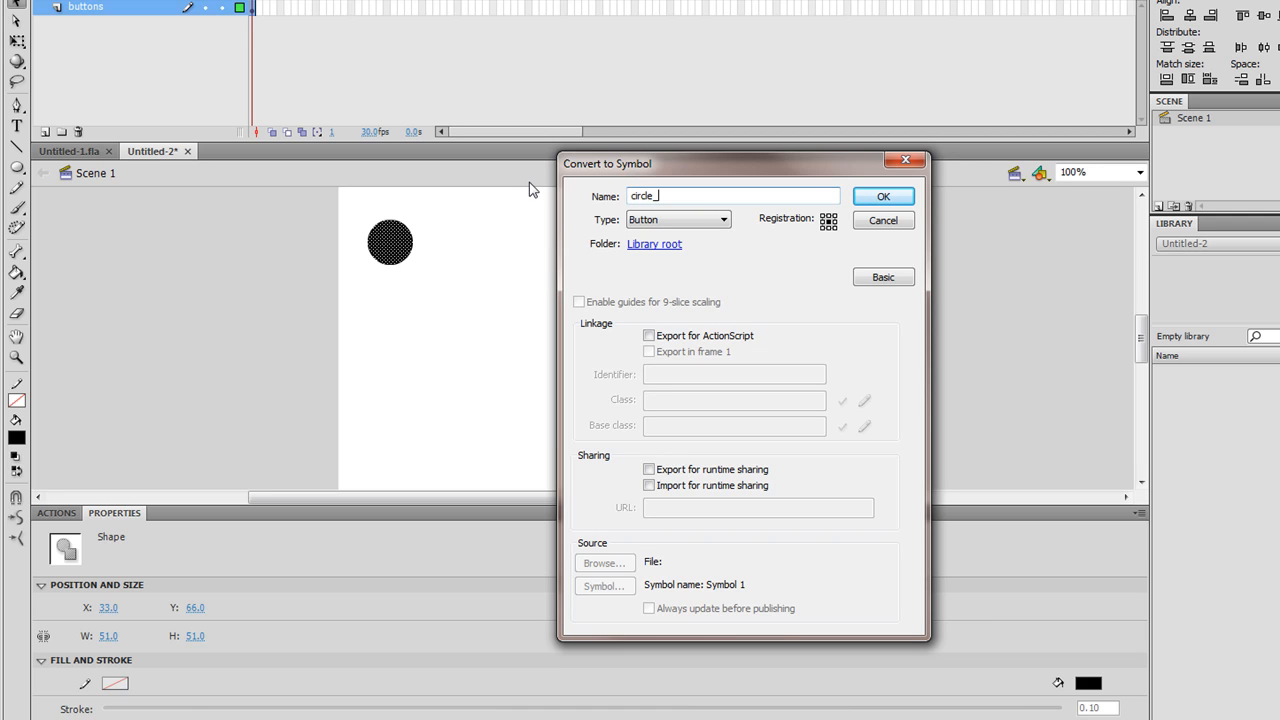
pyautogui.write('btn')
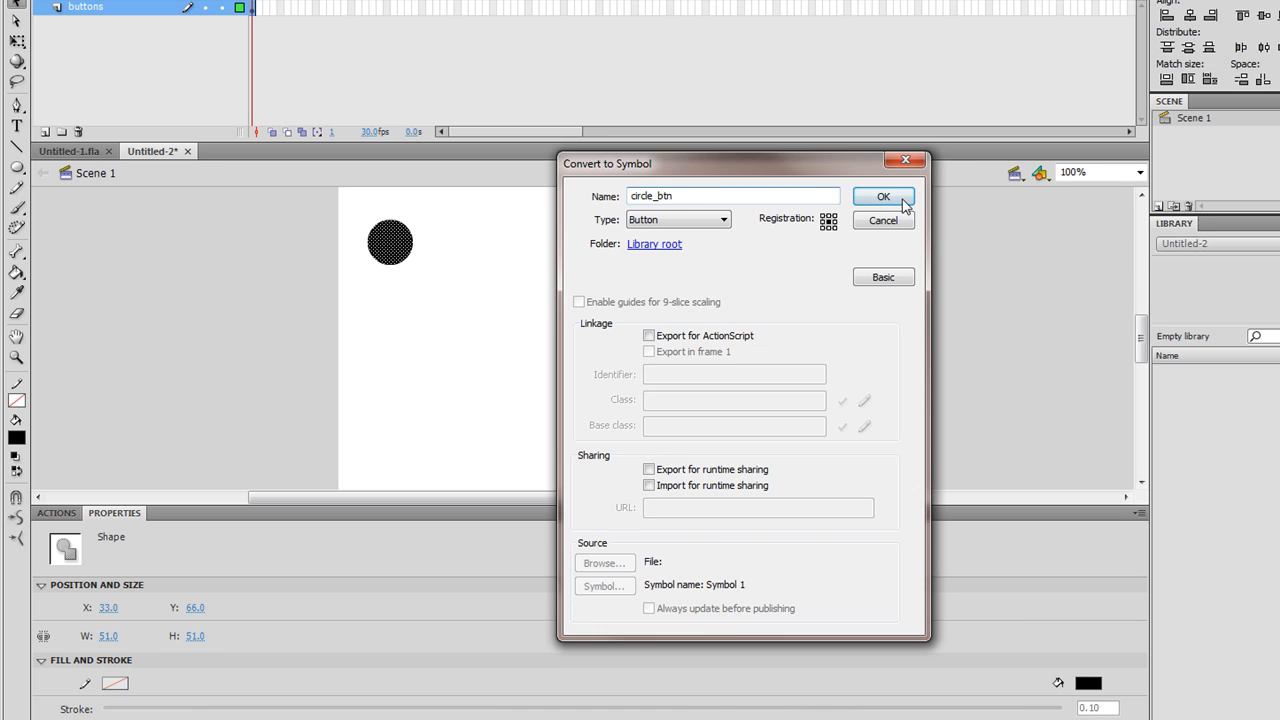
pyautogui.click(884, 196)
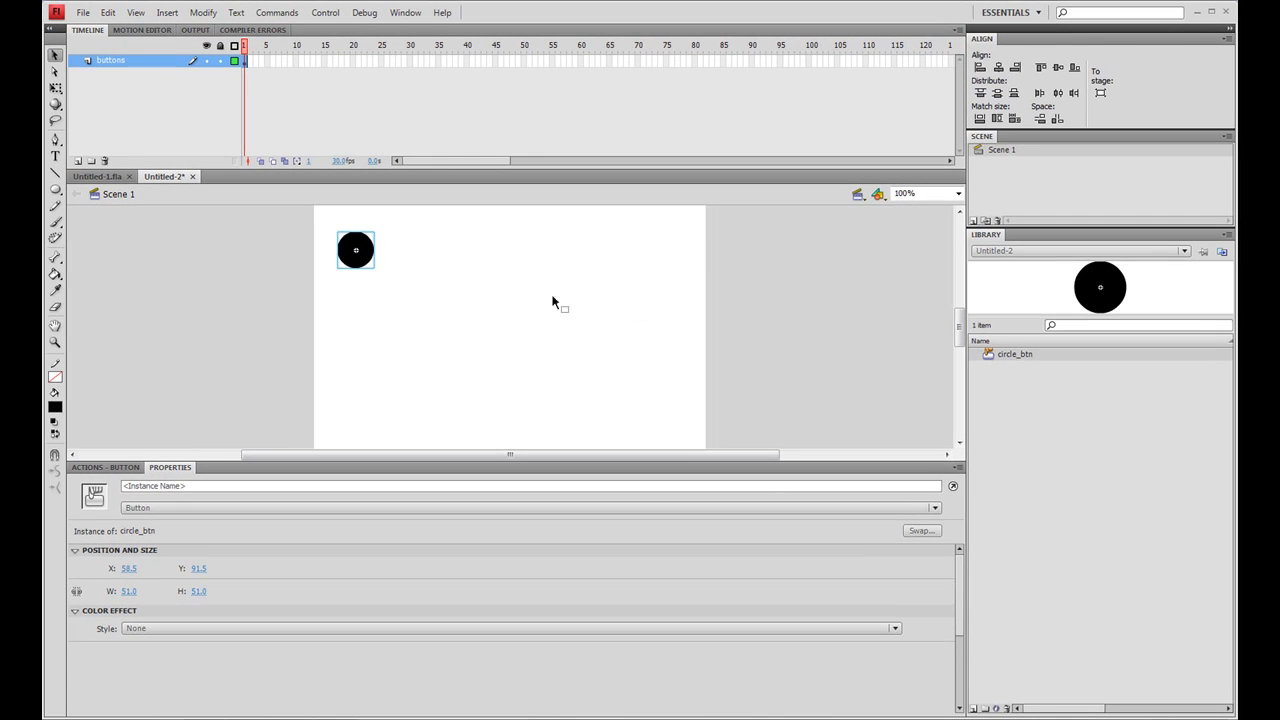
# Step: Give the circle button the script on(press){gotoAndStop(1);}
pyautogui.click(104, 468)
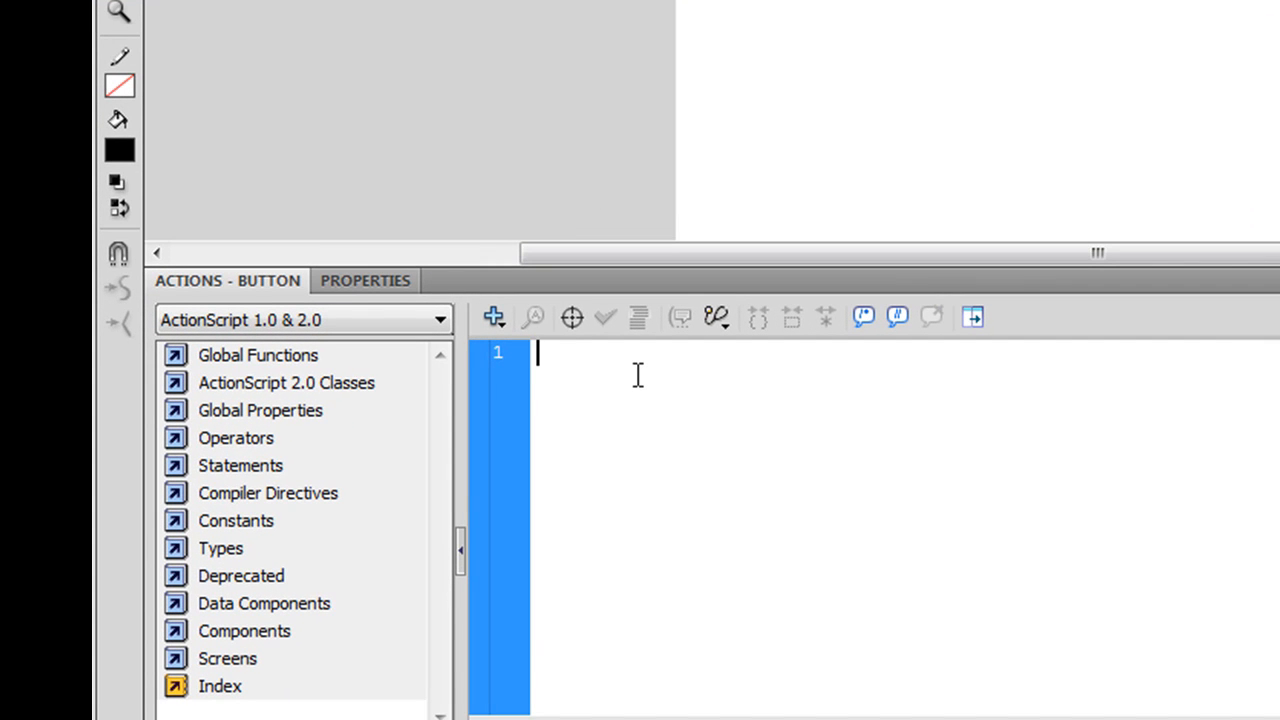
pyautogui.write('on')
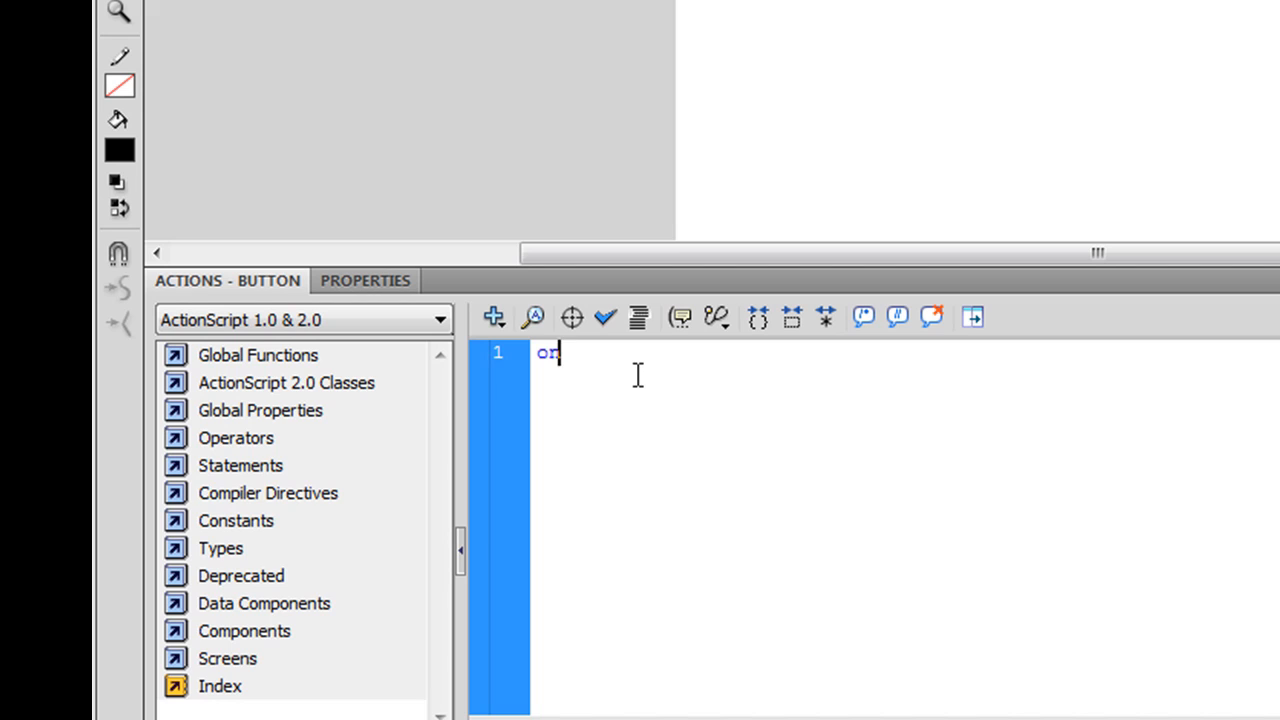
pyautogui.write('(press')
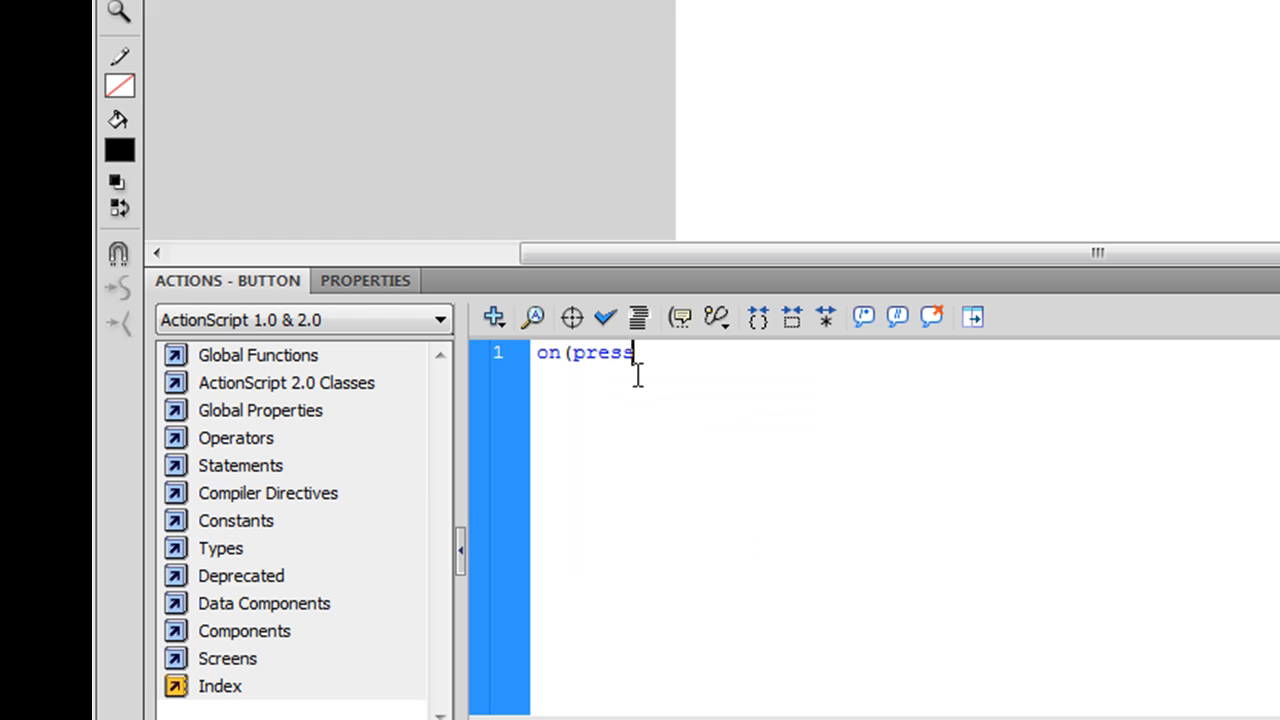
pyautogui.write(')')
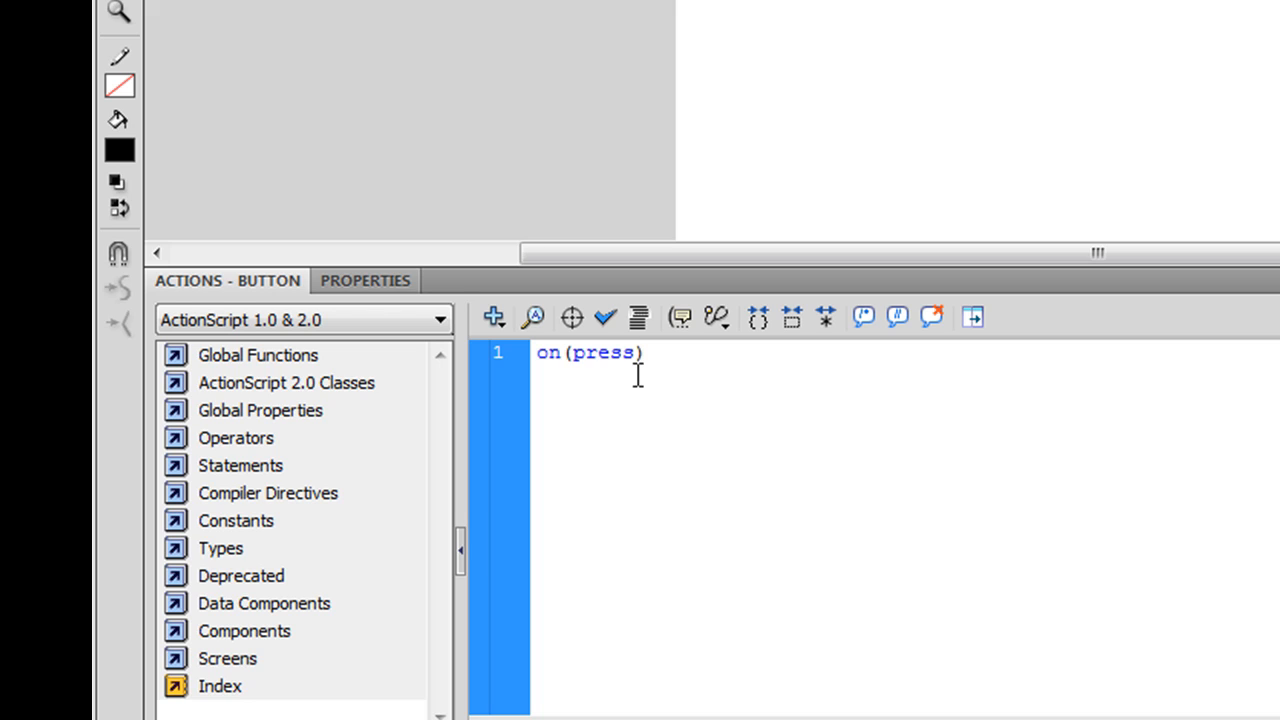
pyautogui.write('{')
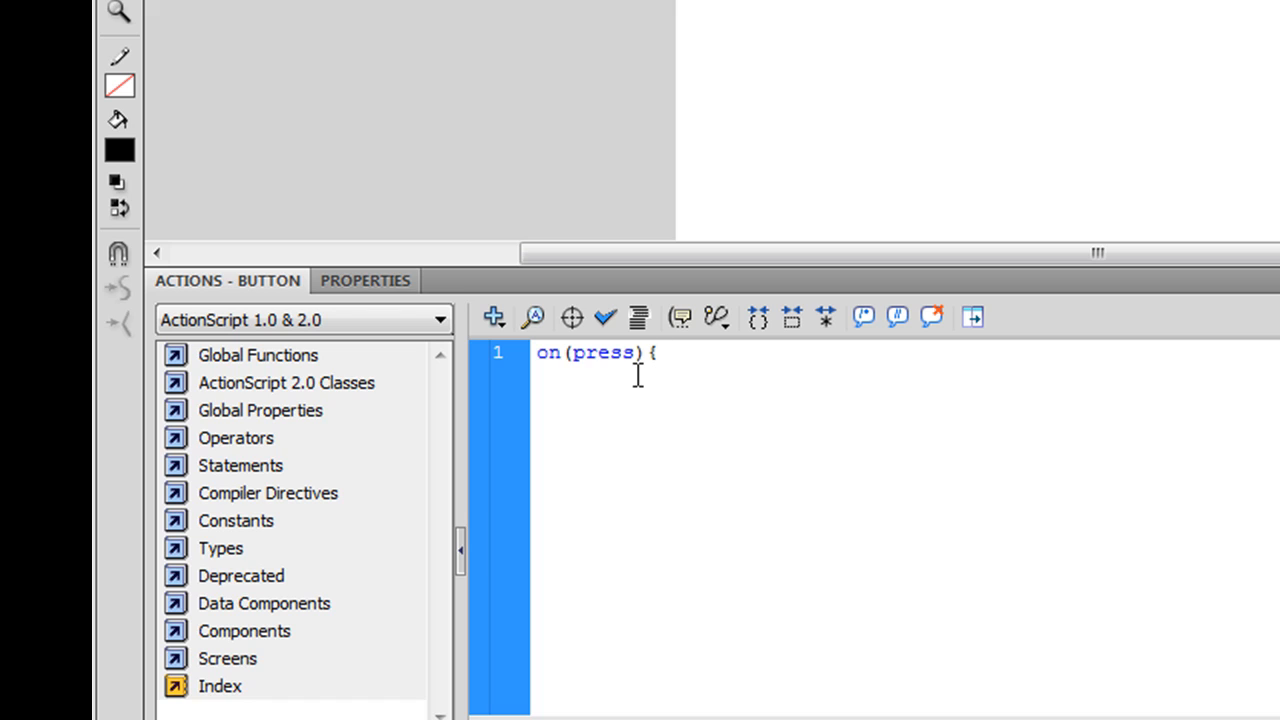
pyautogui.write('go')
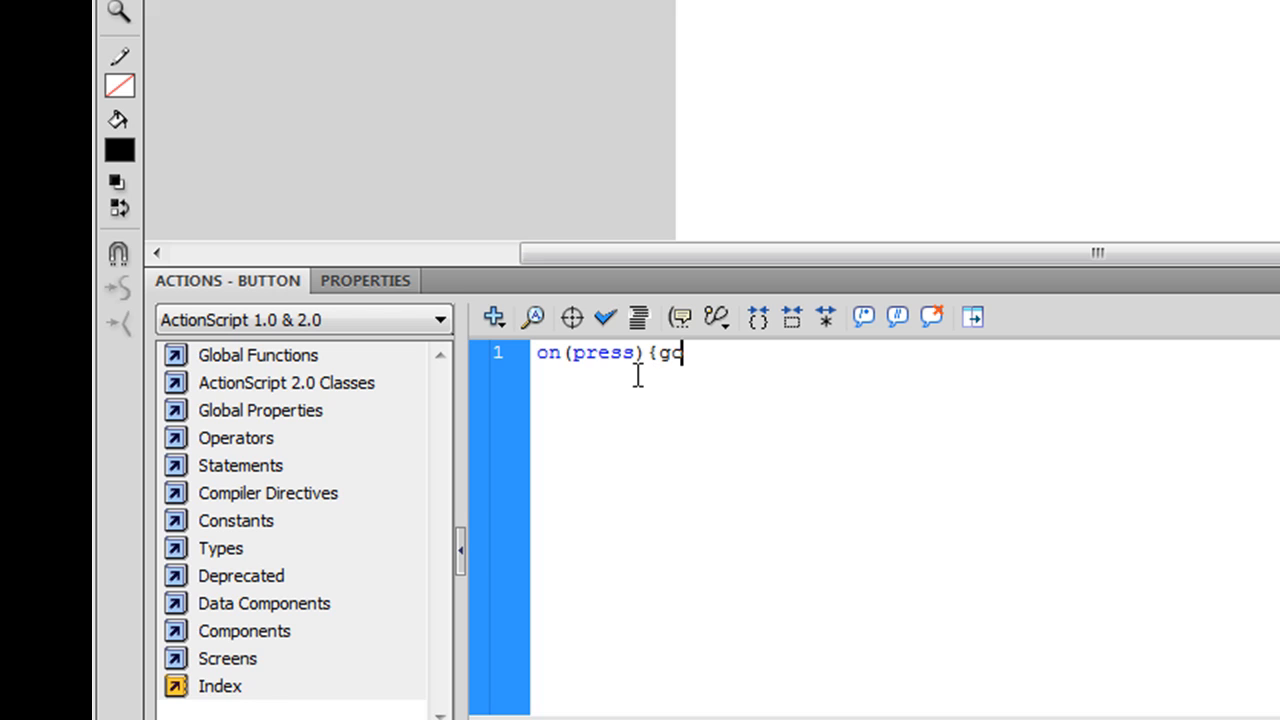
pyautogui.write('otoA')
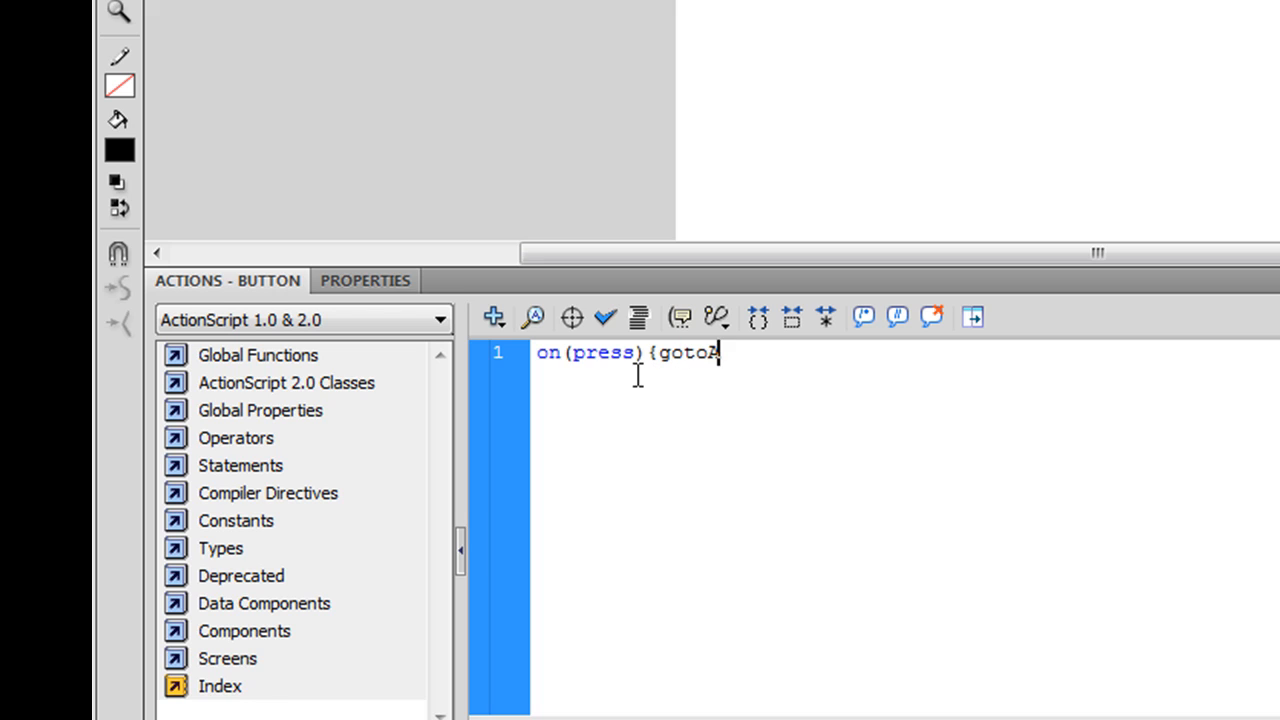
pyautogui.write('AndSto')
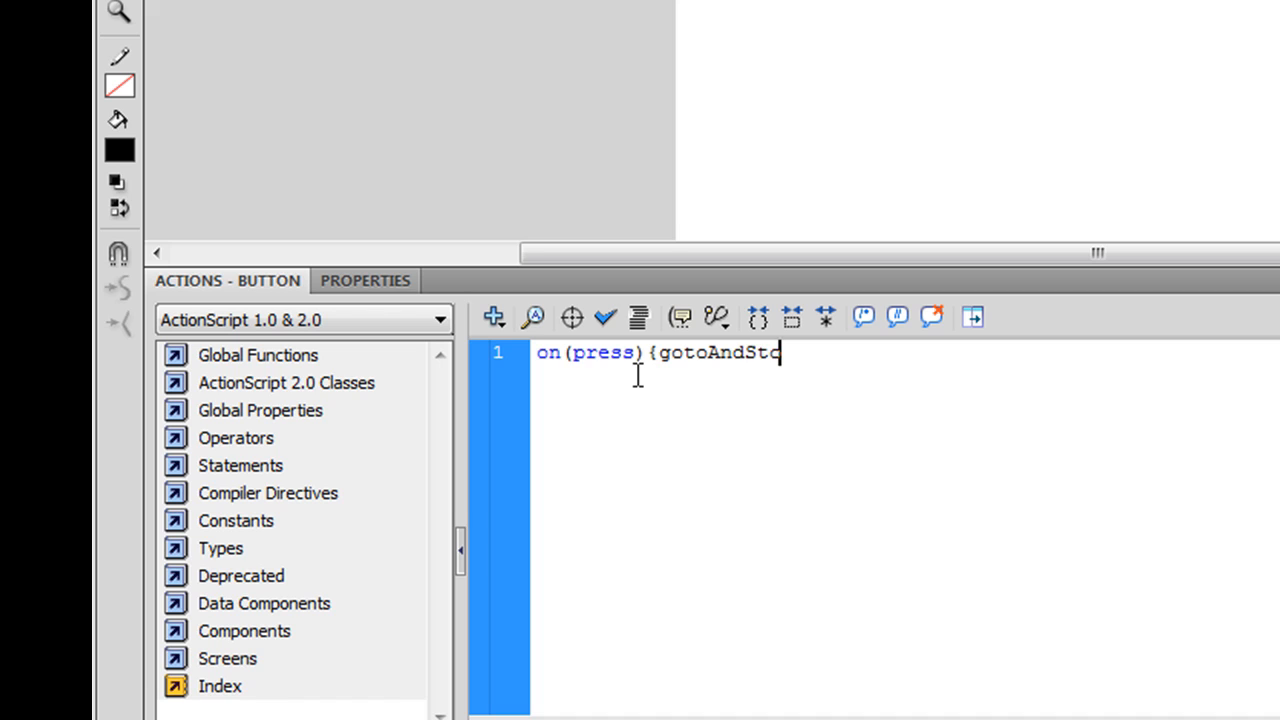
pyautogui.write('p')
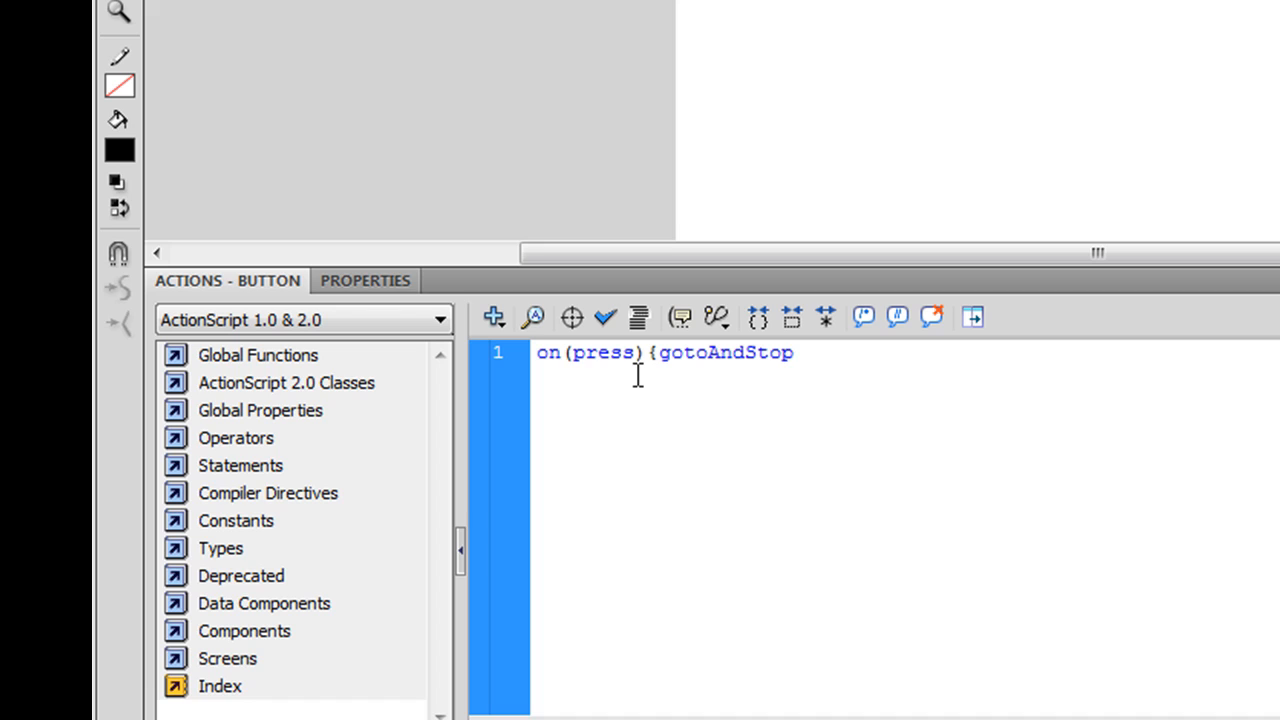
pyautogui.write('(')
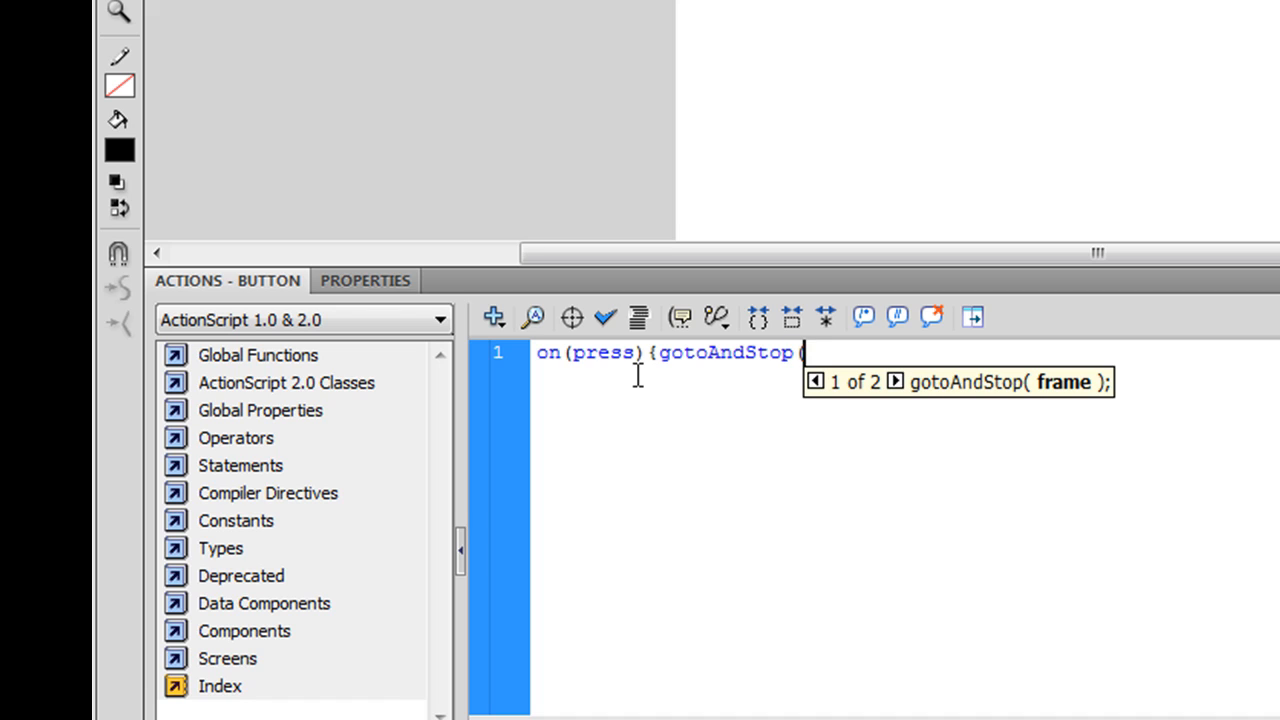
pyautogui.write('(1')
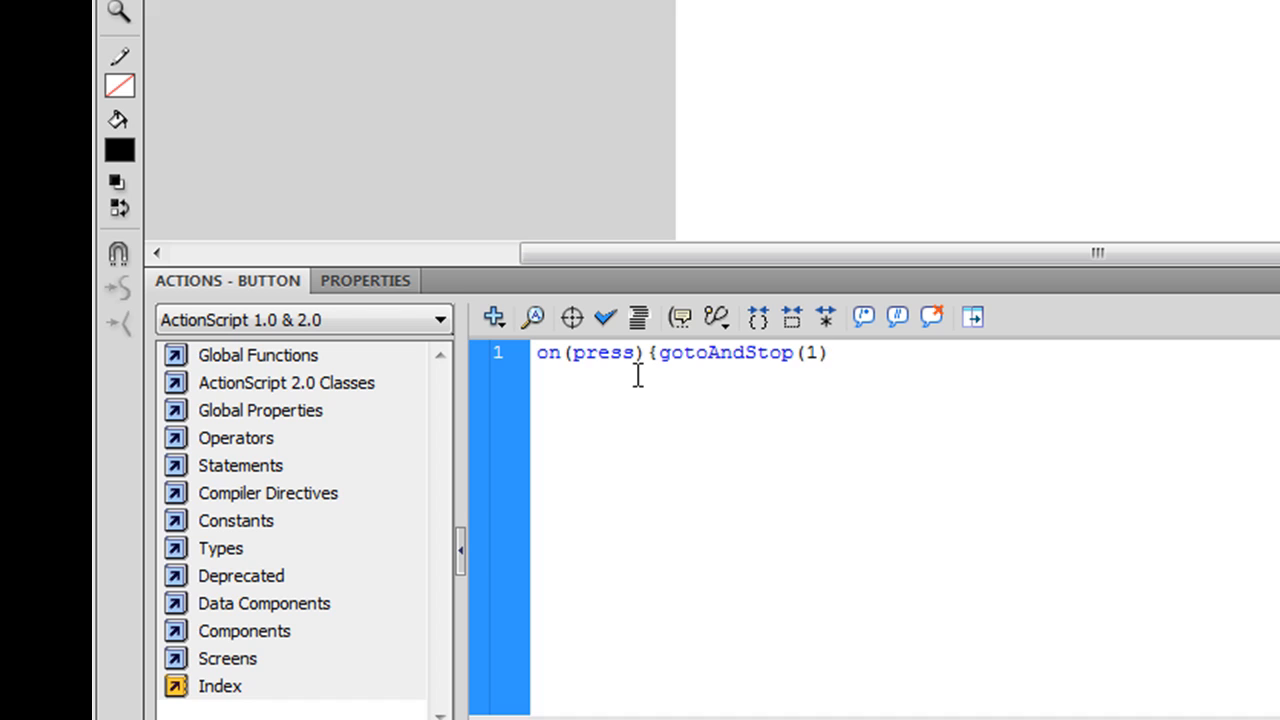
pyautogui.write(';')
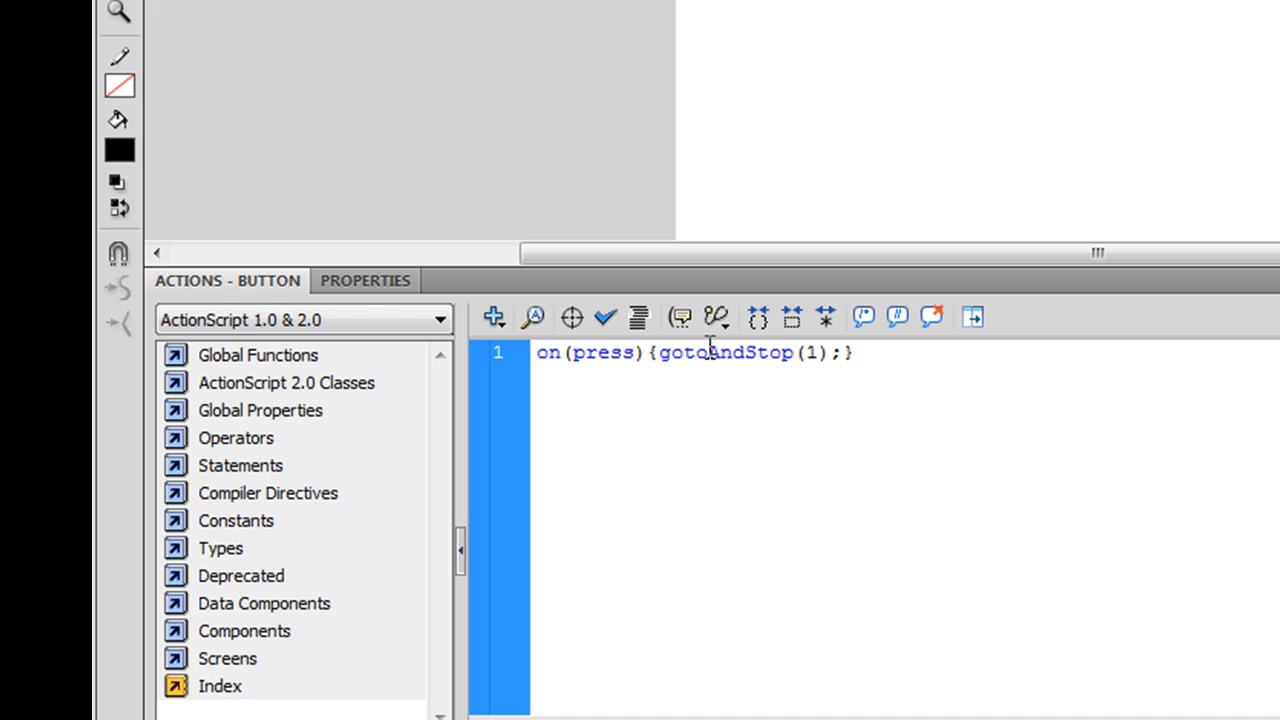
# Step: Auto Format the button script across three lines
pyautogui.click(638, 316)
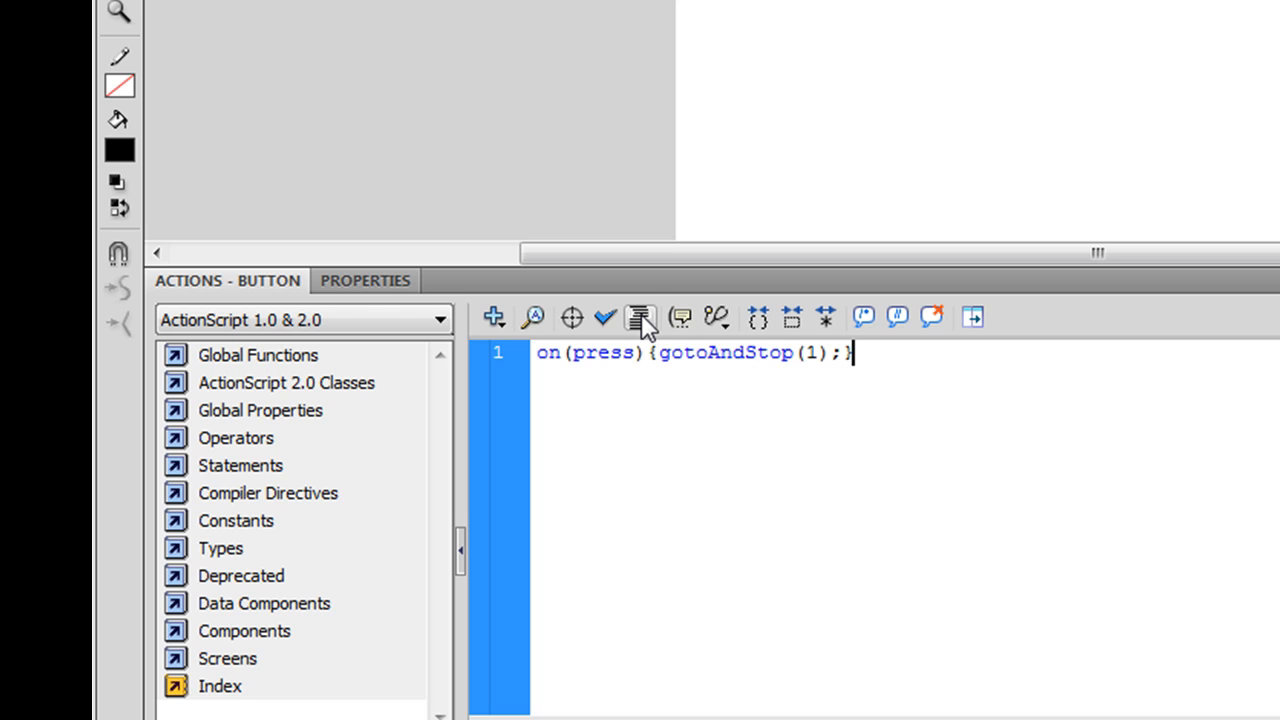
pyautogui.click(640, 316)
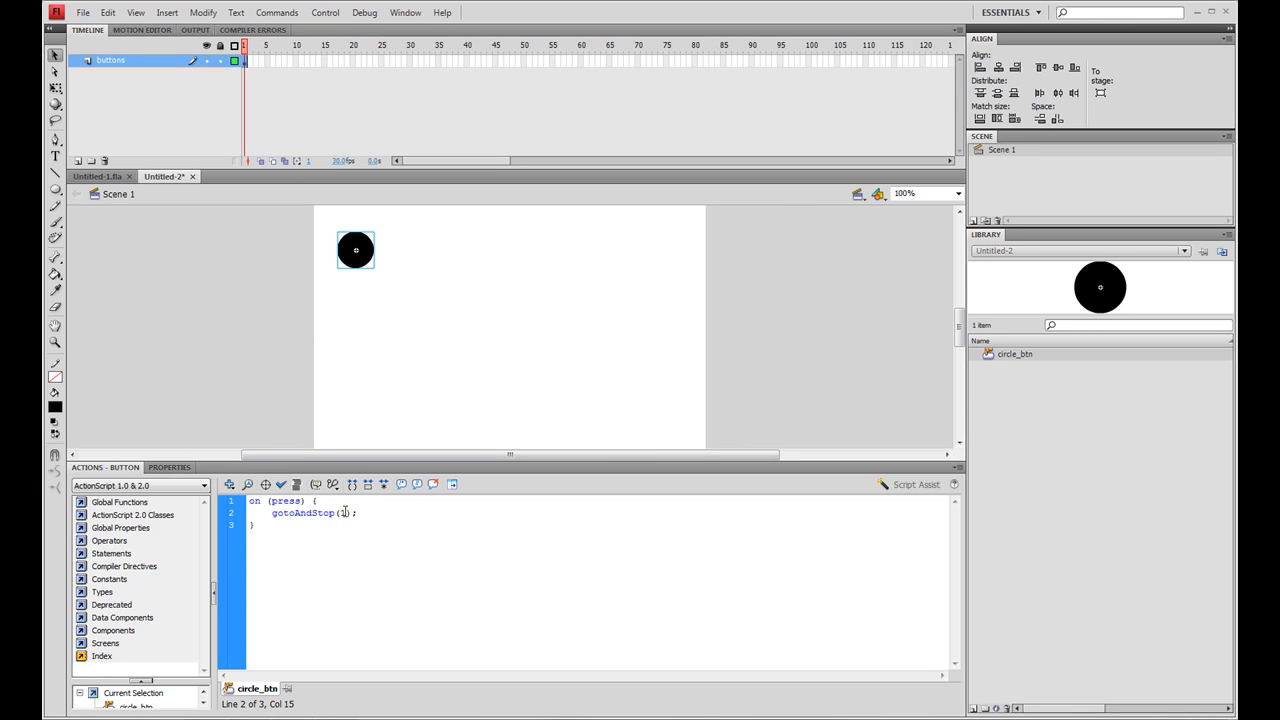
pyautogui.moveTo(392, 236)
pyautogui.write('1')
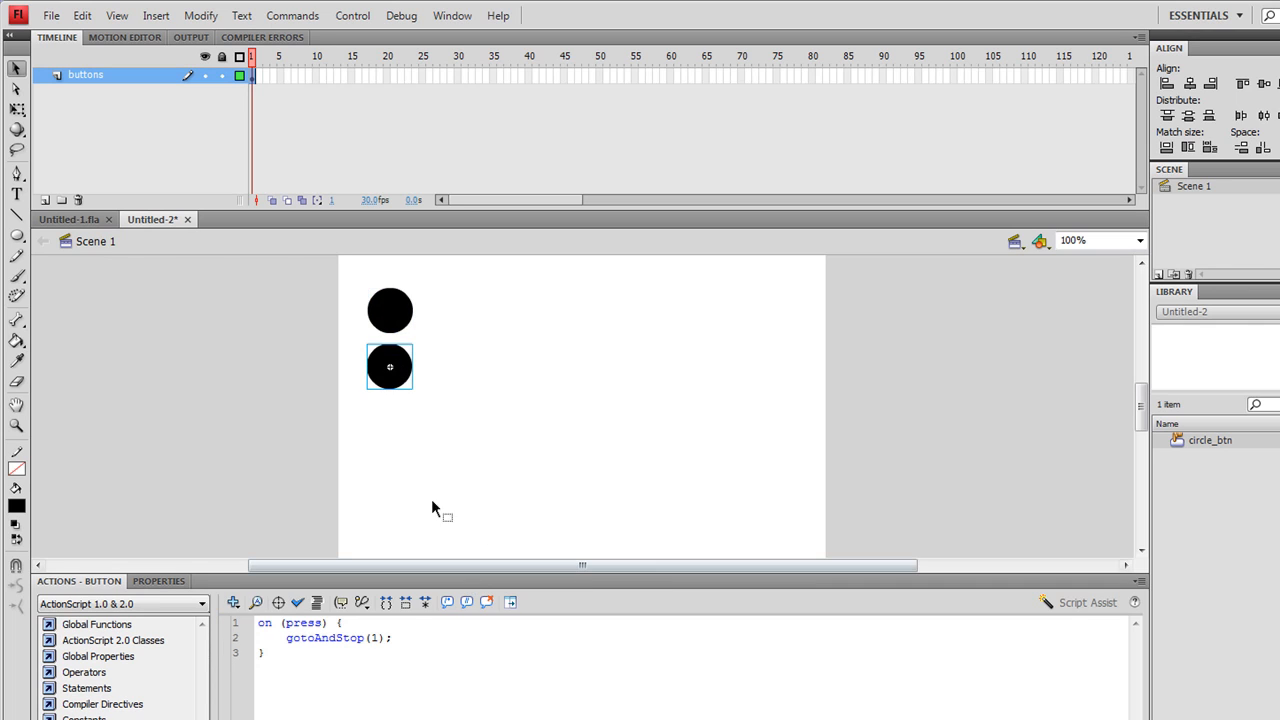
pyautogui.moveTo(404, 368)
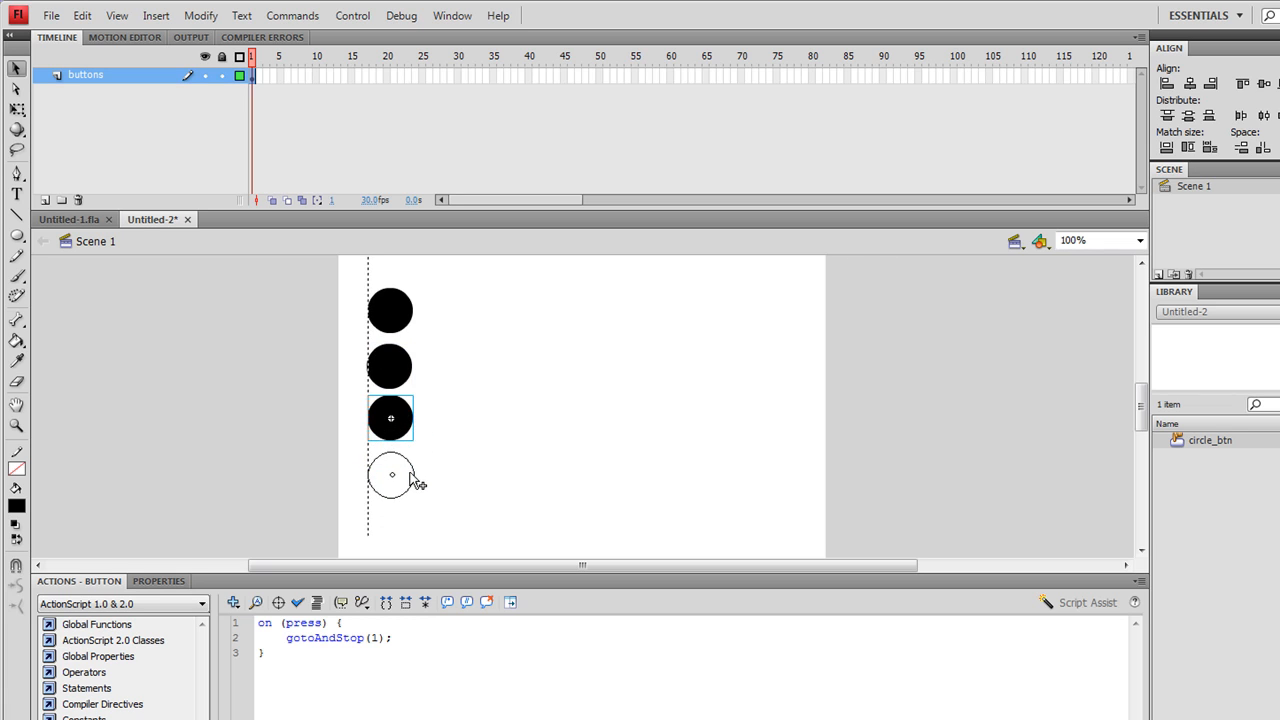
# Step: Place the fourth circle button copy below the third in the vertical column
pyautogui.click(390, 476)
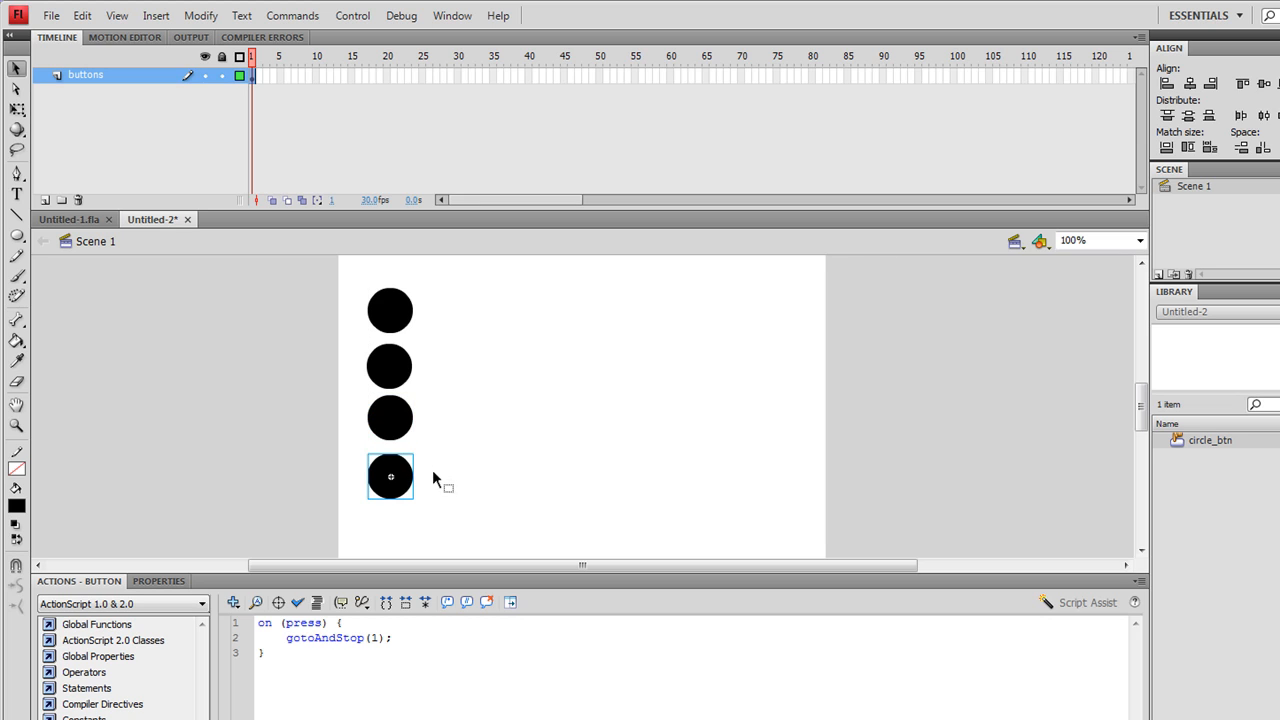
pyautogui.moveTo(352, 312)
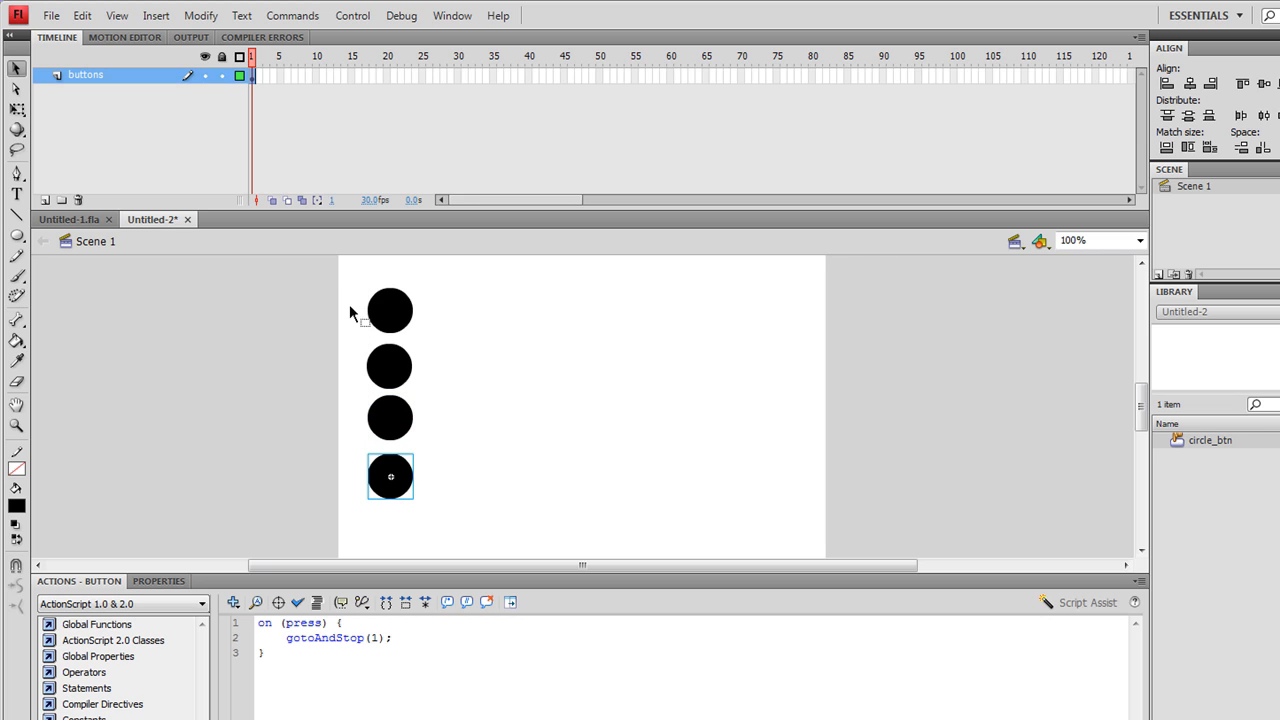
pyautogui.moveTo(320, 278)
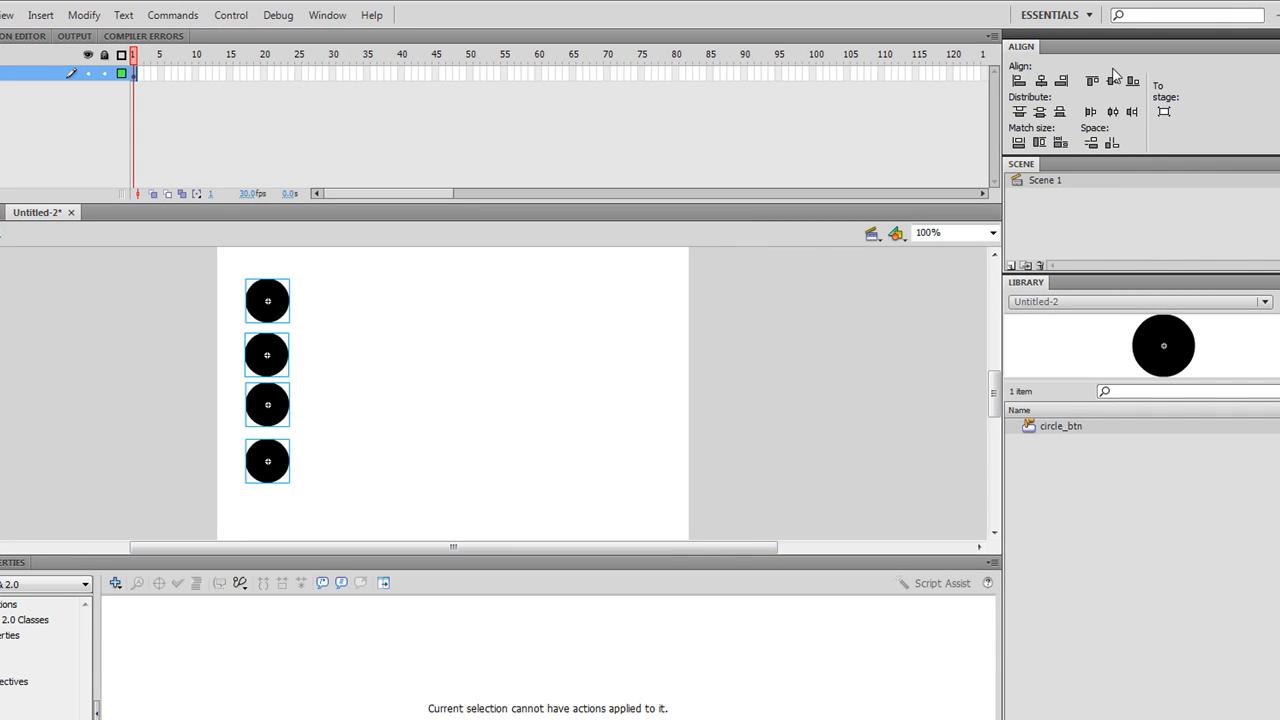
# Step: Show the Align panel and set alignment relative to the whole stage
pyautogui.click(322, 14)
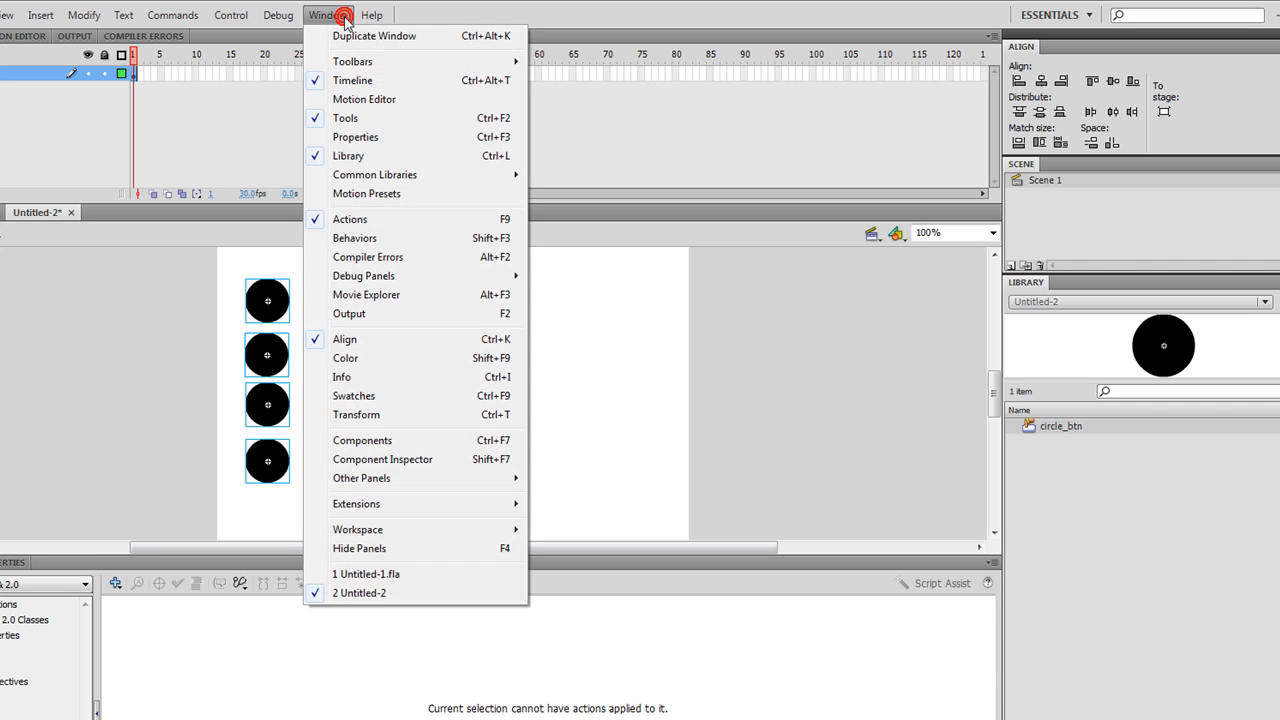
pyautogui.moveTo(380, 344)
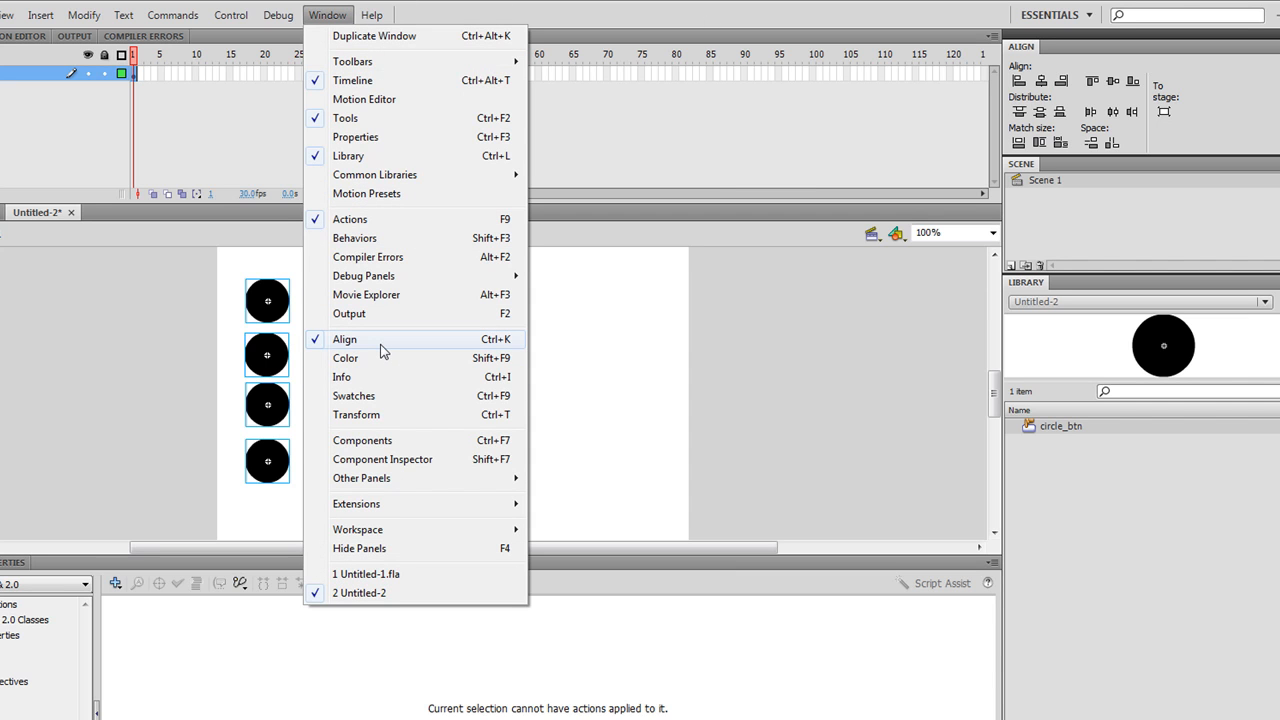
pyautogui.moveTo(1188, 170)
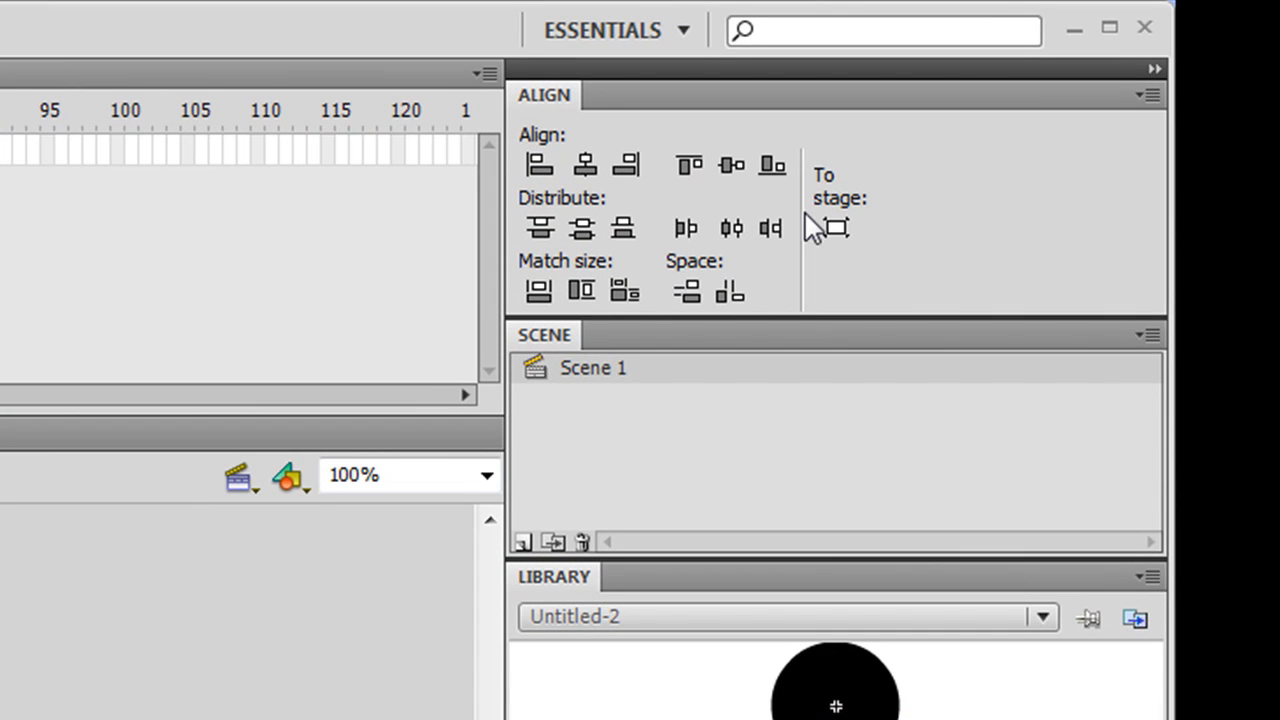
pyautogui.click(836, 228)
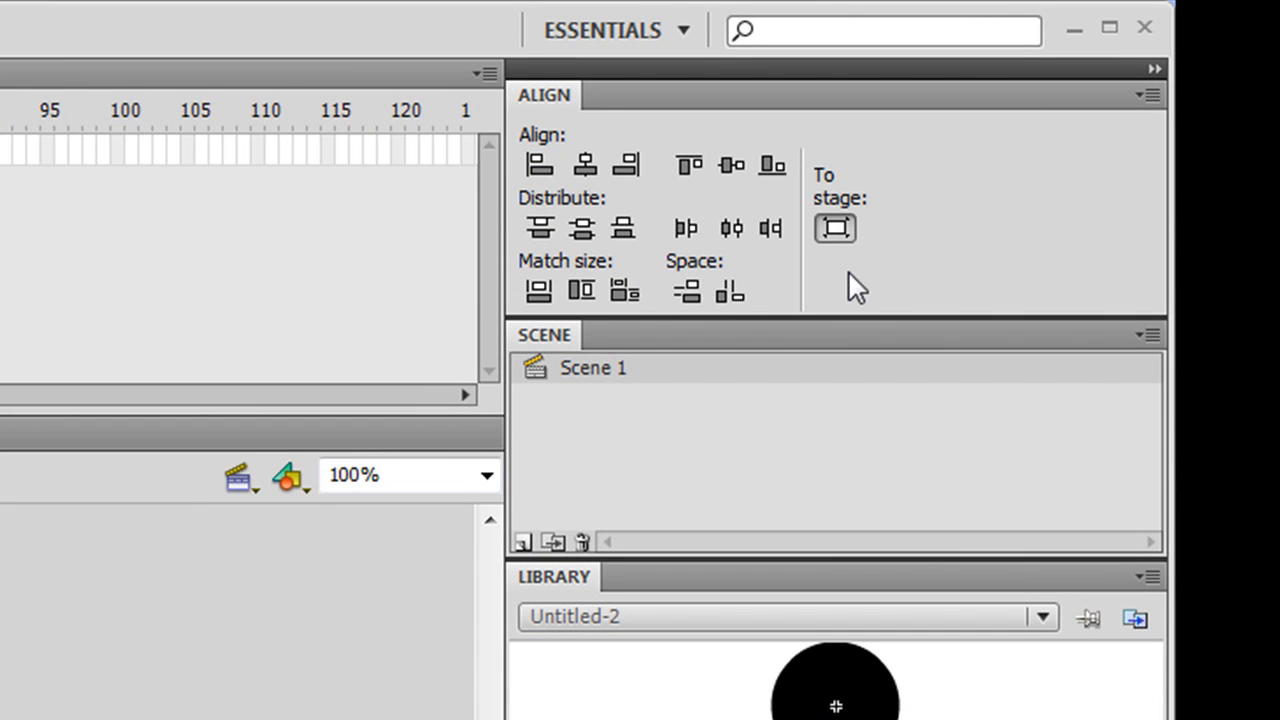
pyautogui.click(836, 228)
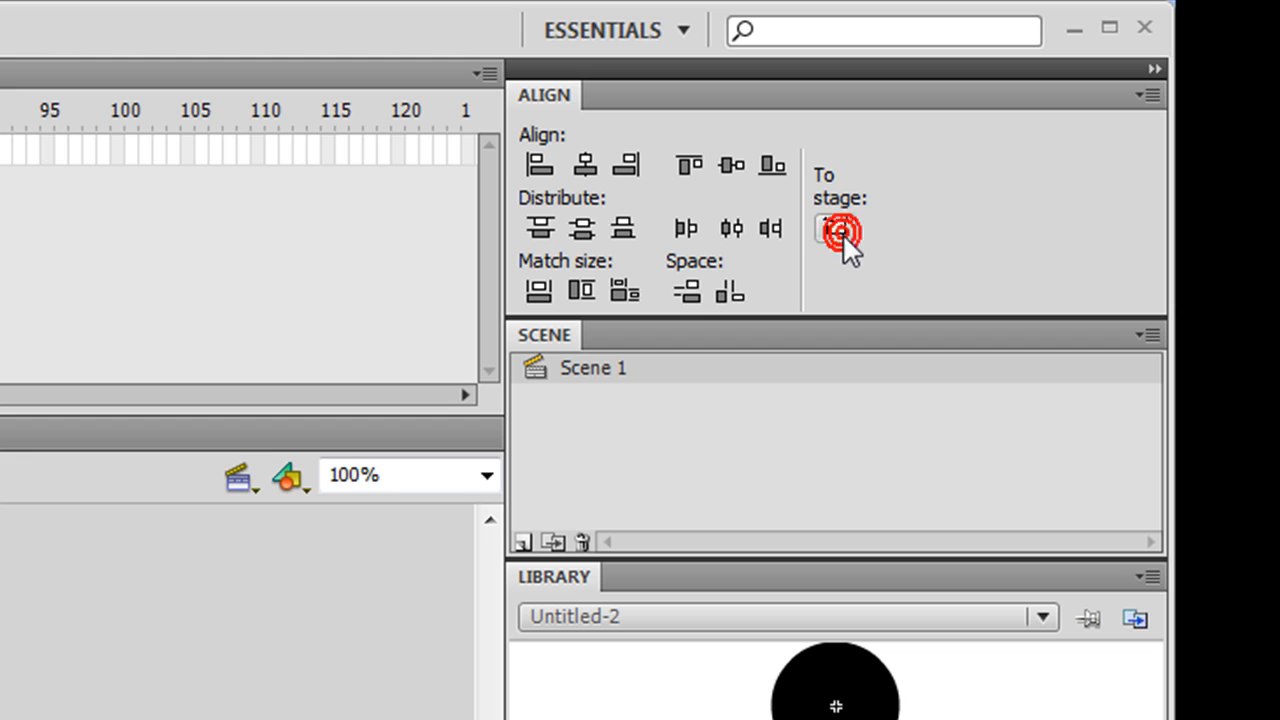
pyautogui.click(836, 230)
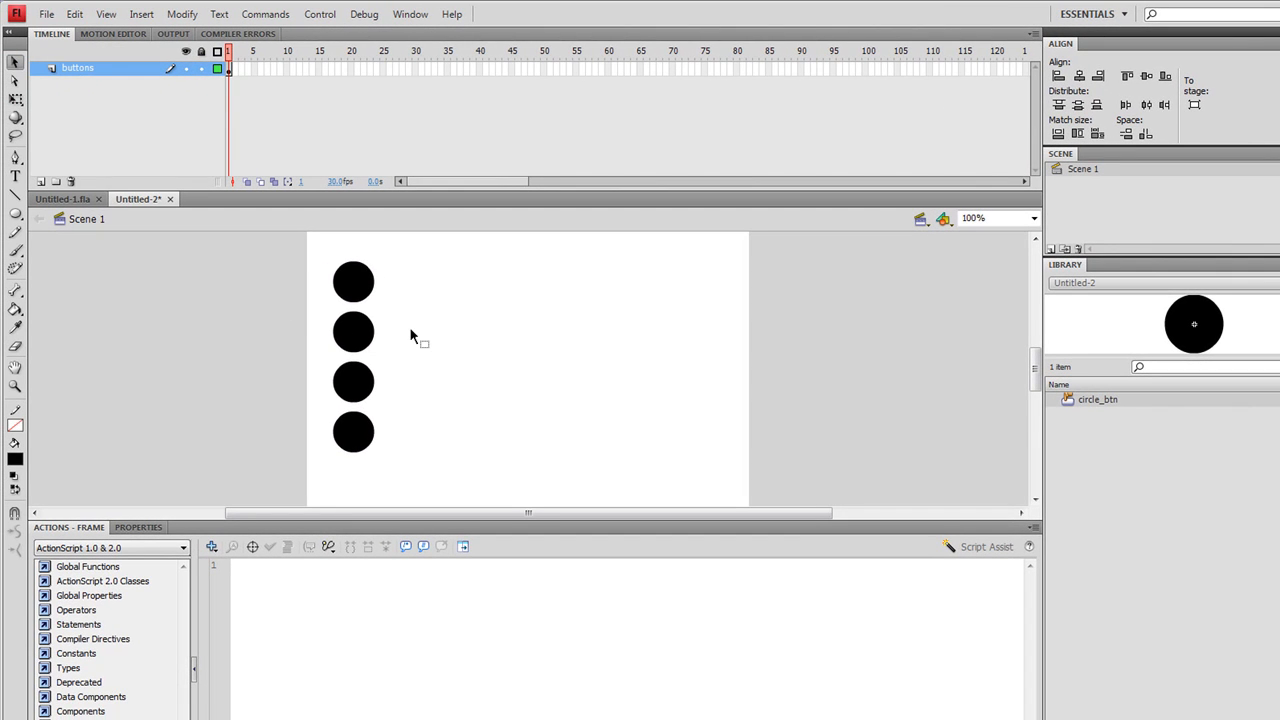
pyautogui.moveTo(300, 118)
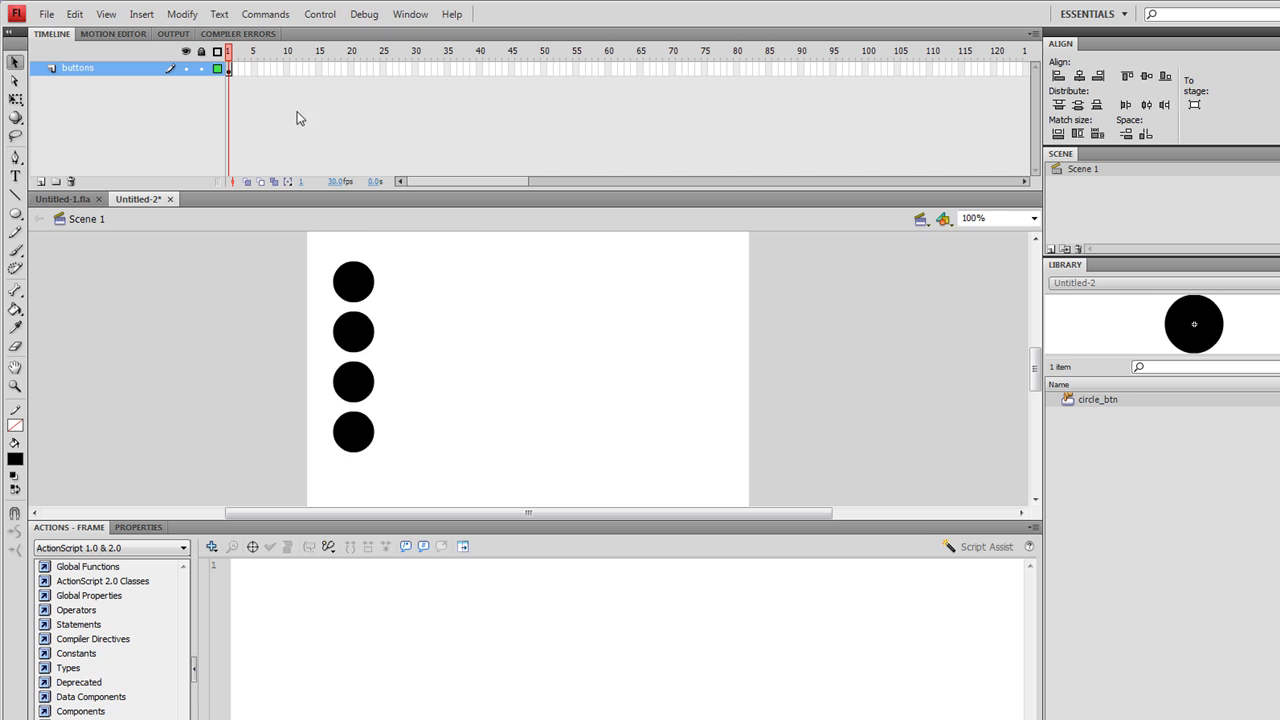
pyautogui.moveTo(232, 76)
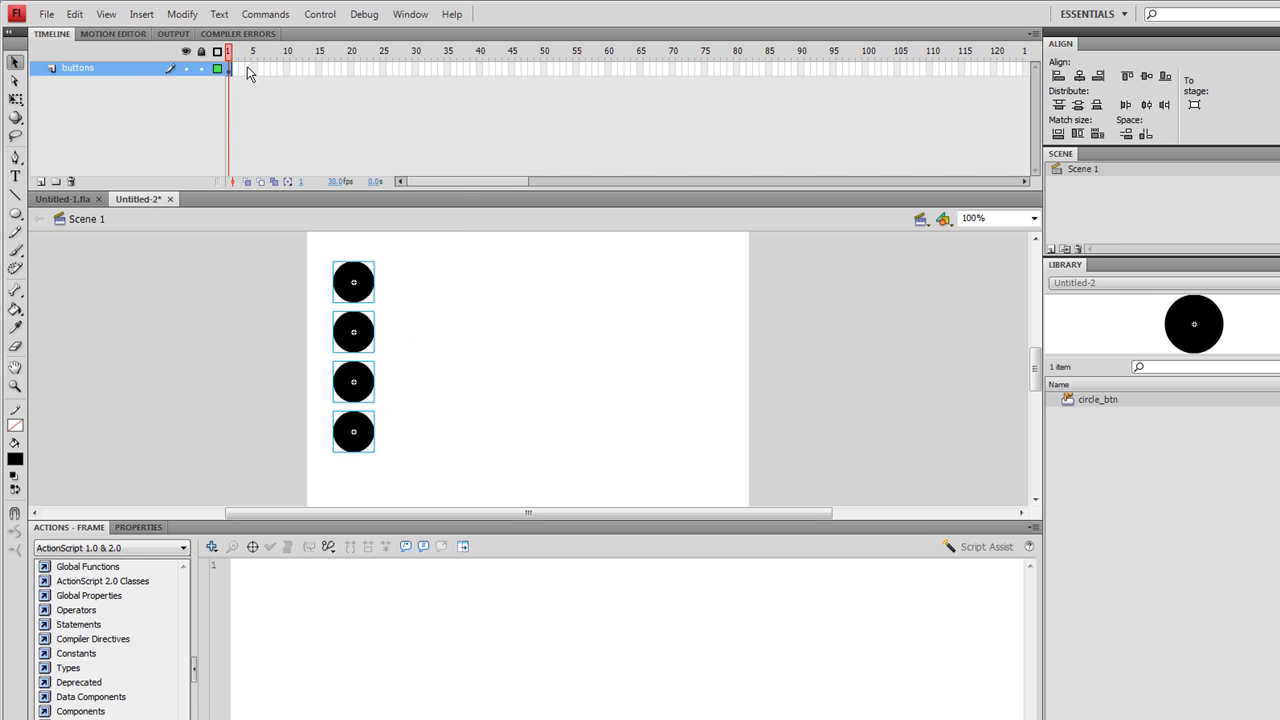
pyautogui.click(250, 52)
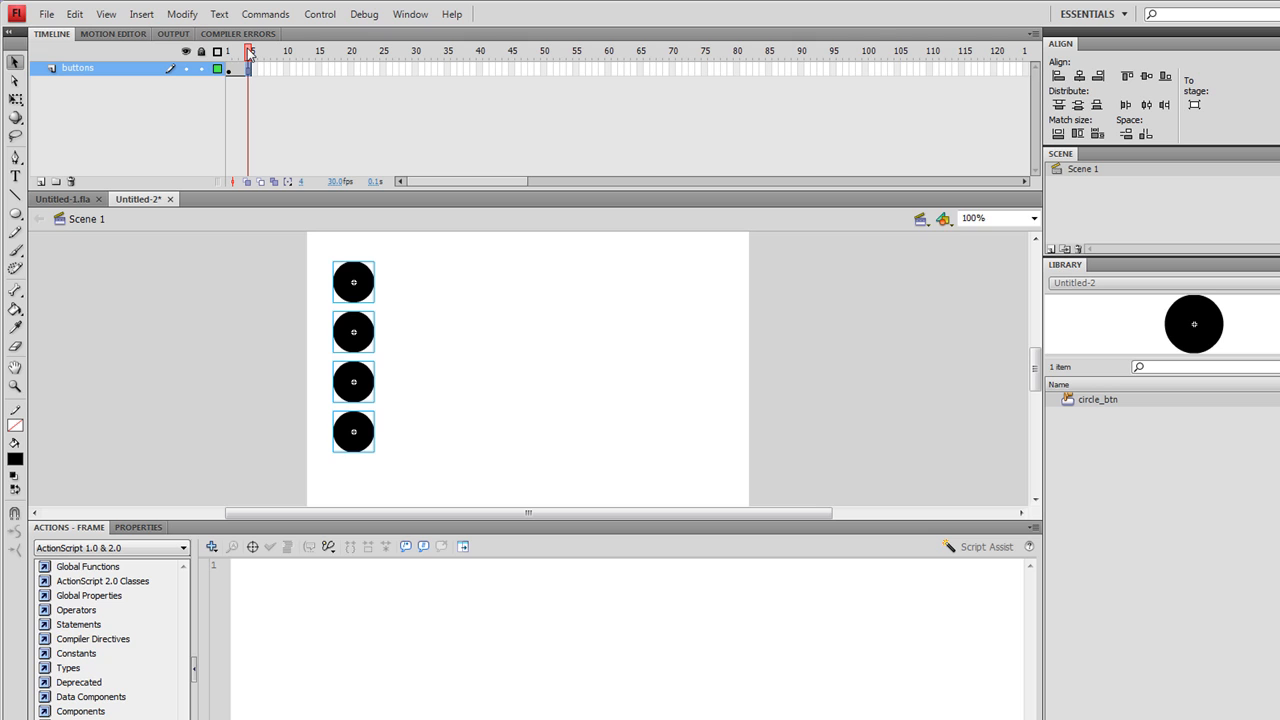
pyautogui.click(232, 52)
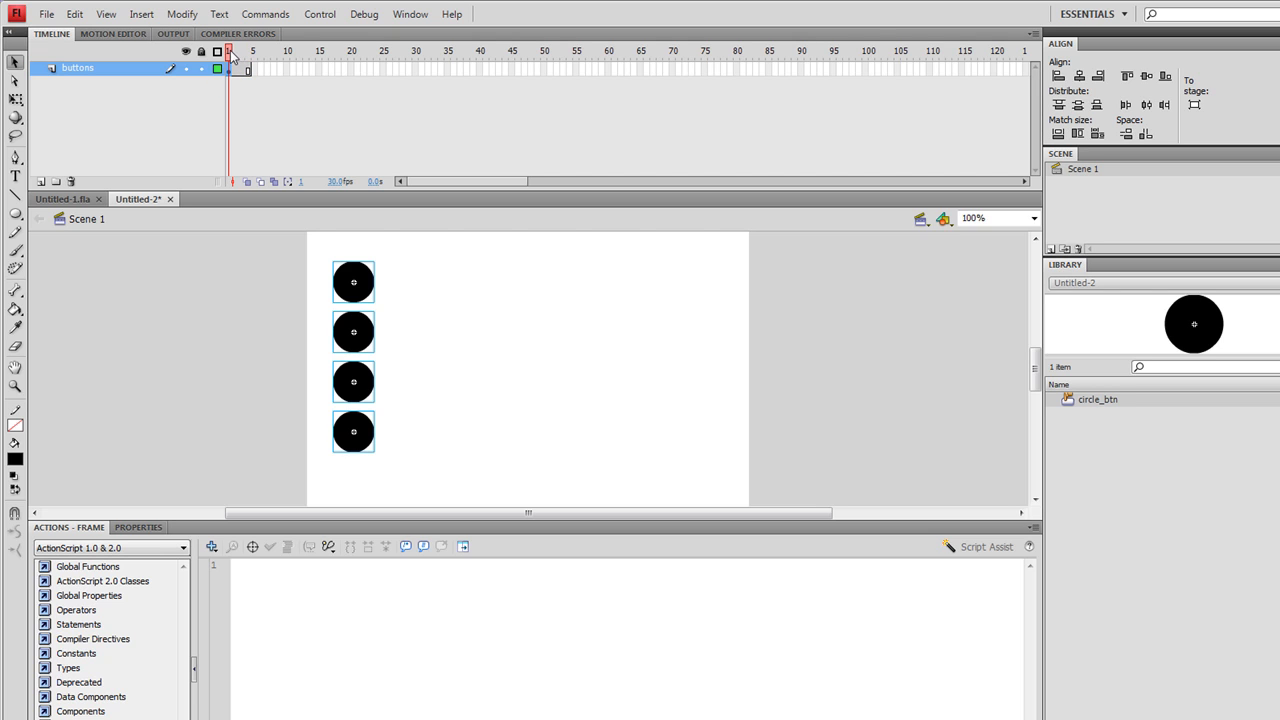
pyautogui.click(252, 50)
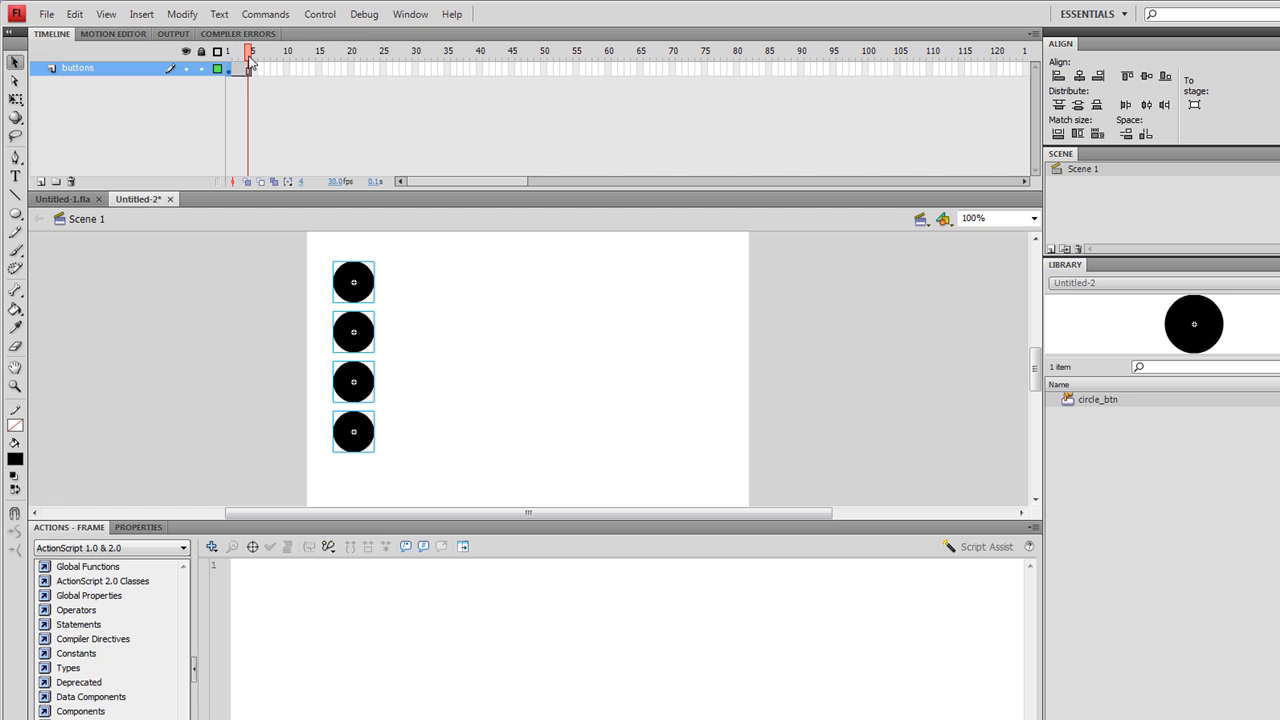
pyautogui.click(576, 300)
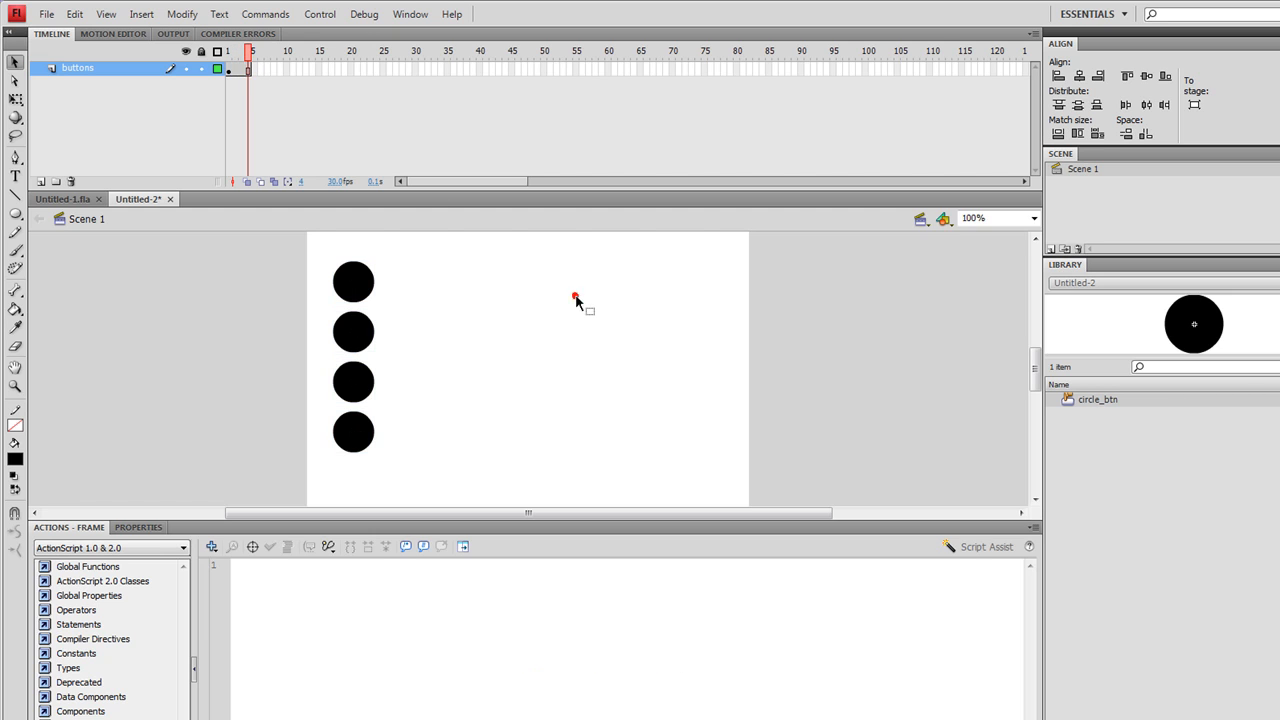
pyautogui.moveTo(354, 284)
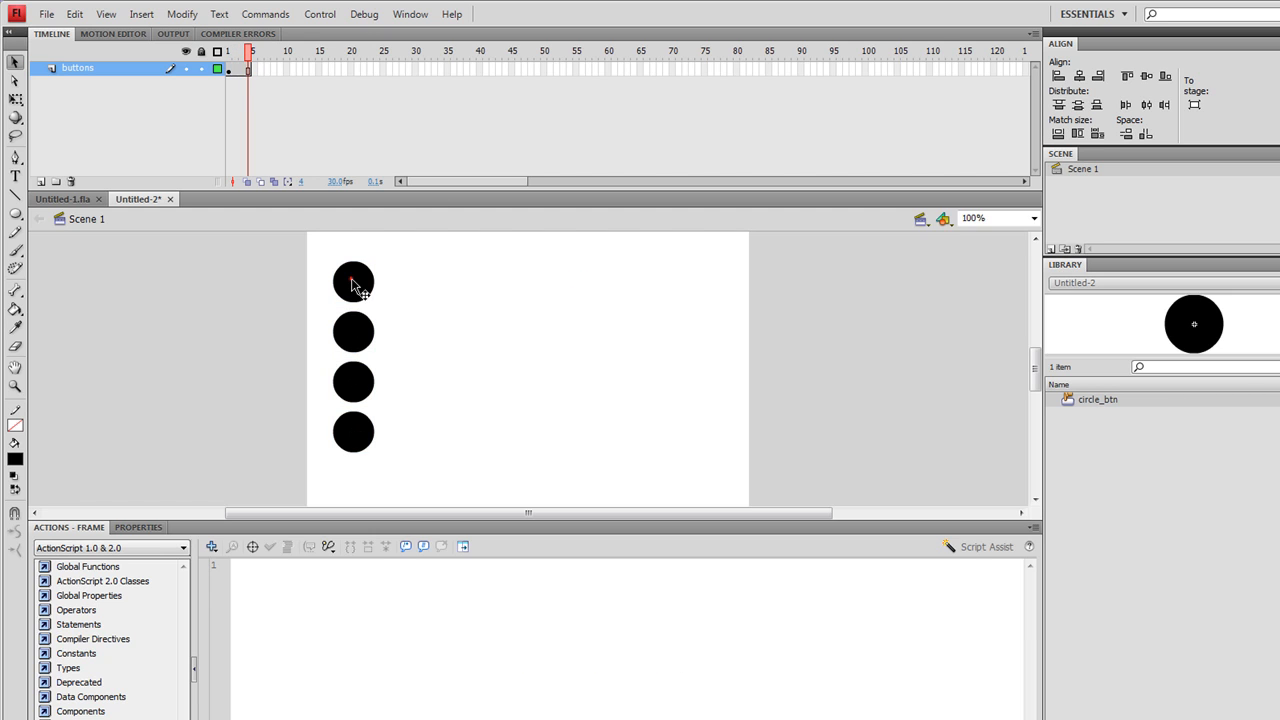
pyautogui.click(352, 280)
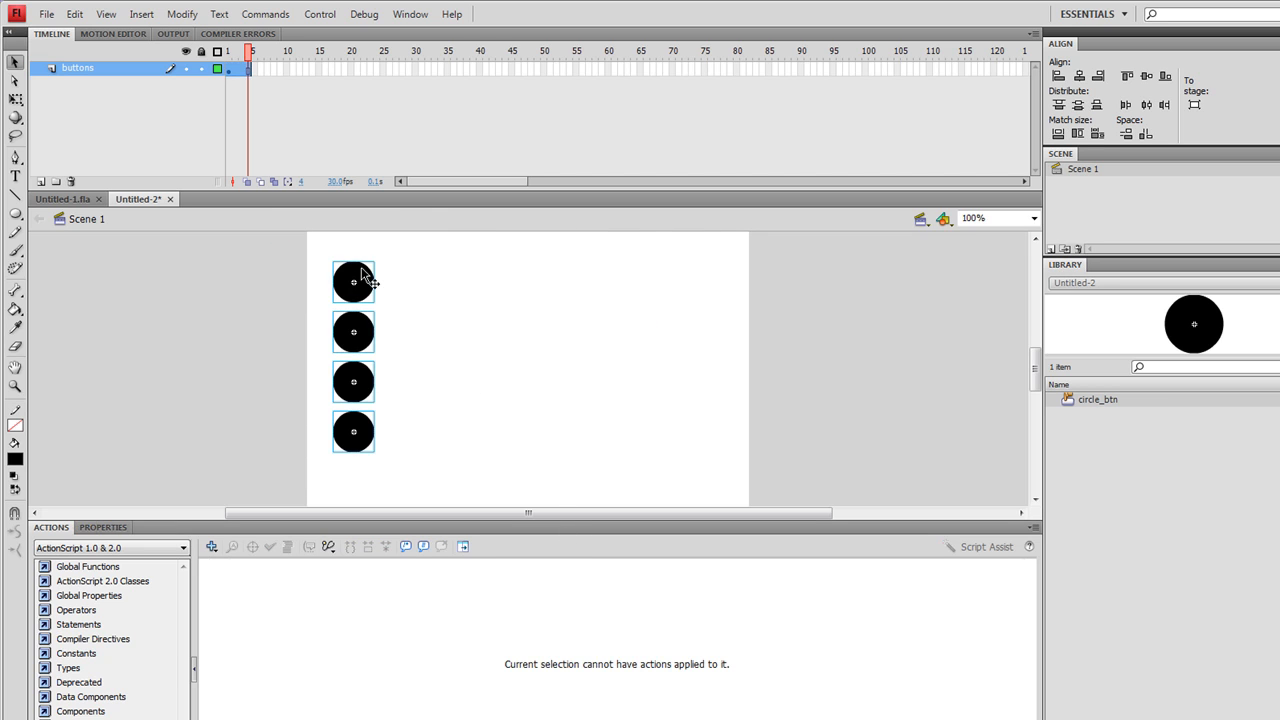
pyautogui.moveTo(350, 262)
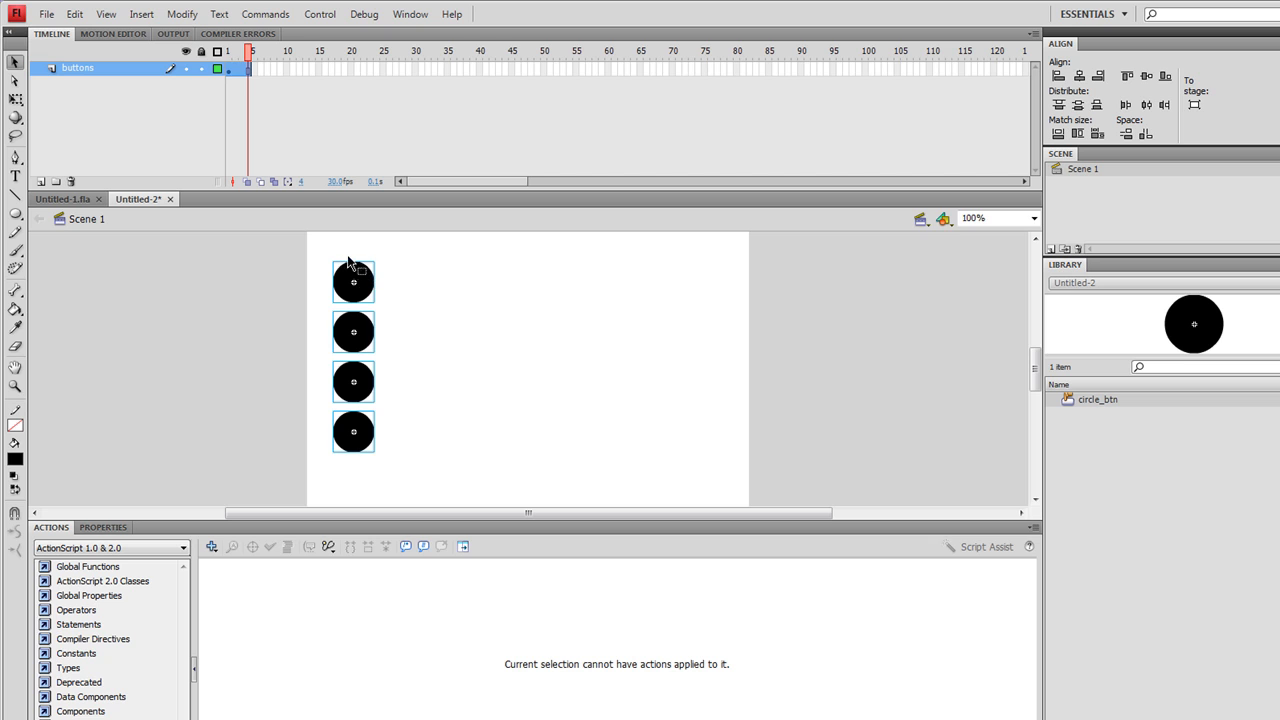
pyautogui.moveTo(532, 320)
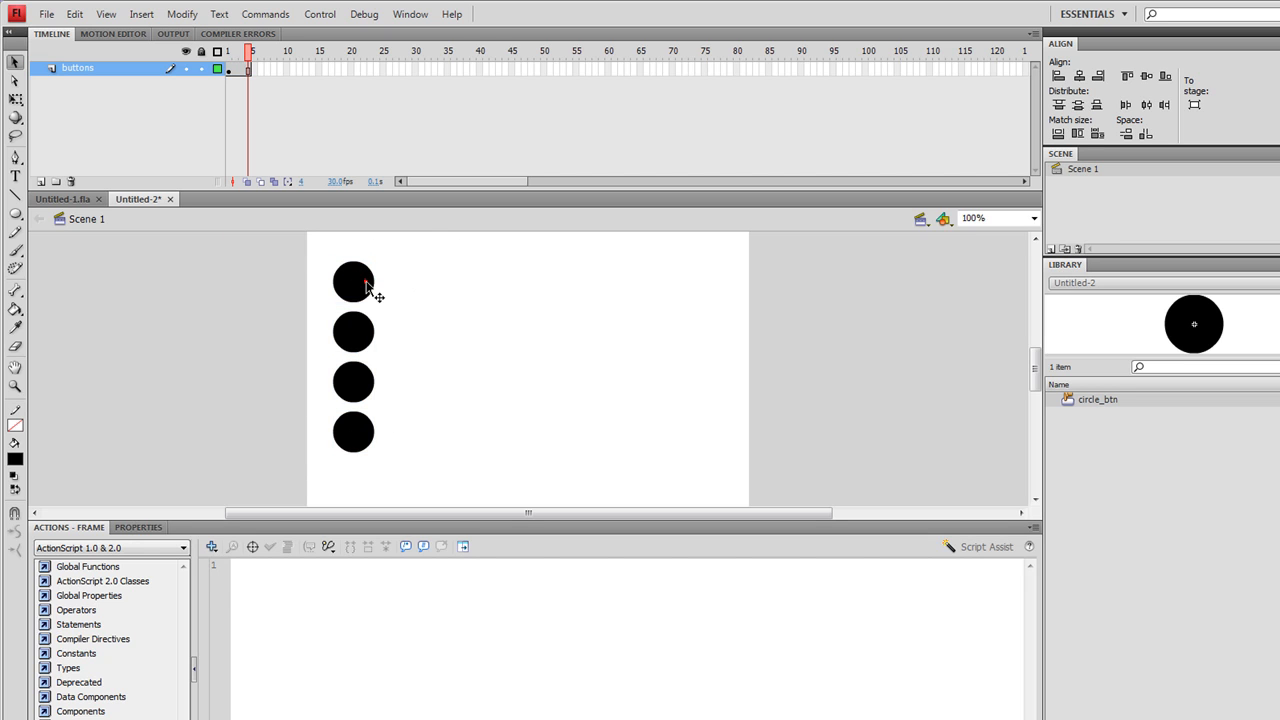
# Step: Change the third button's script to gotoAndStop(3), check the fourth button and deselect
pyautogui.click(352, 280)
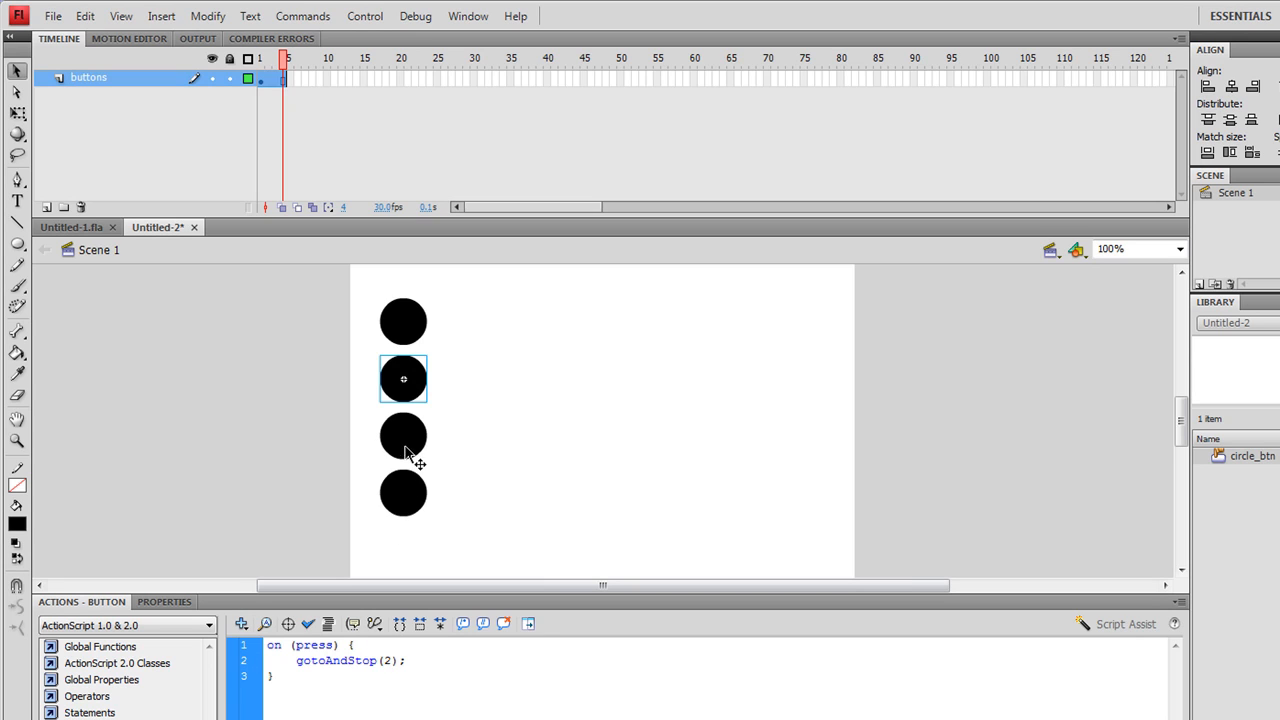
pyautogui.click(404, 436)
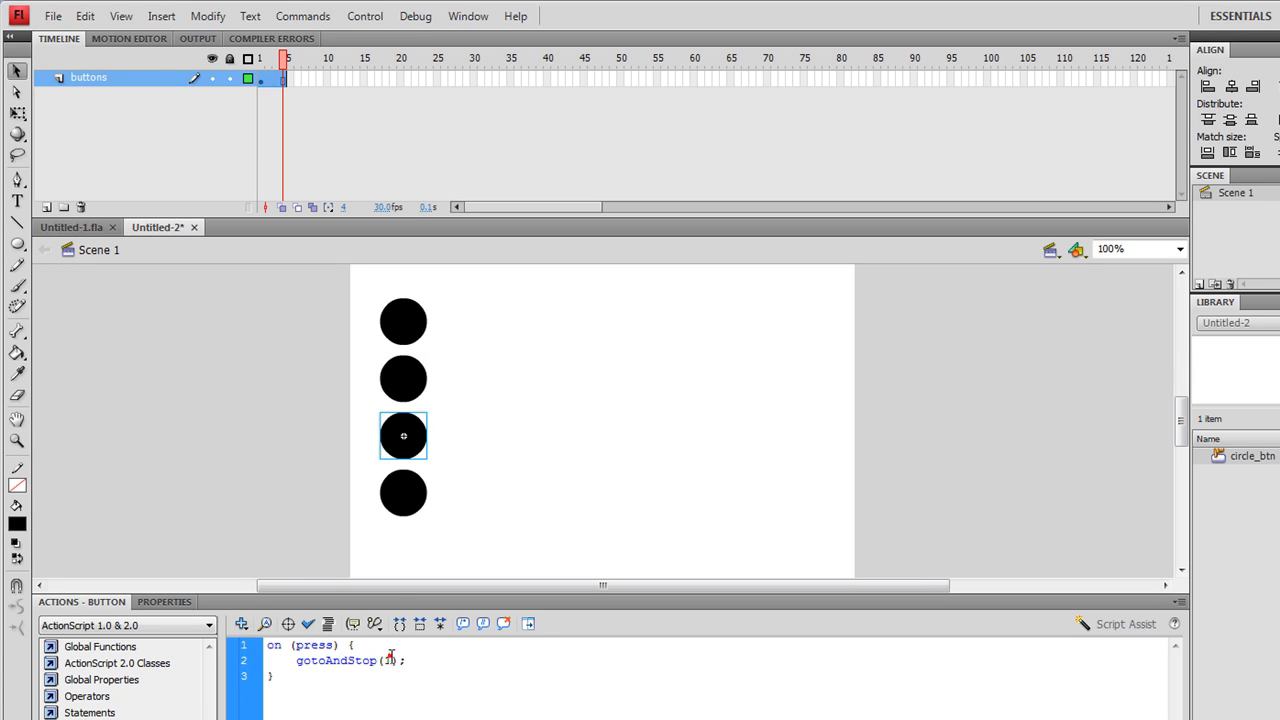
pyautogui.write('3')
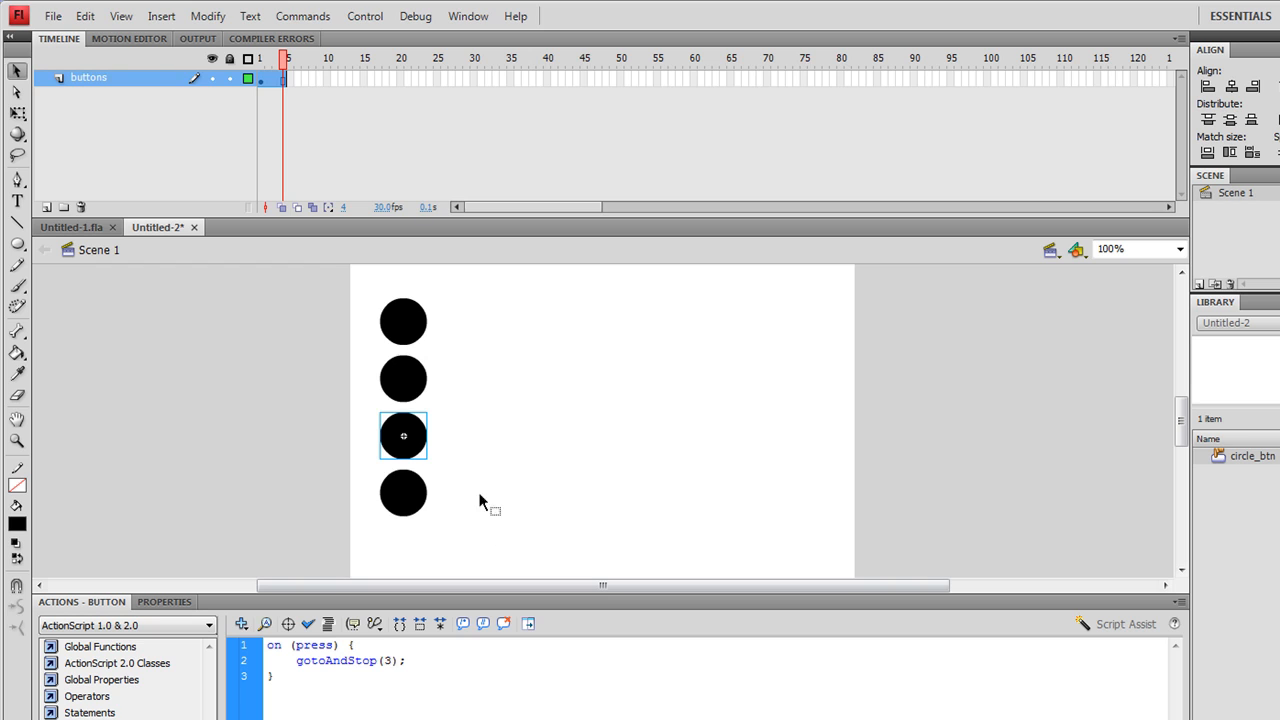
pyautogui.click(404, 492)
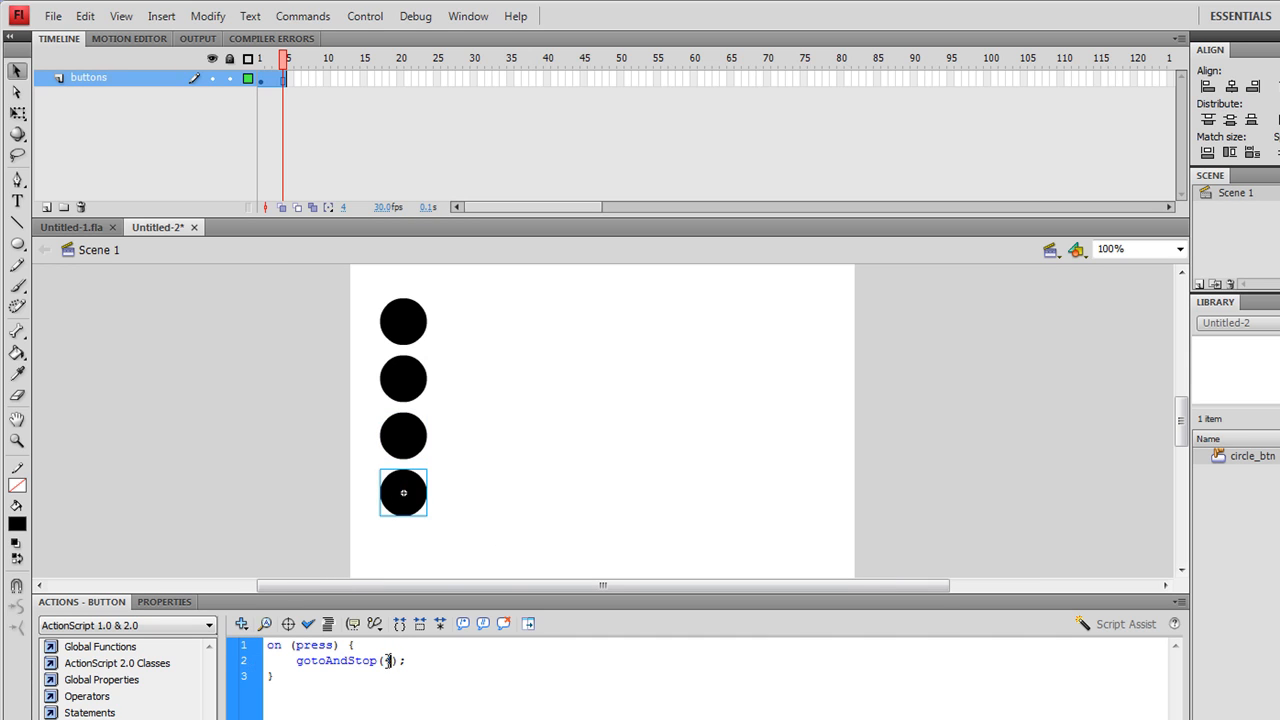
pyautogui.click(564, 488)
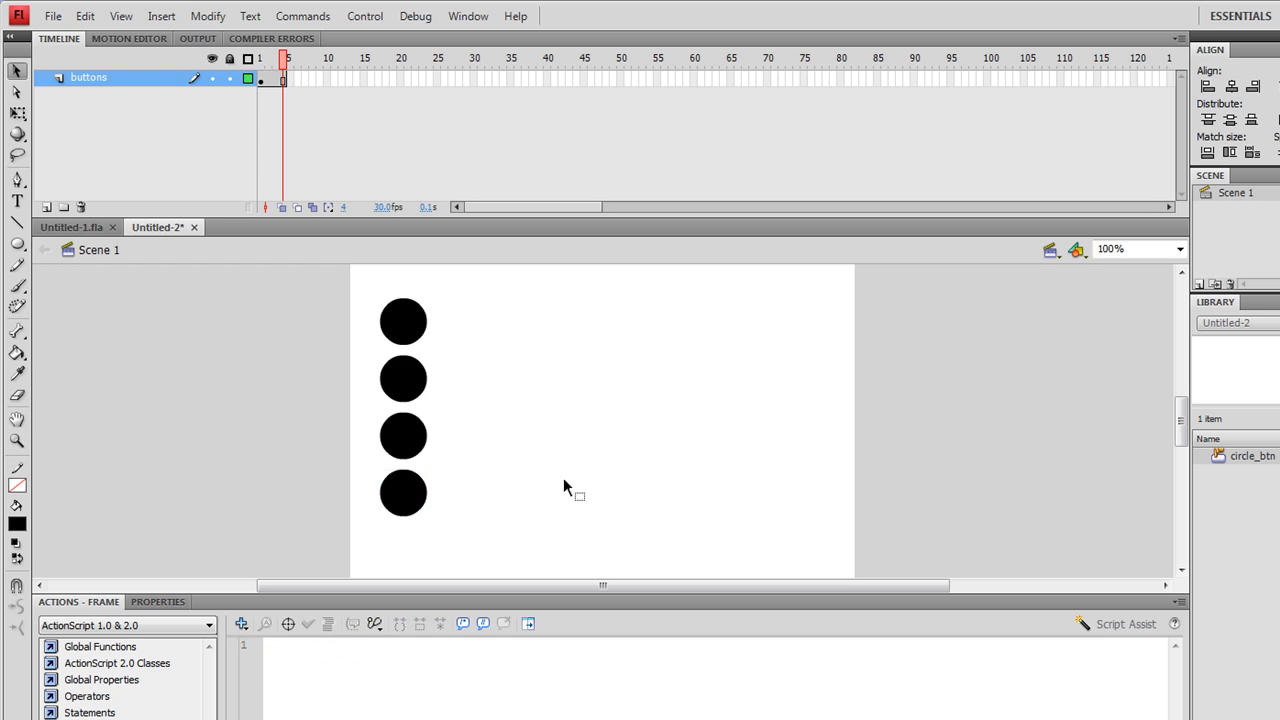
pyautogui.moveTo(404, 262)
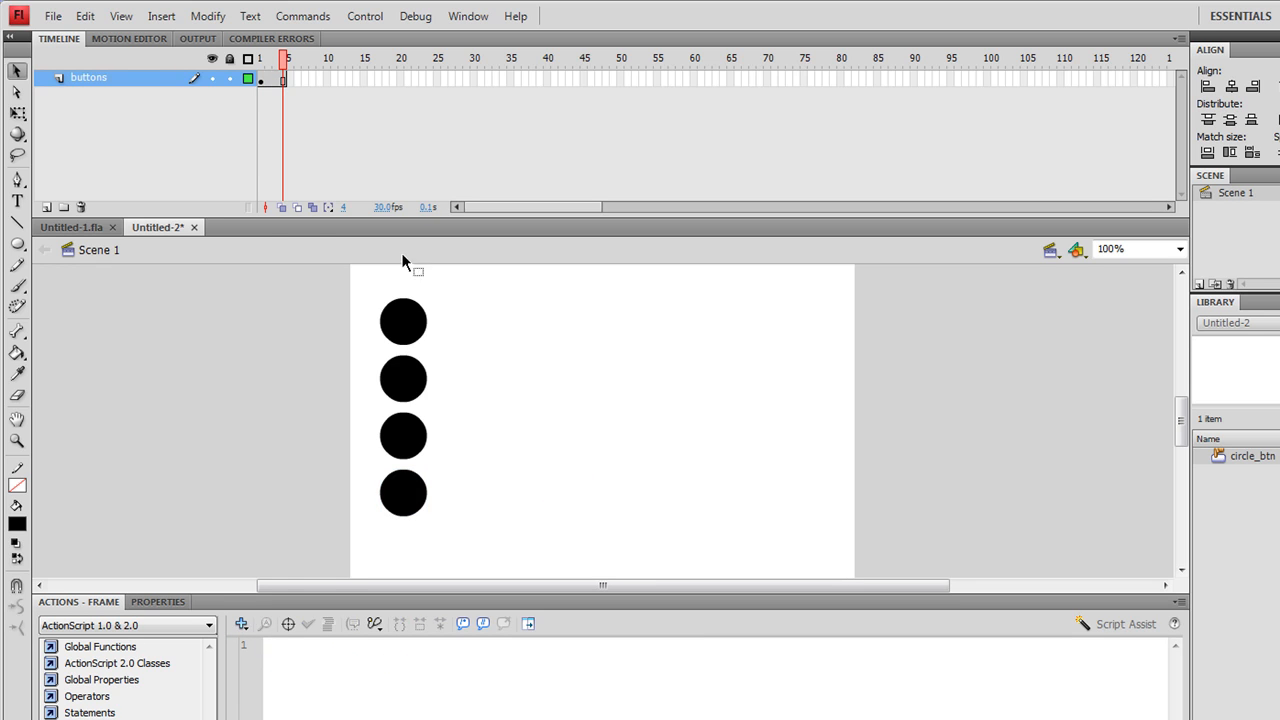
pyautogui.moveTo(48, 206)
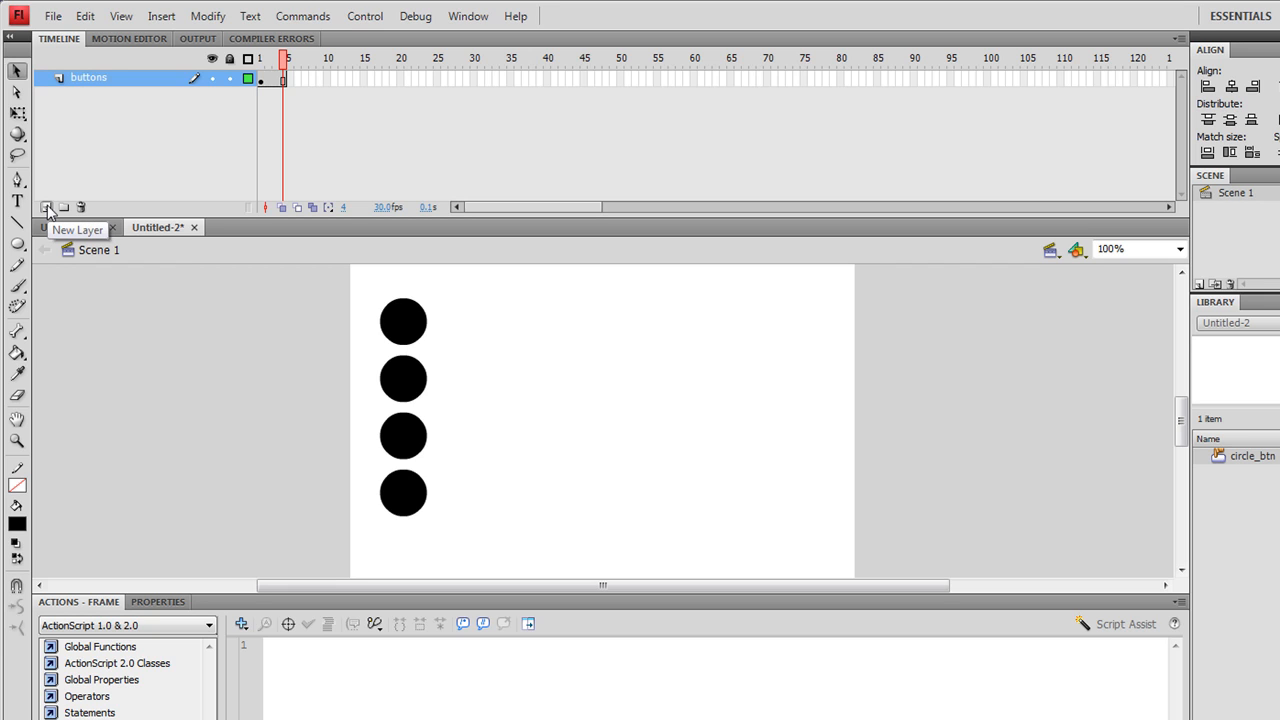
# Step: Add a new layer above buttons and name it 'pages'
pyautogui.click(48, 206)
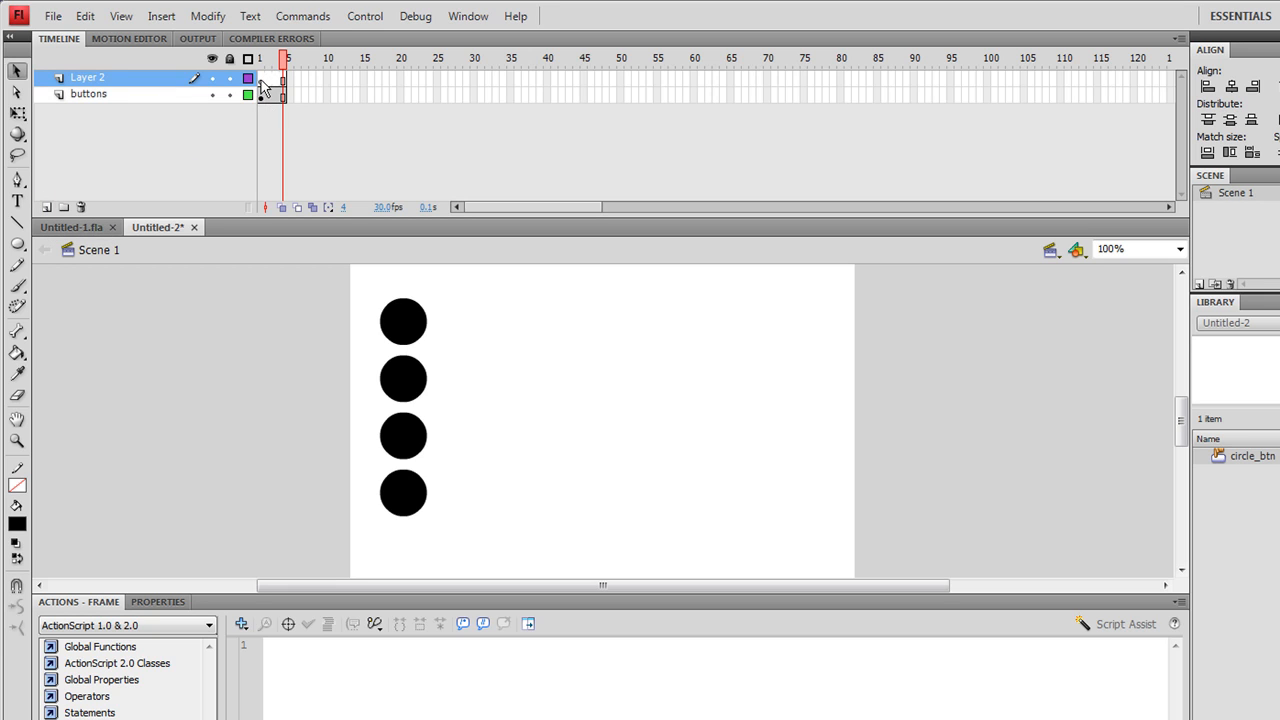
pyautogui.click(260, 56)
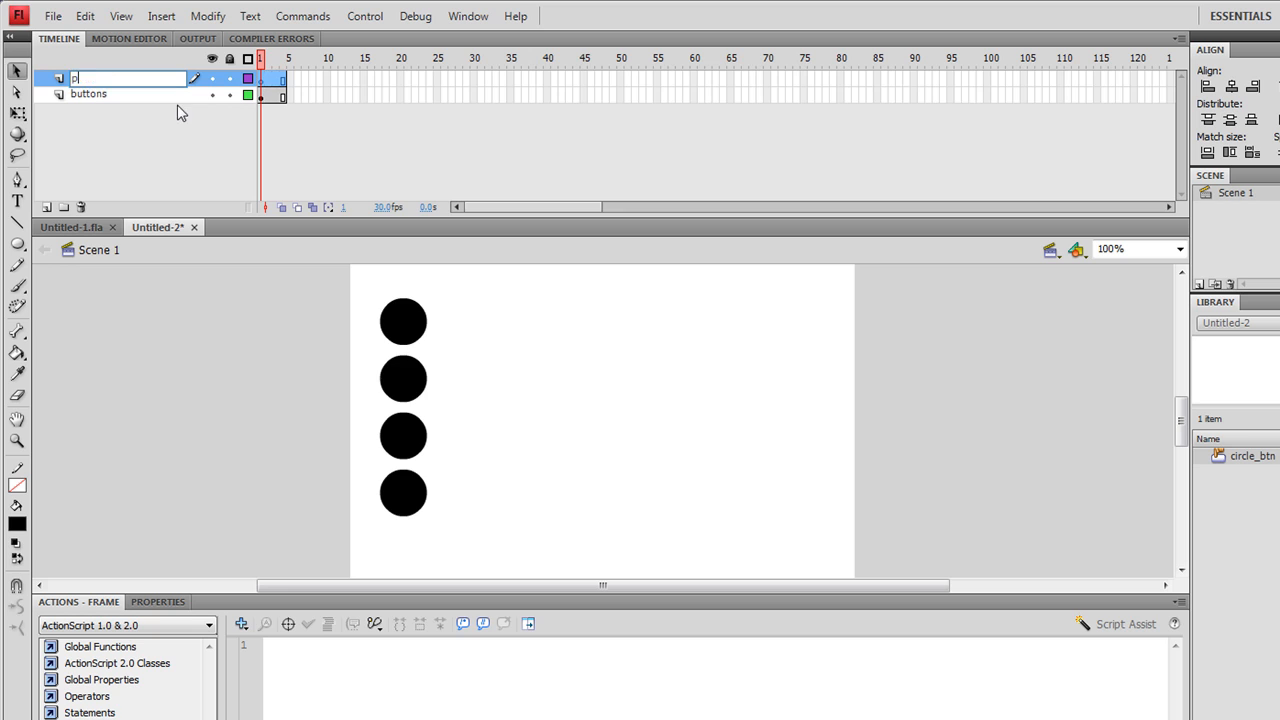
pyautogui.write('pages')
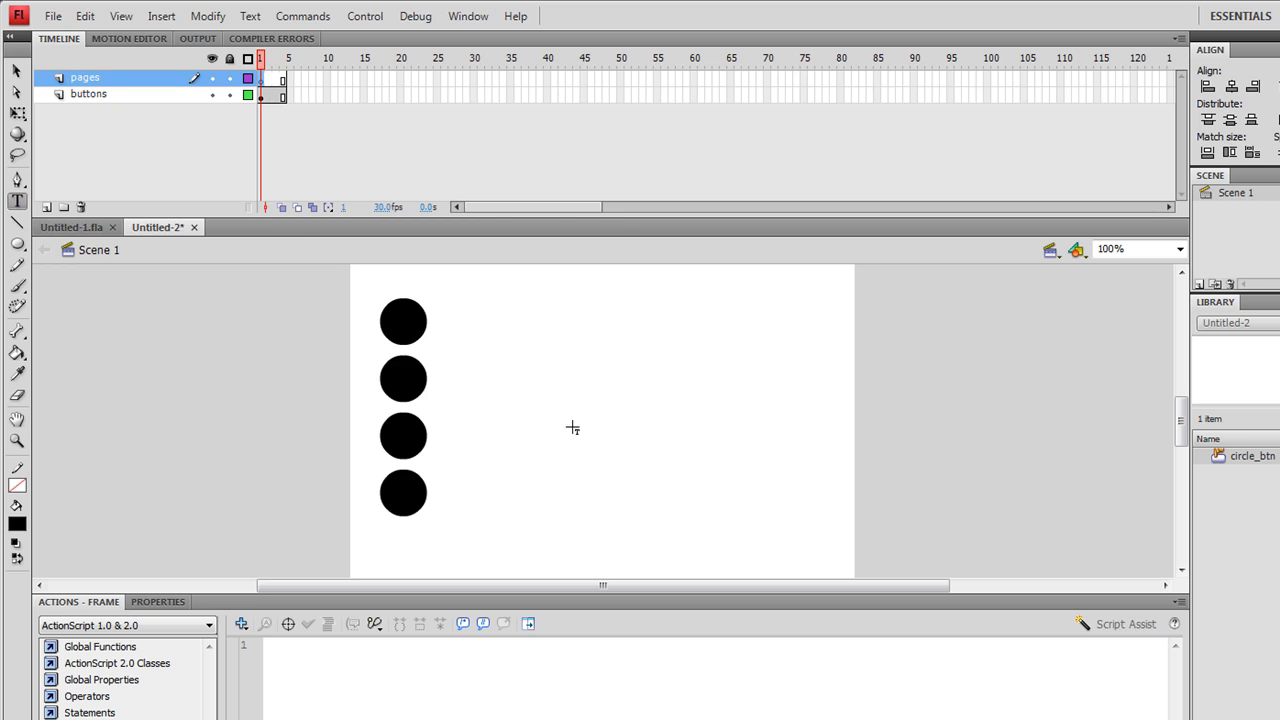
# Step: Add a static text box reading 1 to the right of the four circle buttons
pyautogui.moveTo(596, 352); pyautogui.dragTo(596, 482)
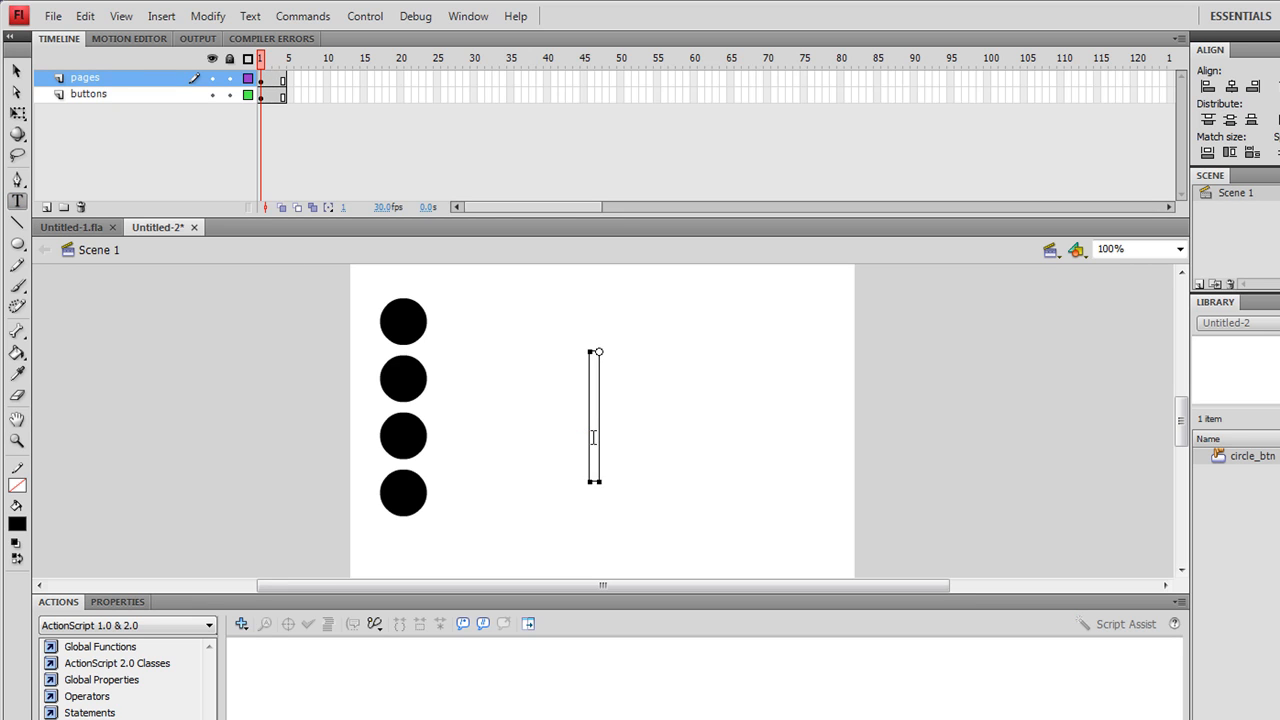
pyautogui.write('1')
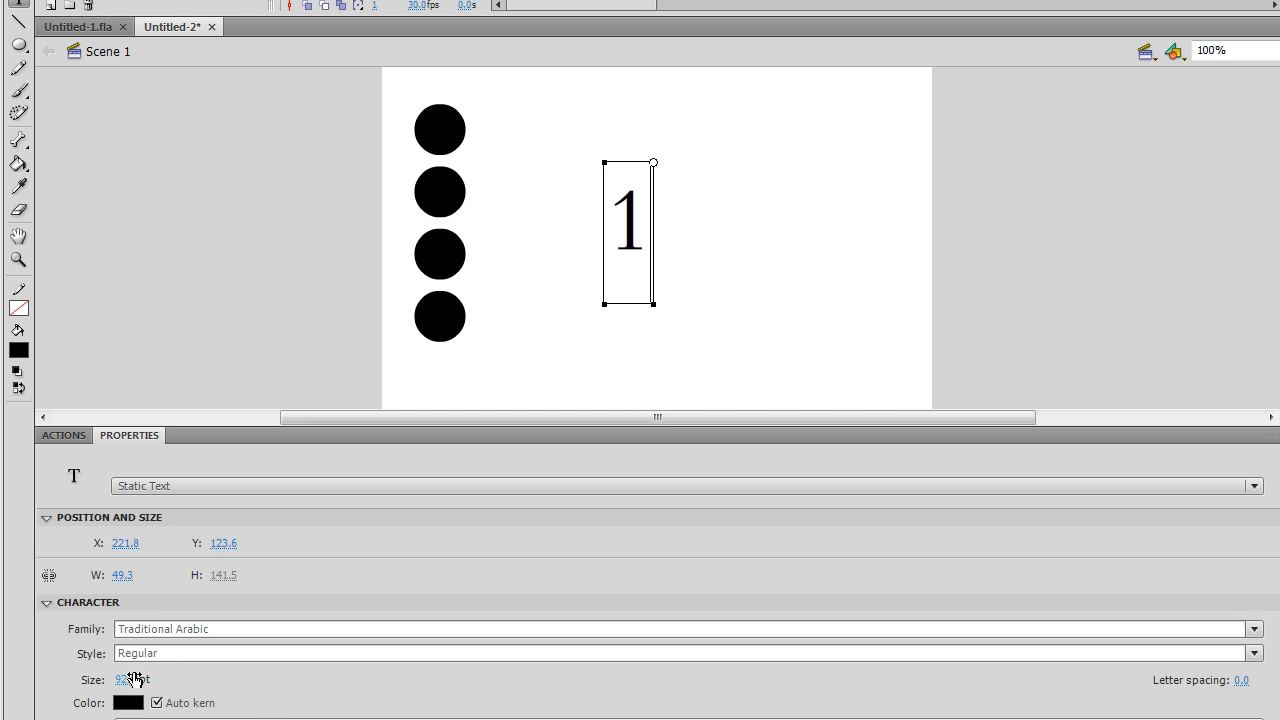
pyautogui.moveTo(130, 680)
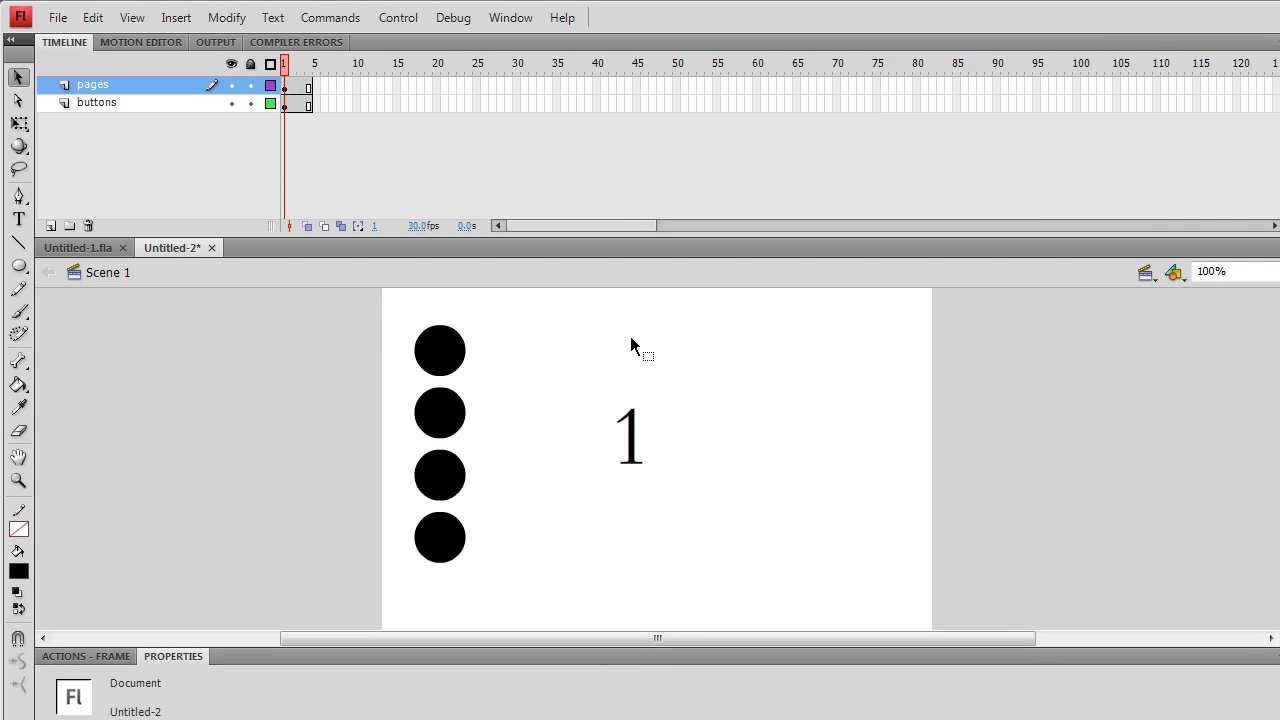
pyautogui.moveTo(650, 348)
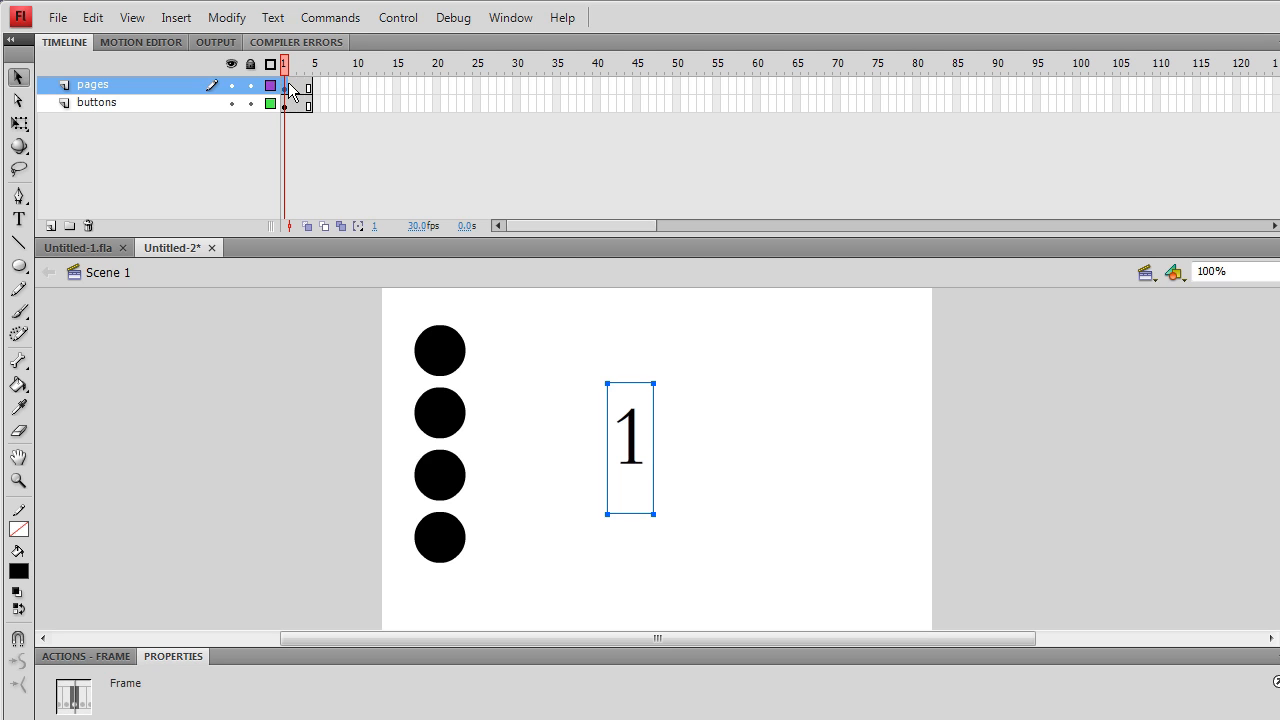
# Step: Insert a keyframe on frame 2 of the pages layer and edit its number text
pyautogui.rightClick(290, 90)
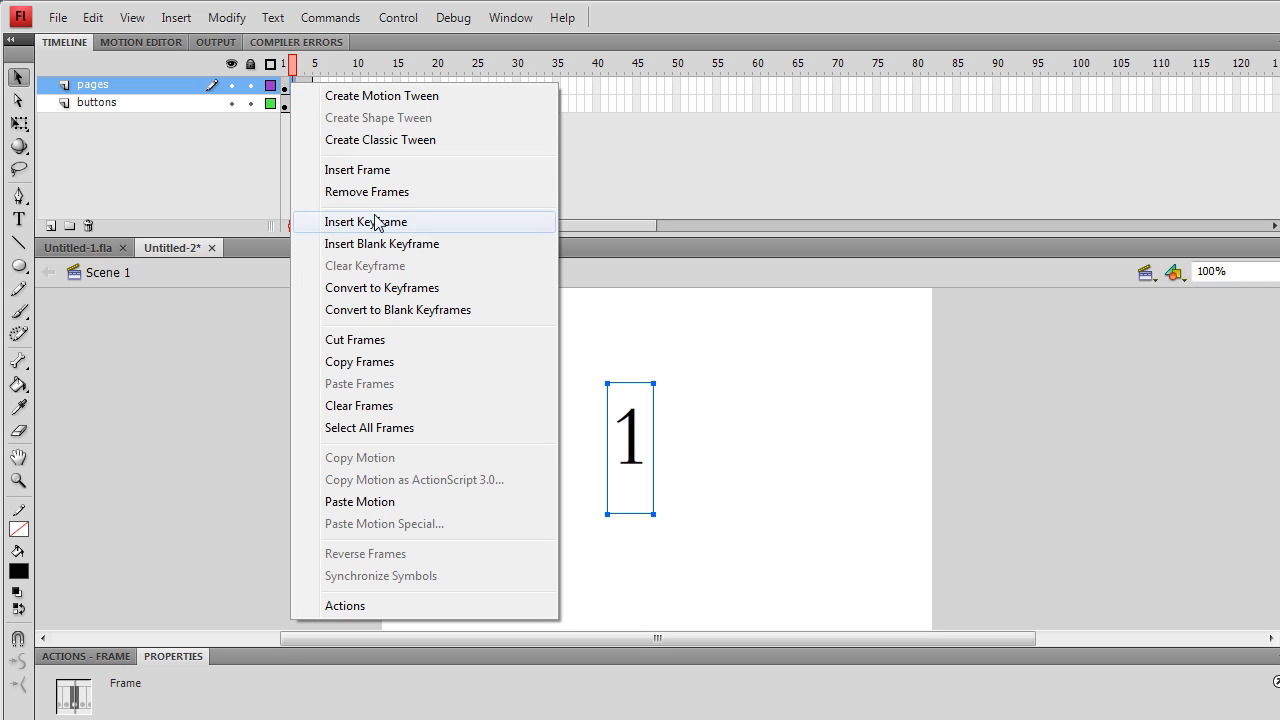
pyautogui.click(366, 220)
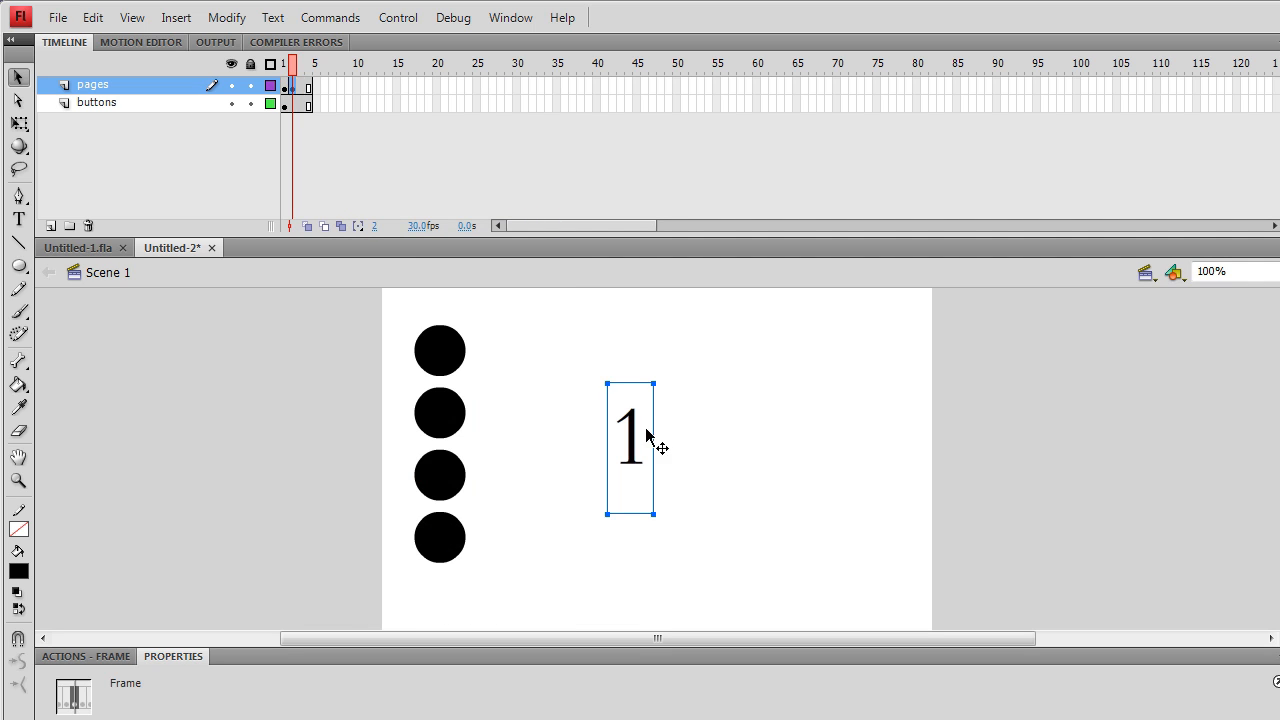
pyautogui.click(18, 218)
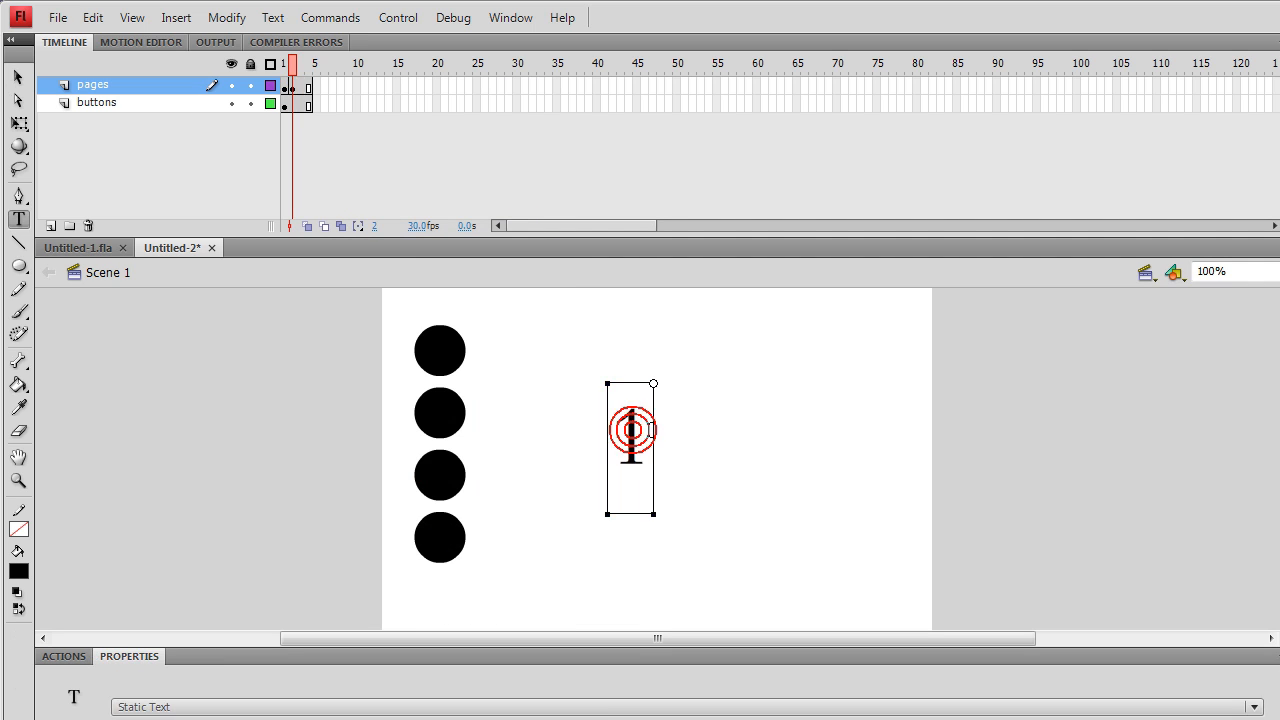
pyautogui.write('1')
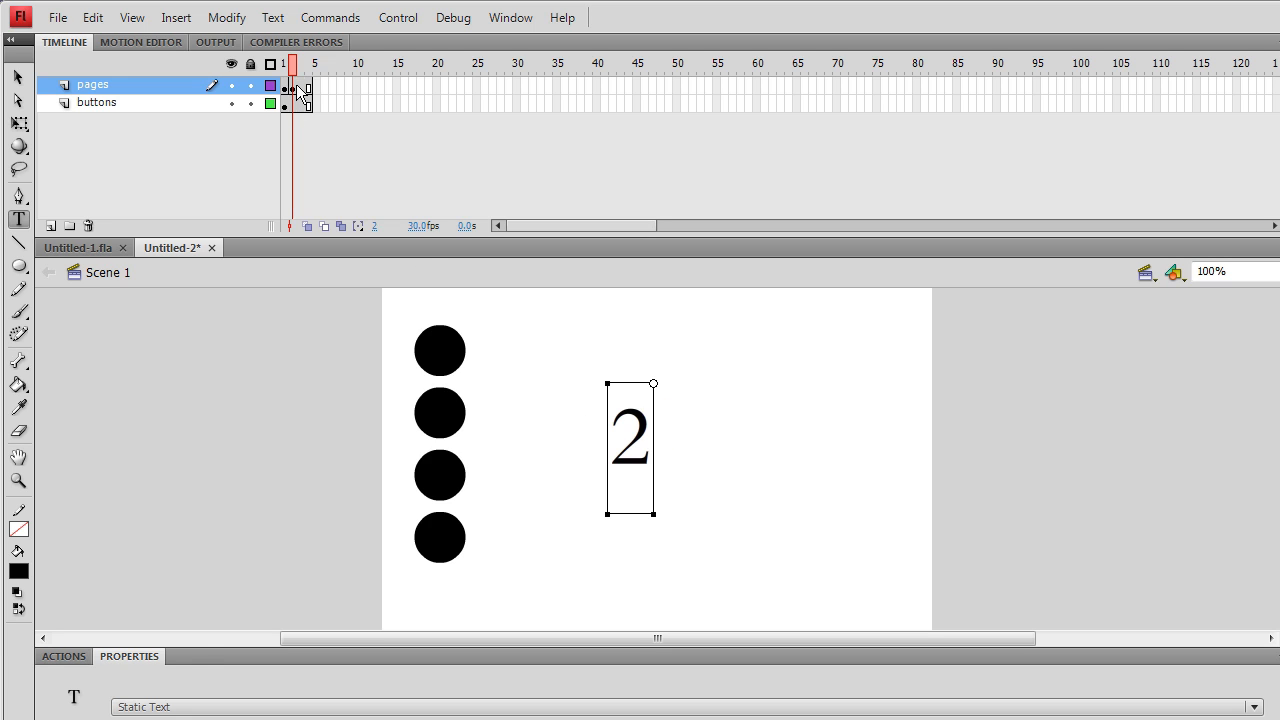
# Step: Move to frame 3 of the pages layer and begin editing its number
pyautogui.click(292, 84)
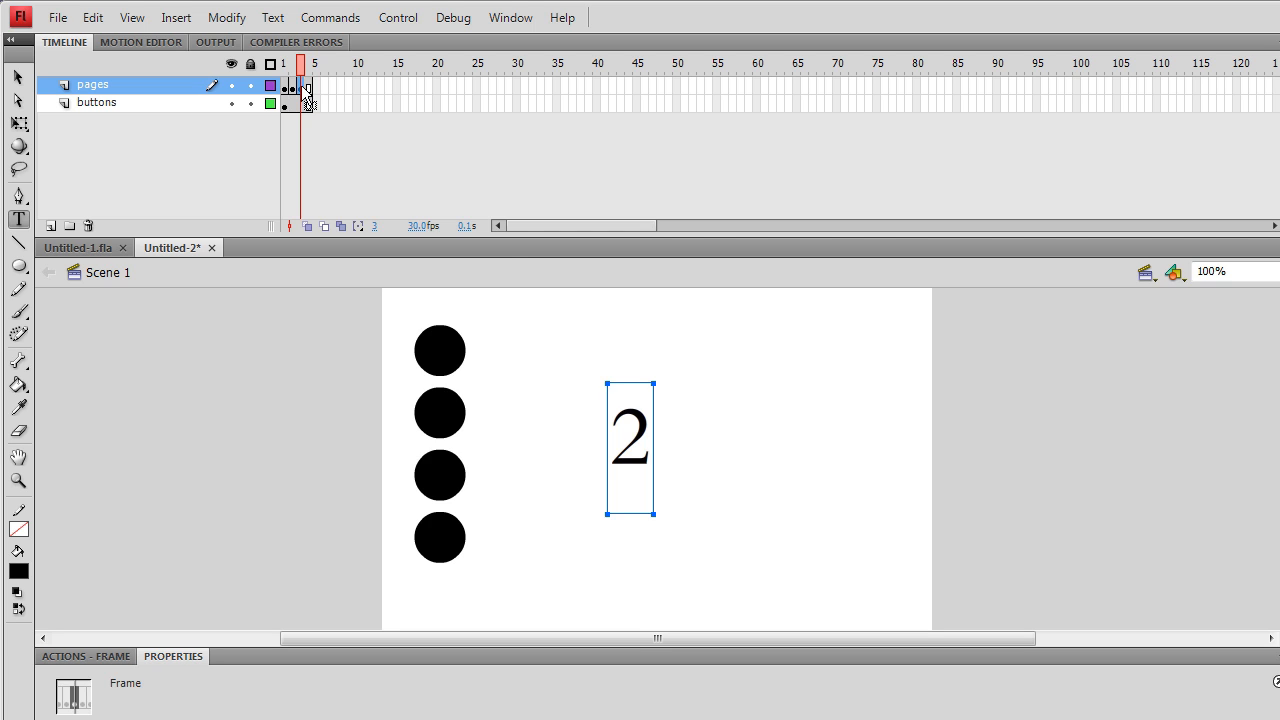
pyautogui.doubleClick(630, 448)
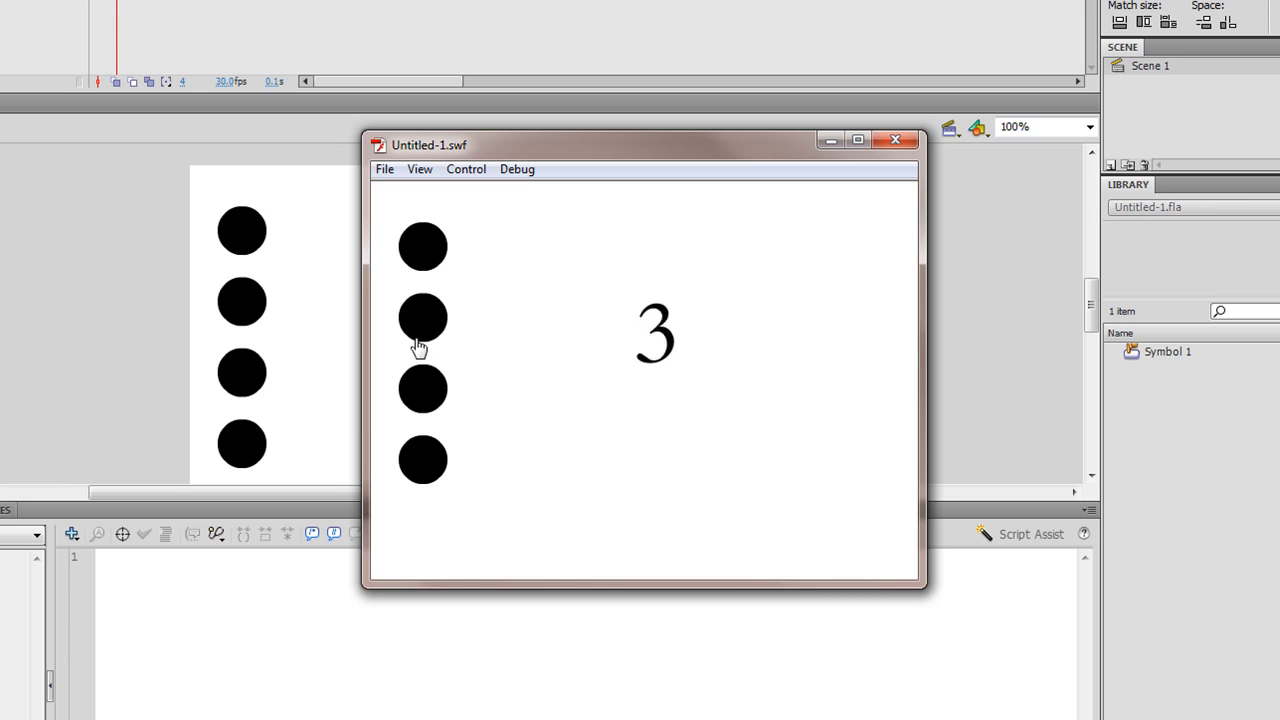
# Step: Switch the test movie to page 2 with a circle button
pyautogui.click(422, 318)
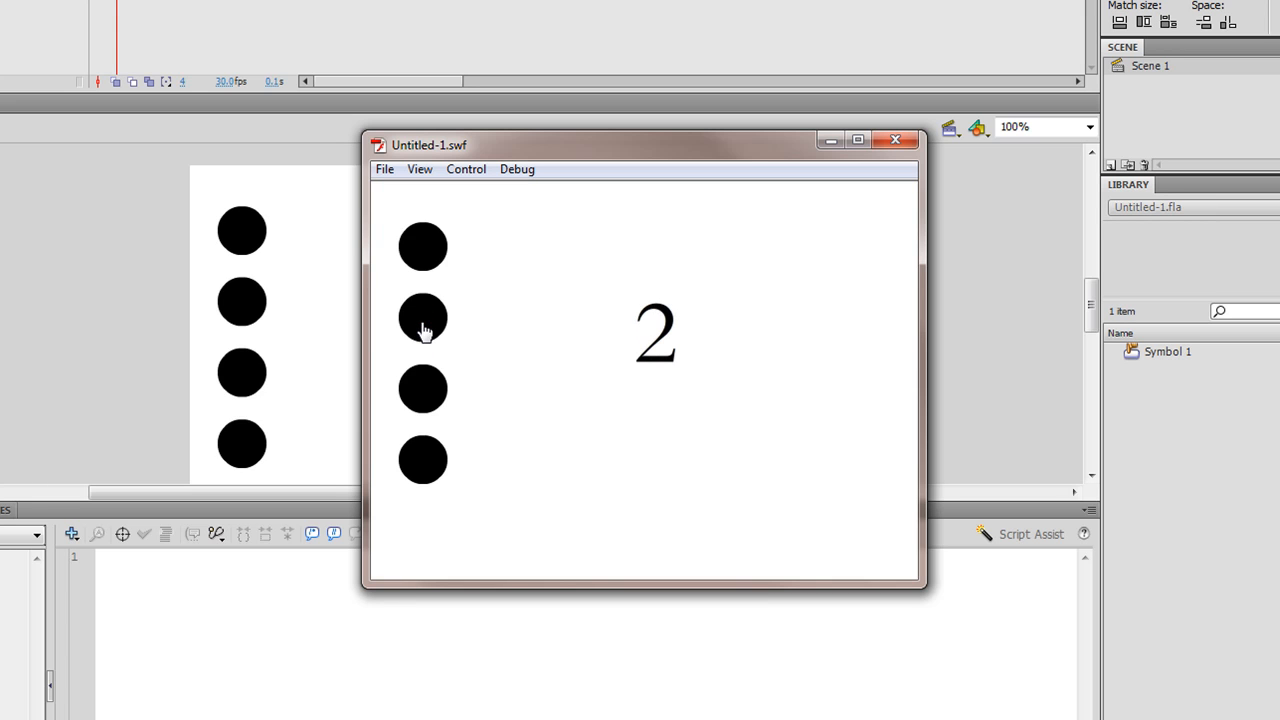
pyautogui.moveTo(414, 390)
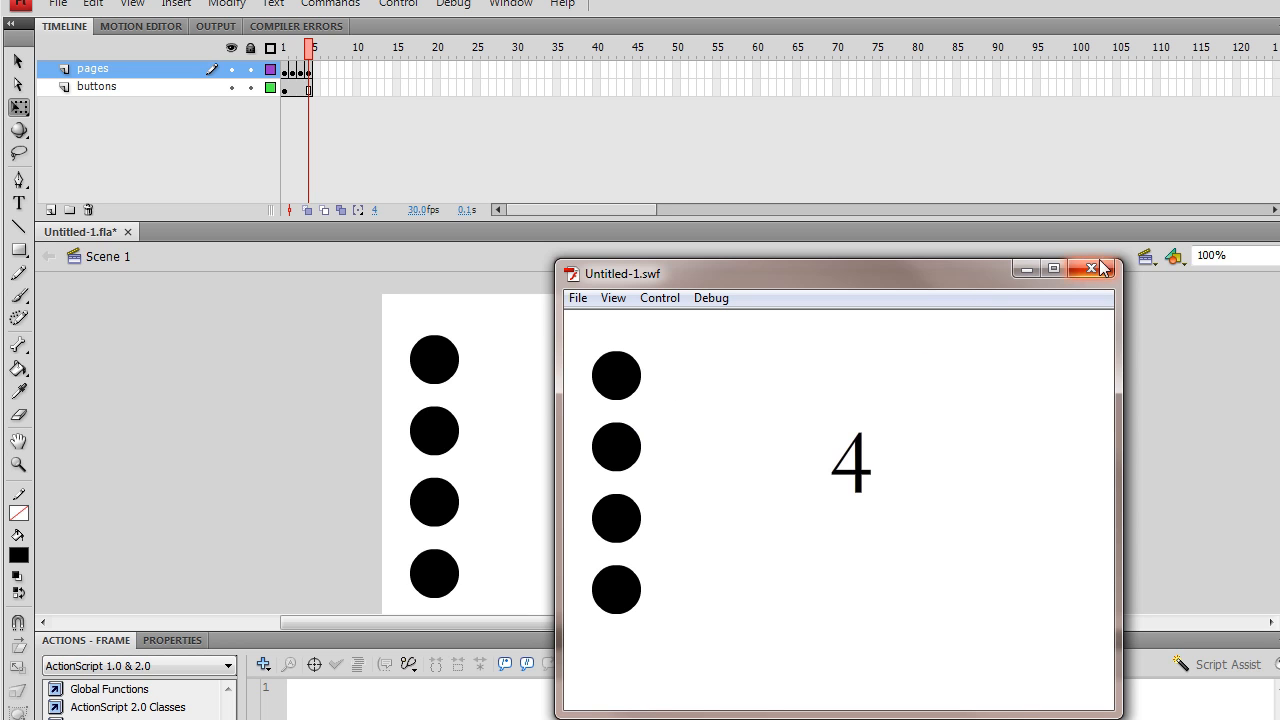
# Step: Close the player, add a top actions layer with a stop(); frame script, and re-test the movie
pyautogui.click(1092, 268)
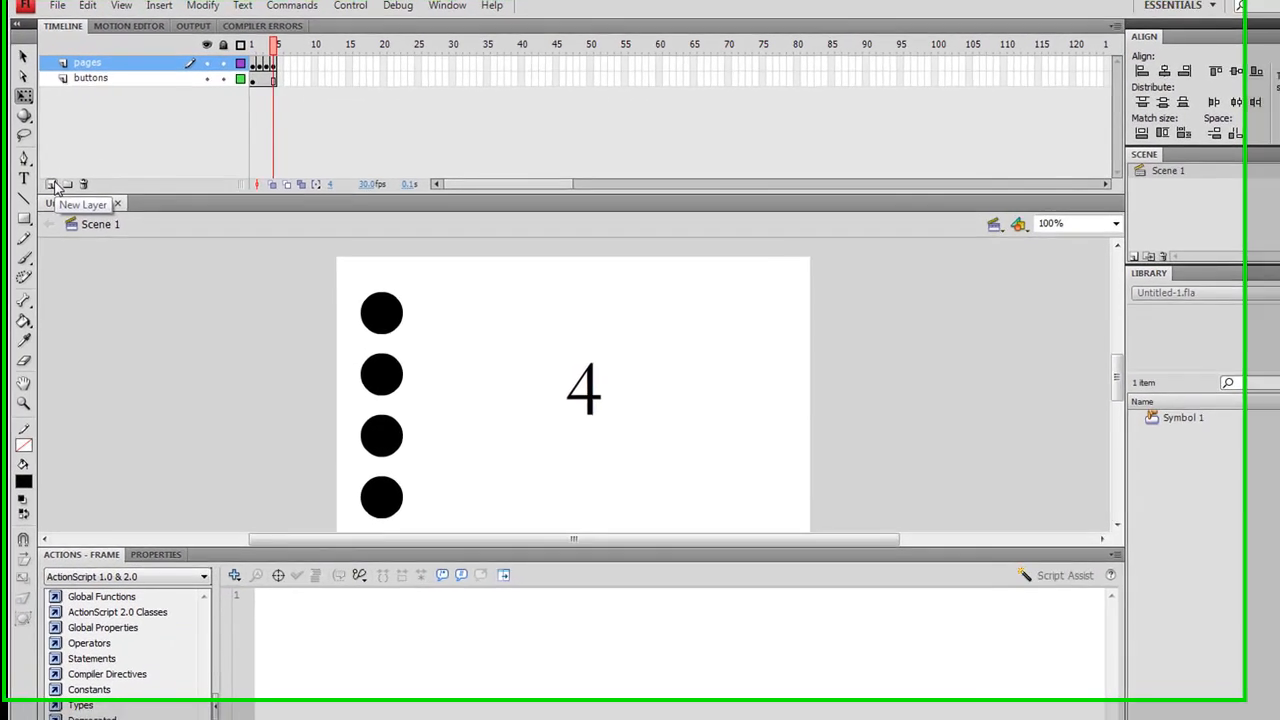
pyautogui.click(48, 188)
pyautogui.write('as')
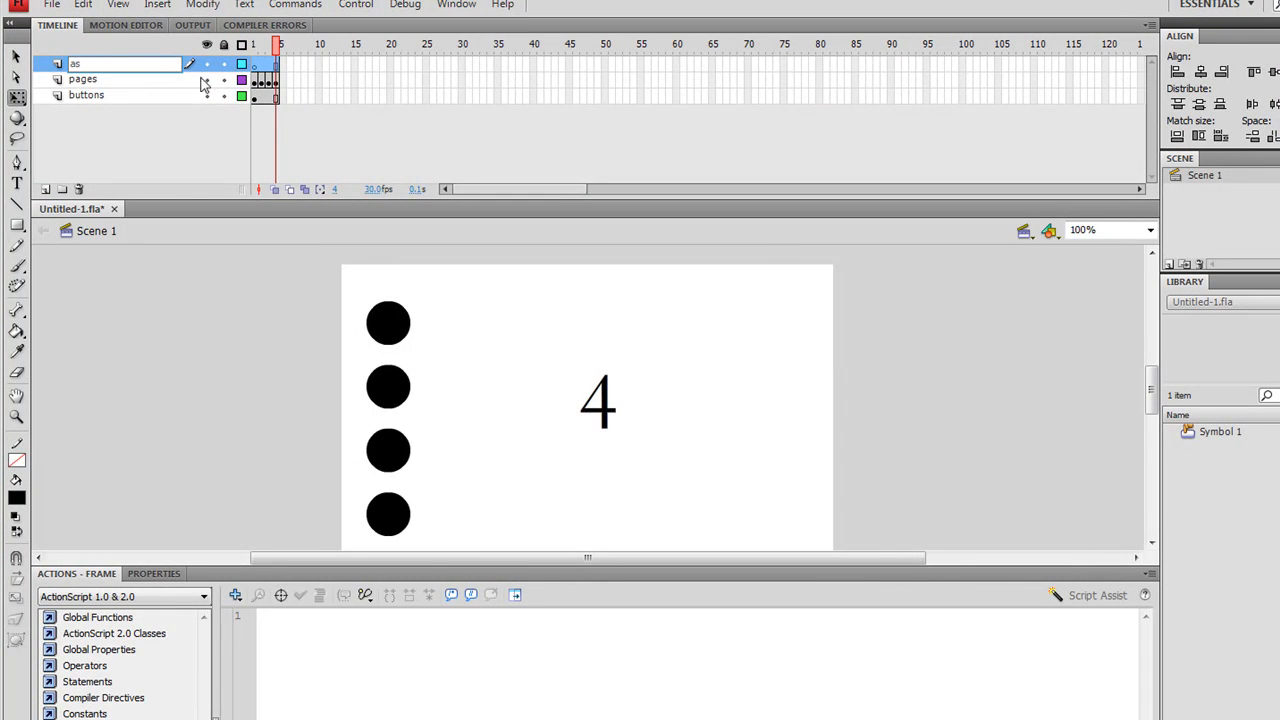
pyautogui.click(256, 44)
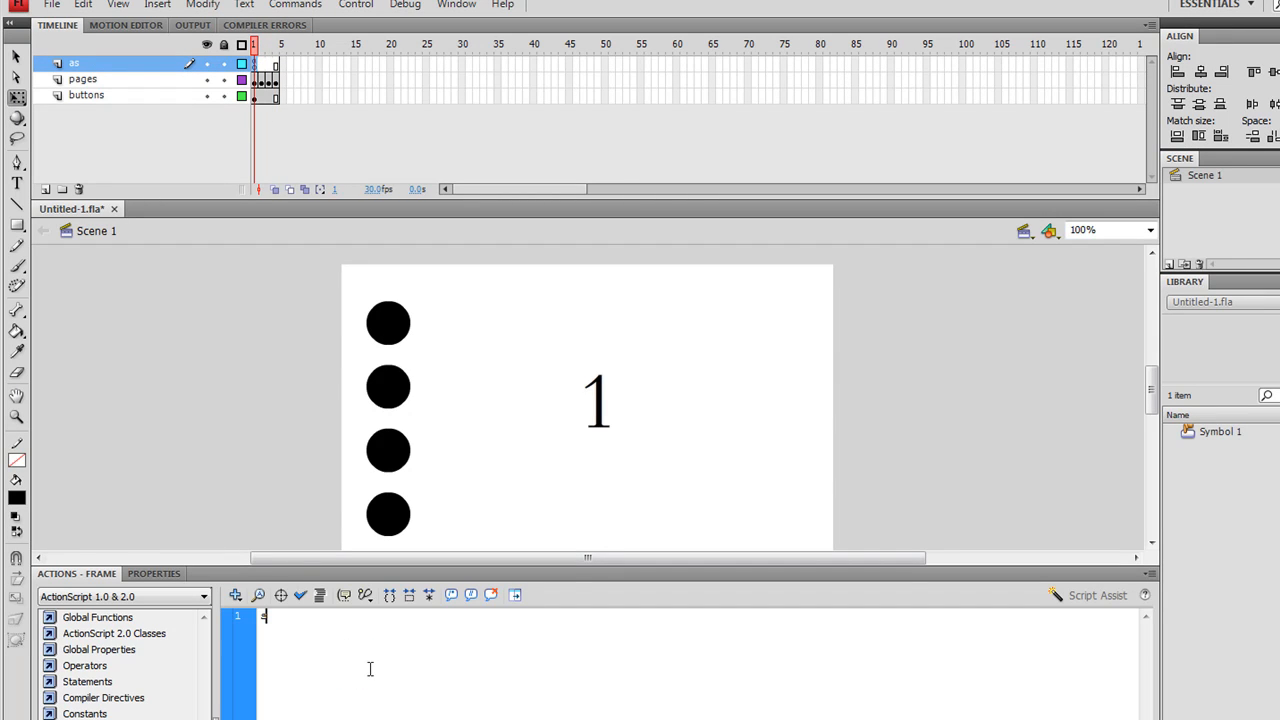
pyautogui.write('stop();')
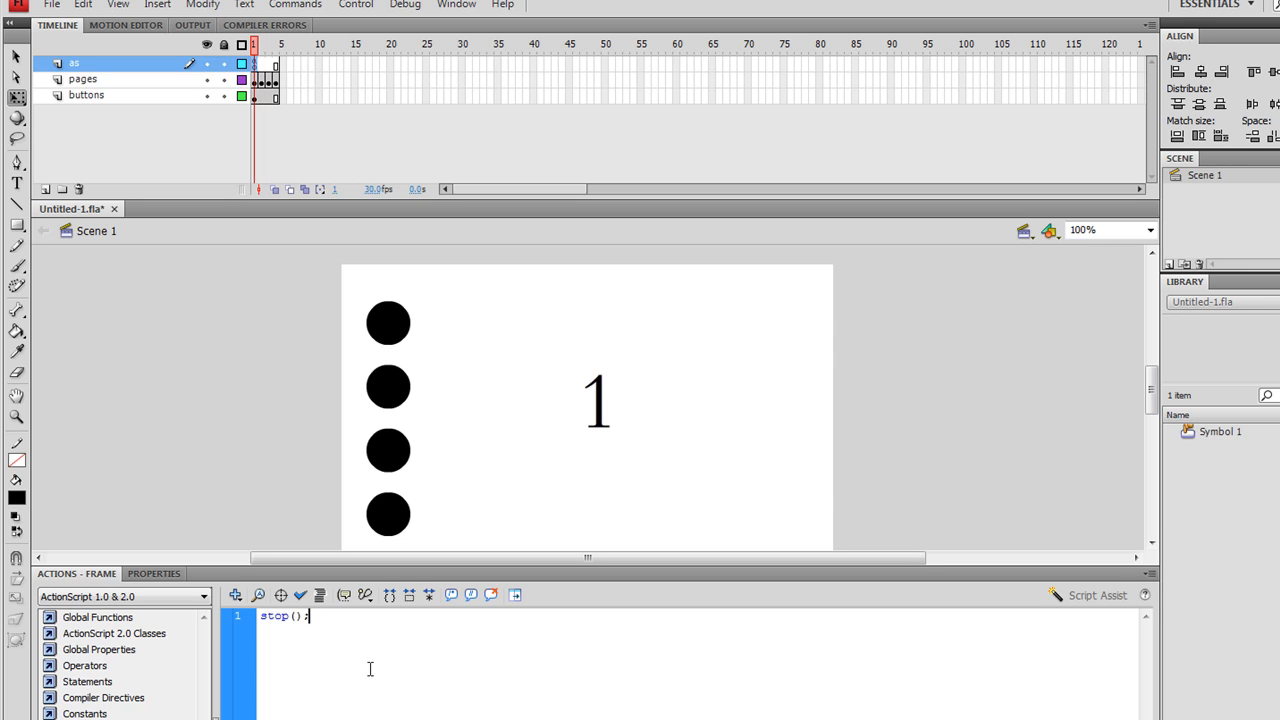
pyautogui.press('ctrl+Return')
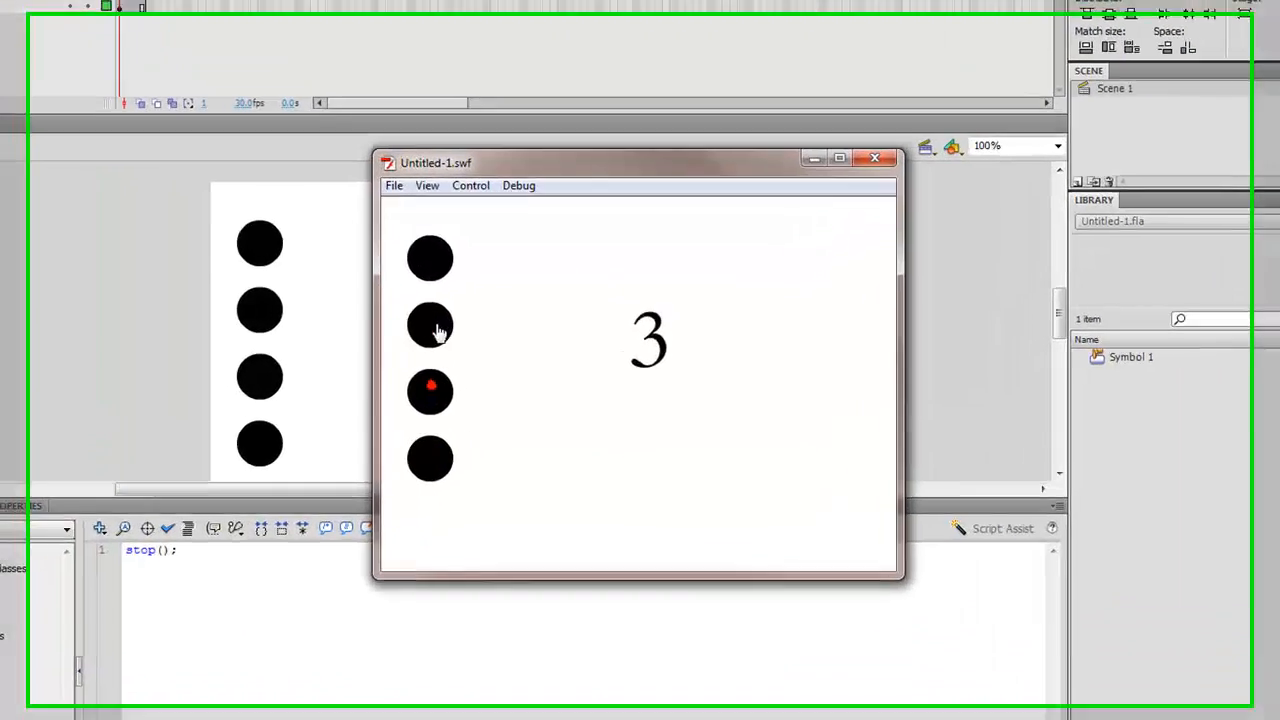
# Step: Jump the test movie to page 4 with the bottom circle button
pyautogui.click(430, 470)
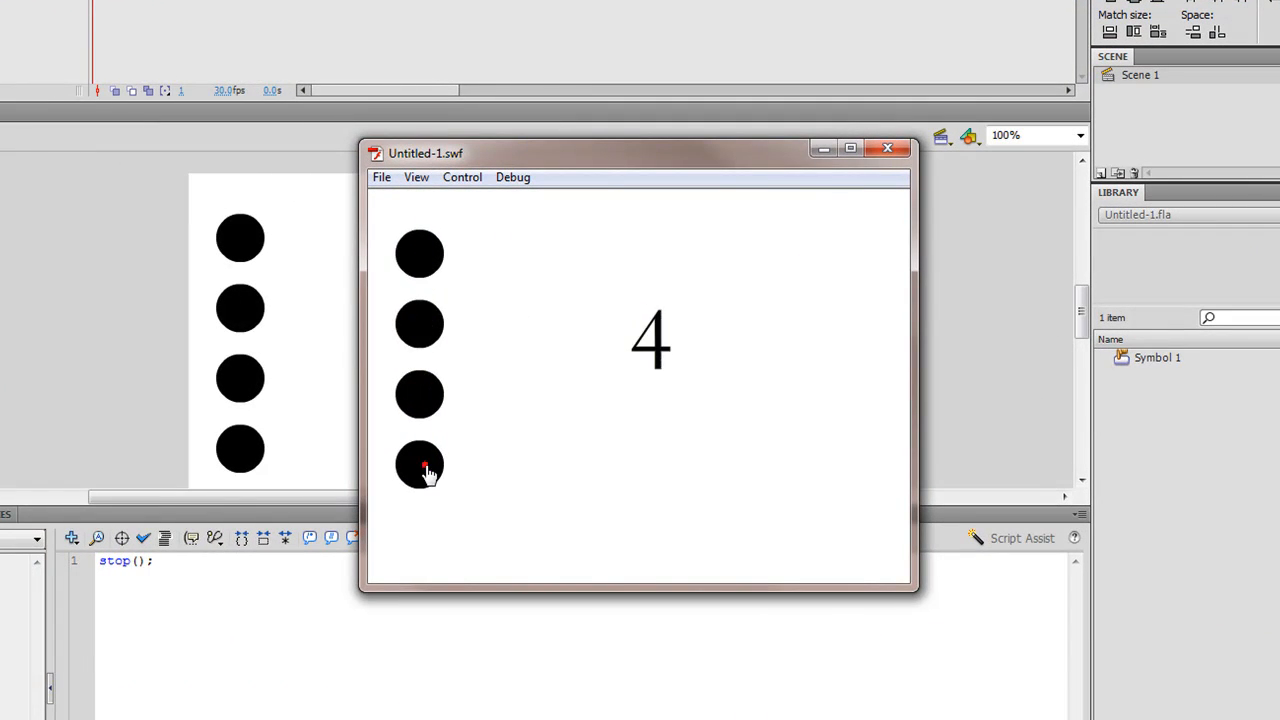
pyautogui.moveTo(880, 176)
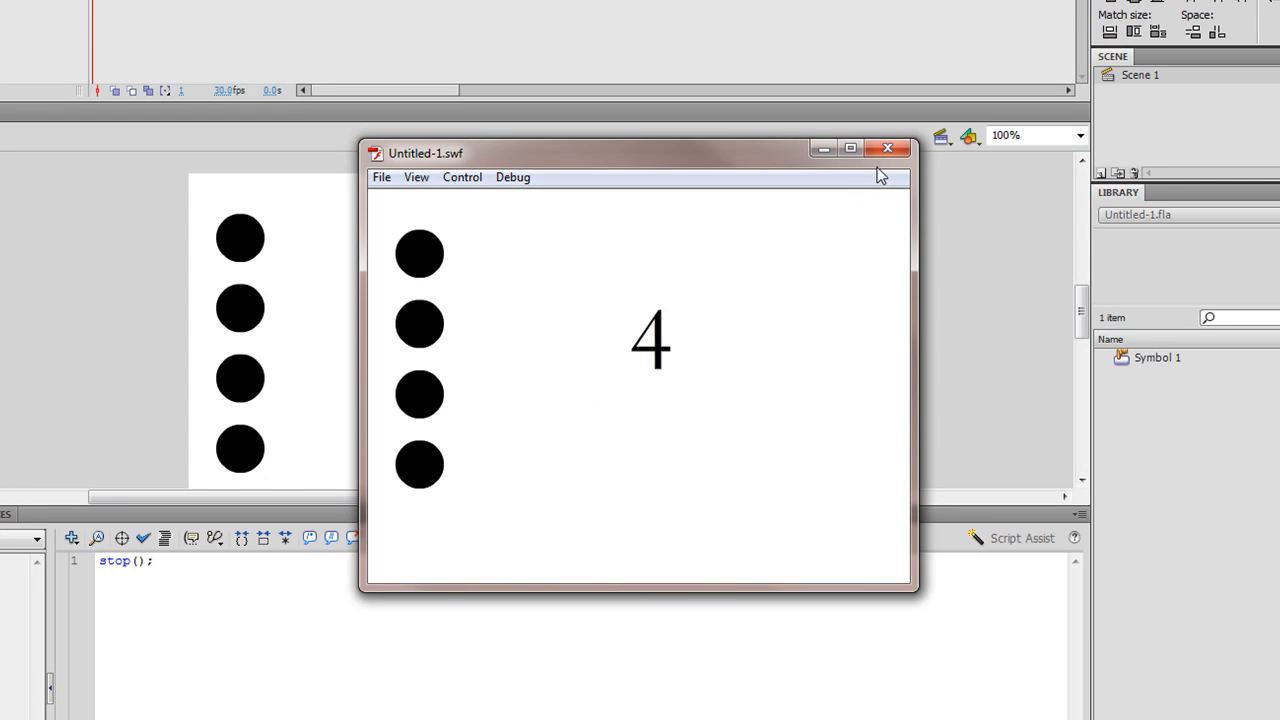
pyautogui.moveTo(752, 370)
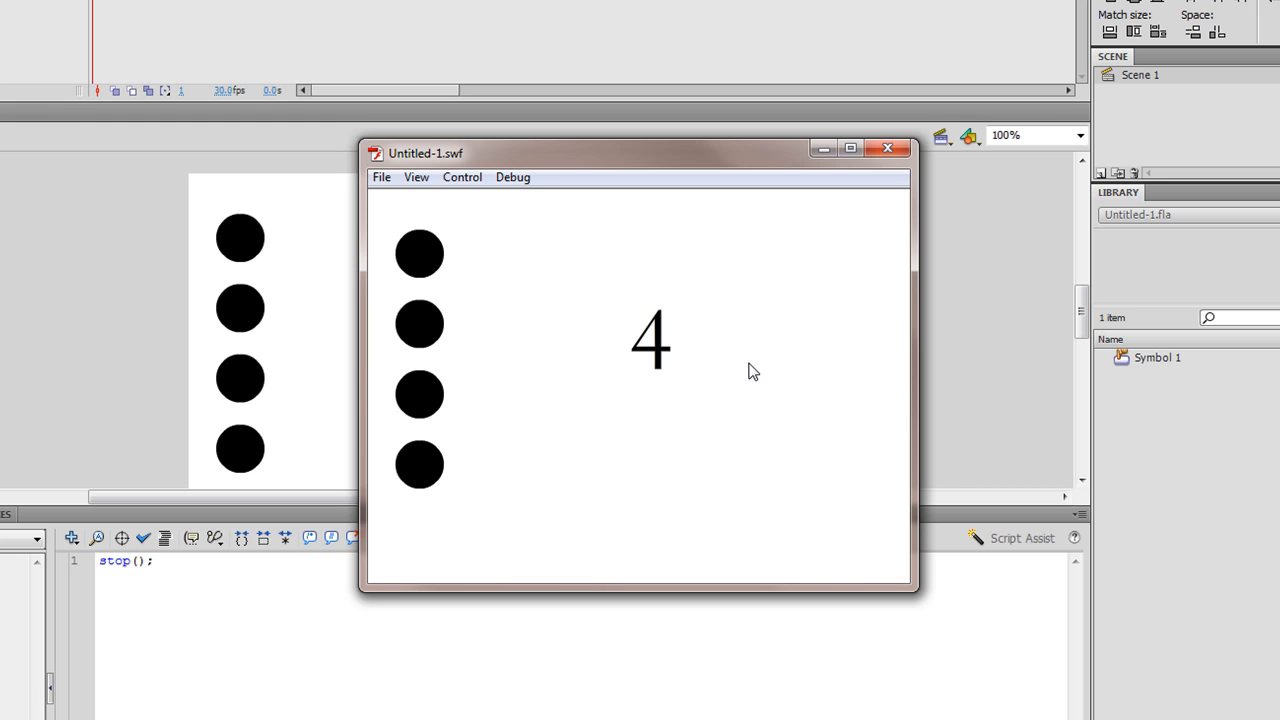
pyautogui.moveTo(816, 284)
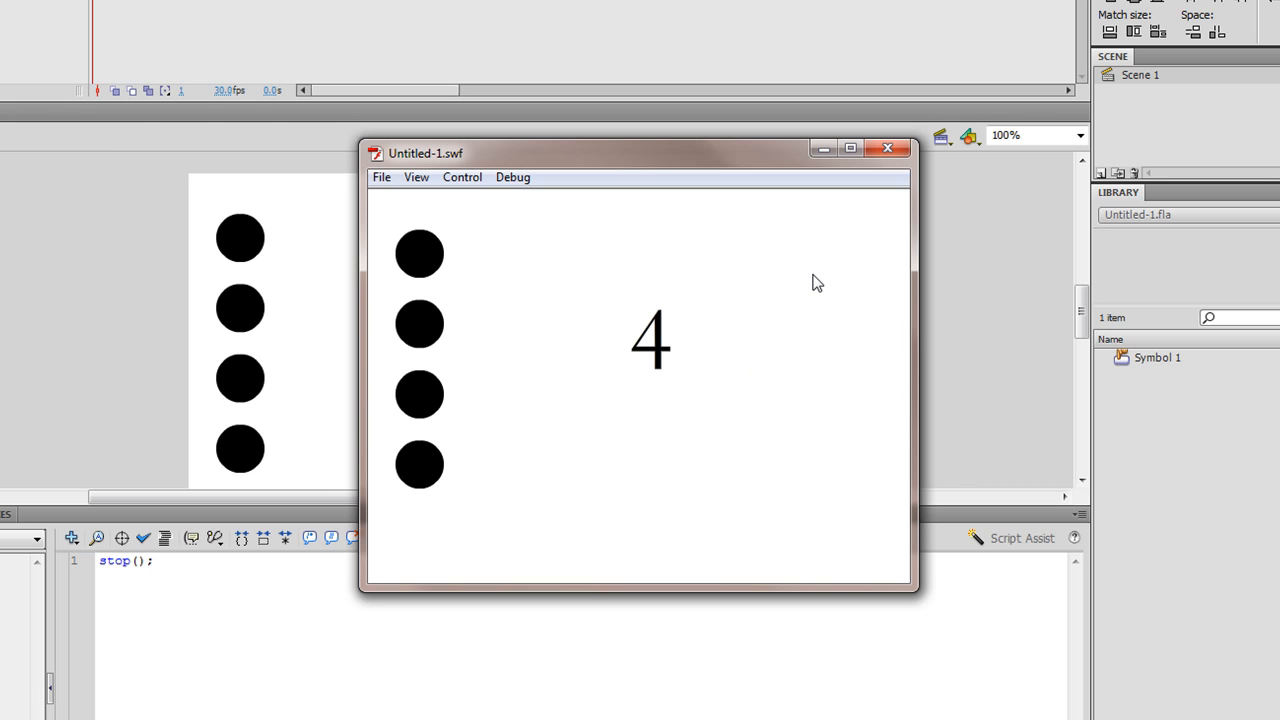